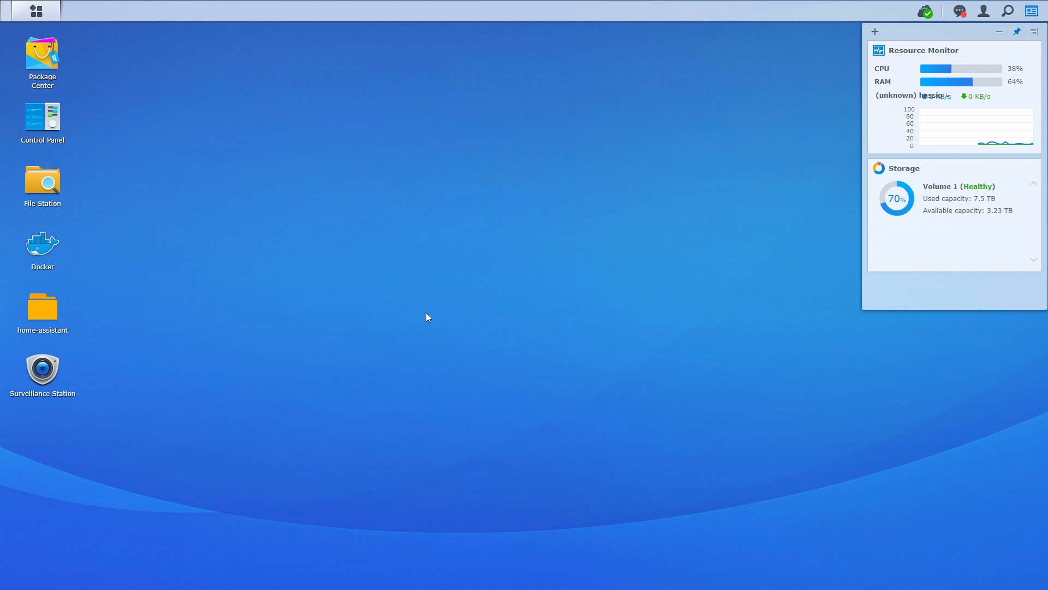
pyautogui.moveTo(414, 283)
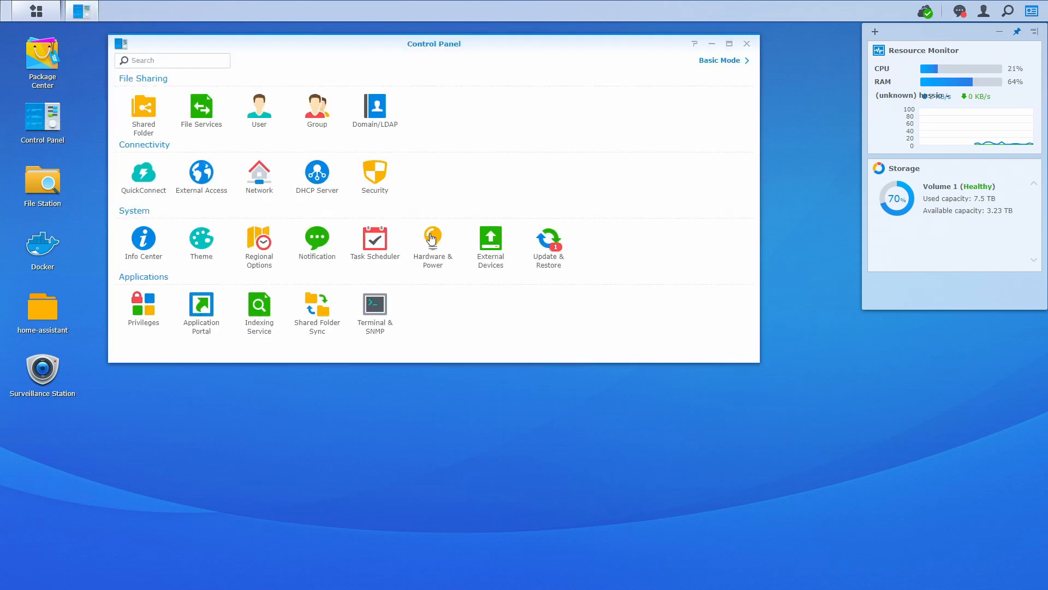
# Show the UPS tab under Hardware & Power in Synology DSM's Control Panel
pyautogui.click(432, 241)
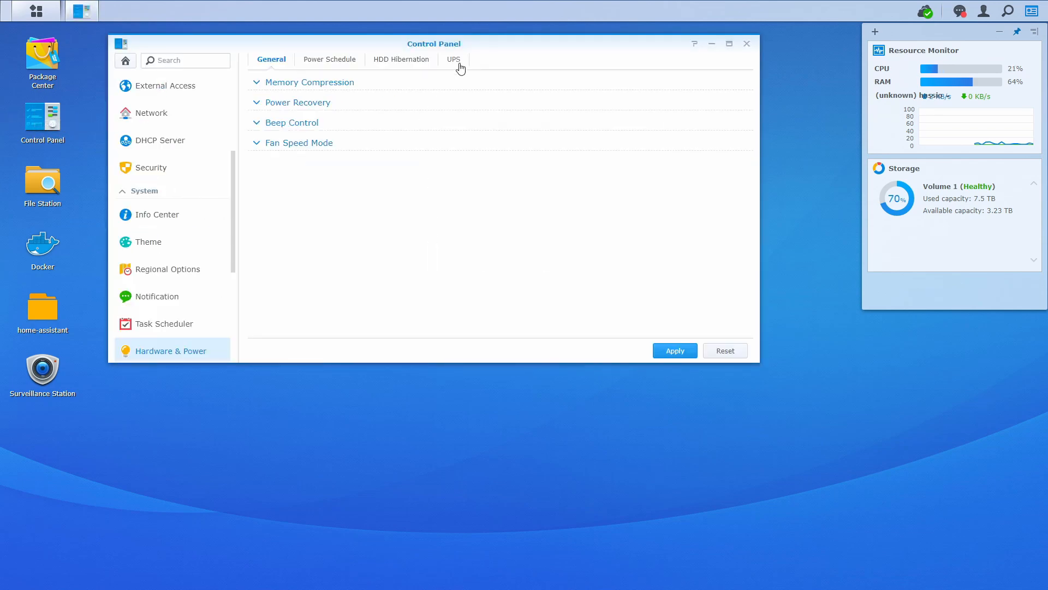
pyautogui.click(453, 59)
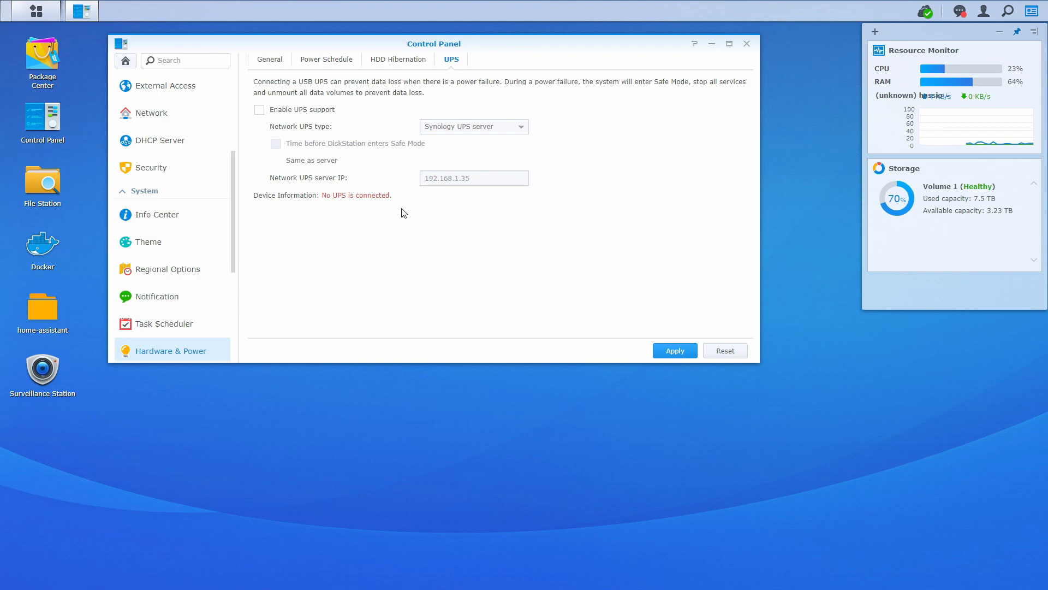
pyautogui.moveTo(364, 228)
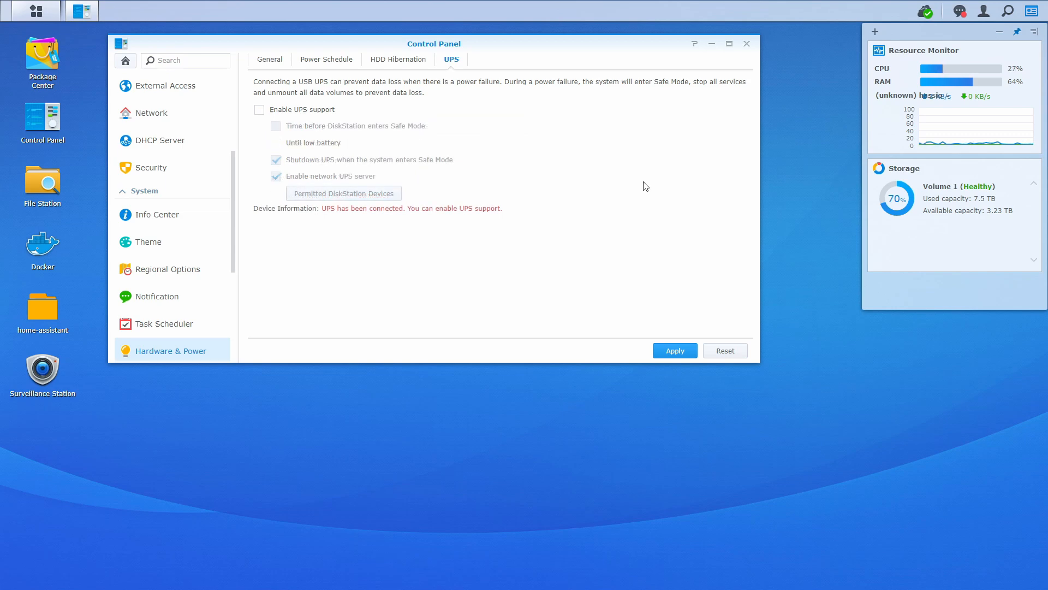
pyautogui.moveTo(557, 226)
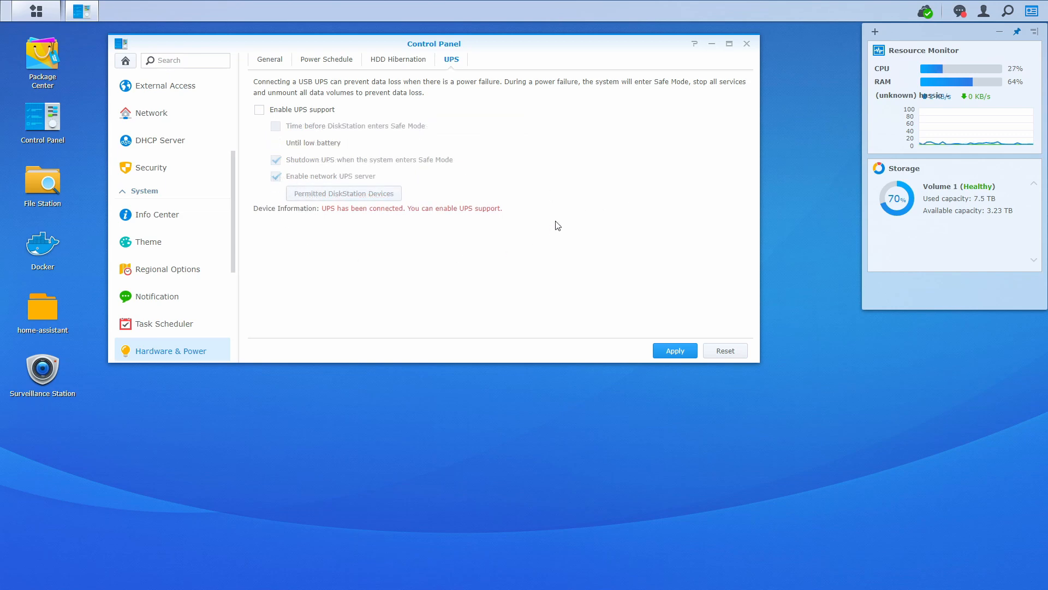
pyautogui.moveTo(379, 214)
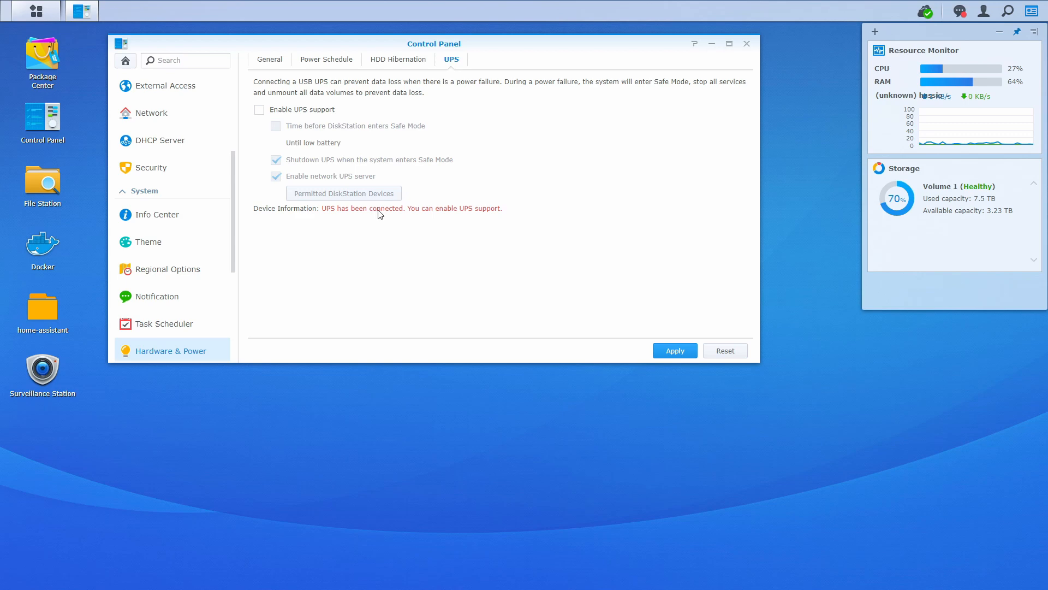
pyautogui.moveTo(501, 218)
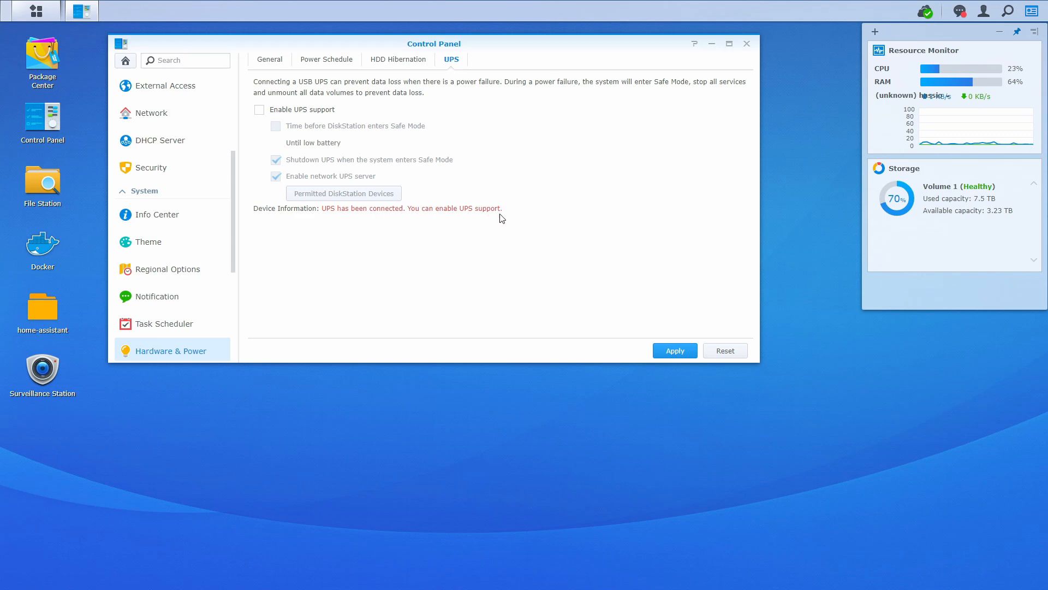
pyautogui.moveTo(497, 120)
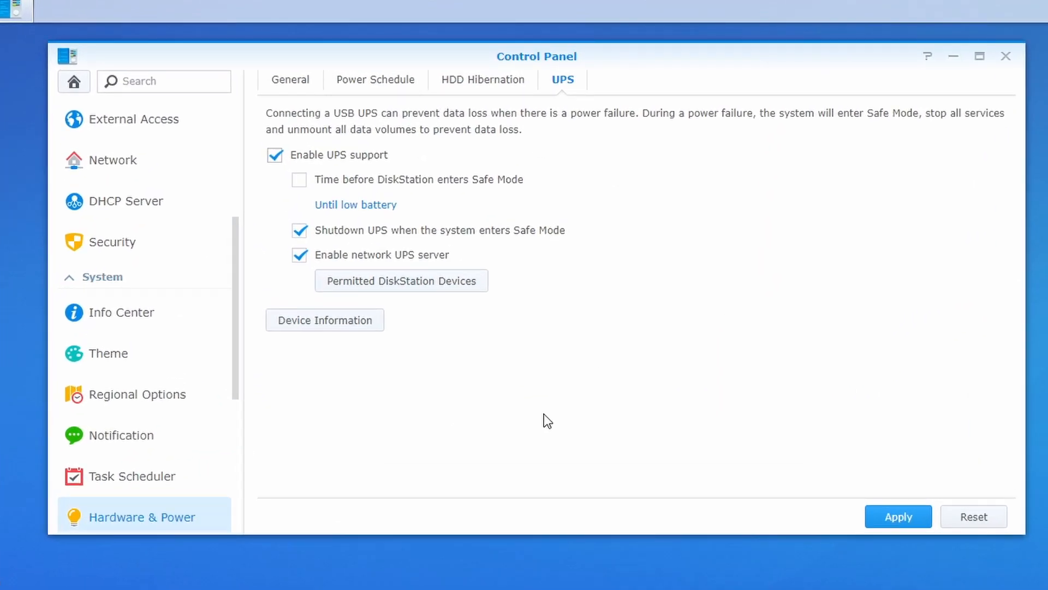
pyautogui.moveTo(467, 176)
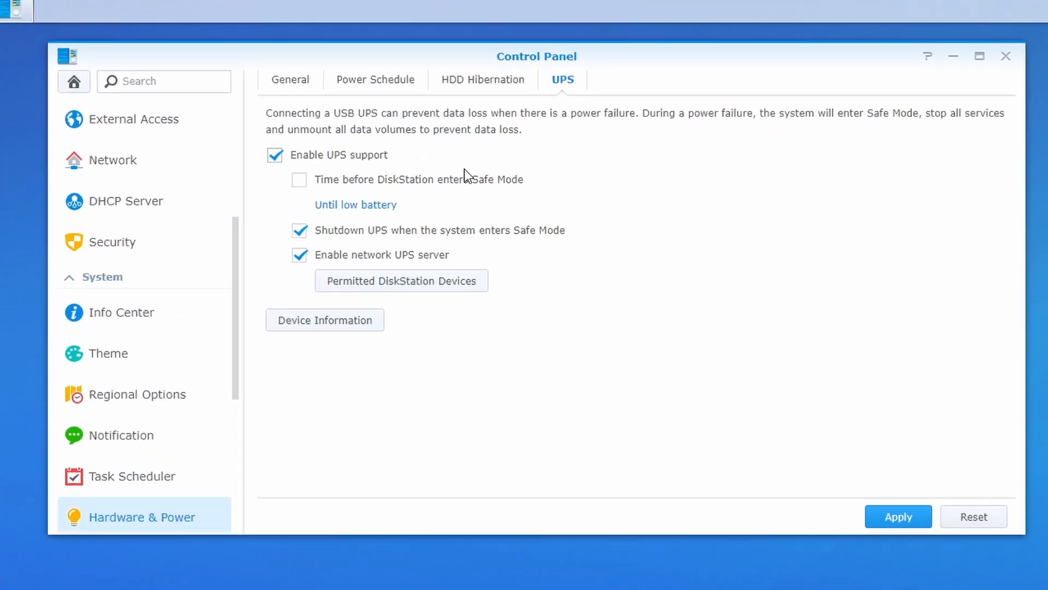
# Keep Safe Mode triggered at low battery, leaving the timed delay unticked
pyautogui.click(298, 180)
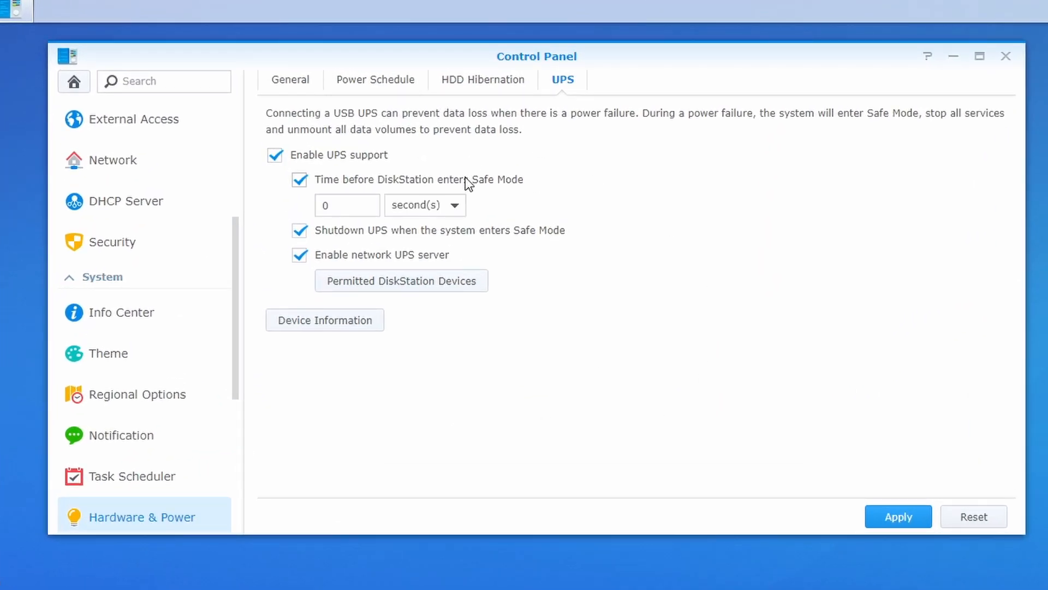
pyautogui.click(299, 179)
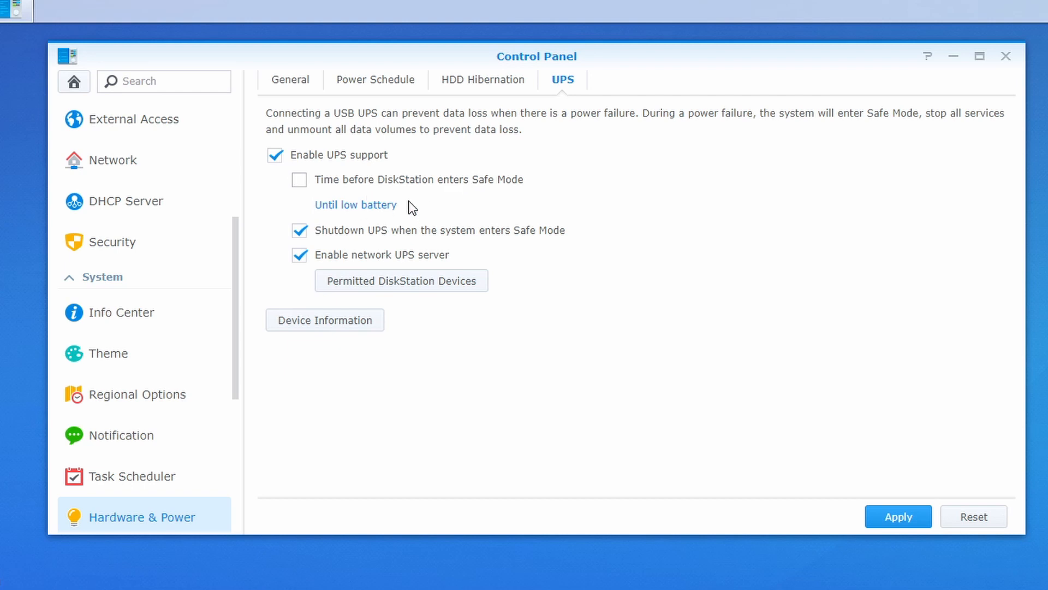
pyautogui.moveTo(425, 212)
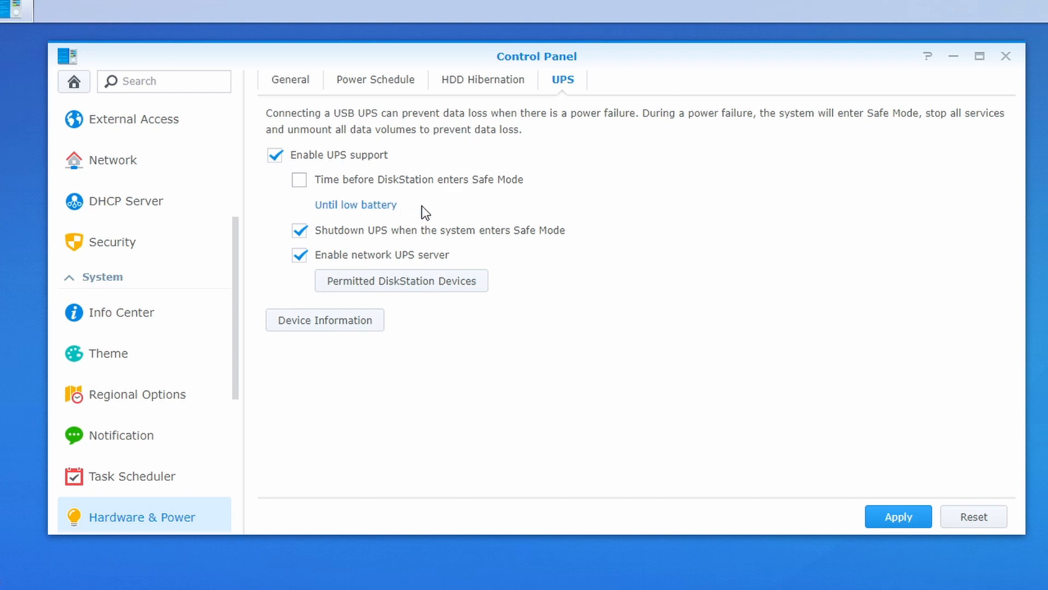
pyautogui.moveTo(334, 238)
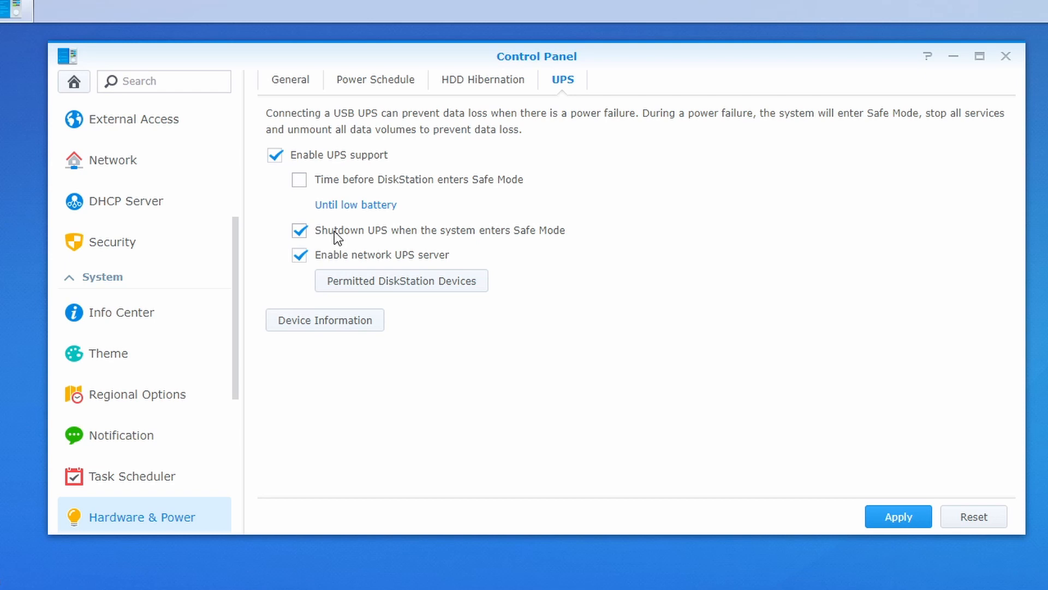
pyautogui.moveTo(439, 239)
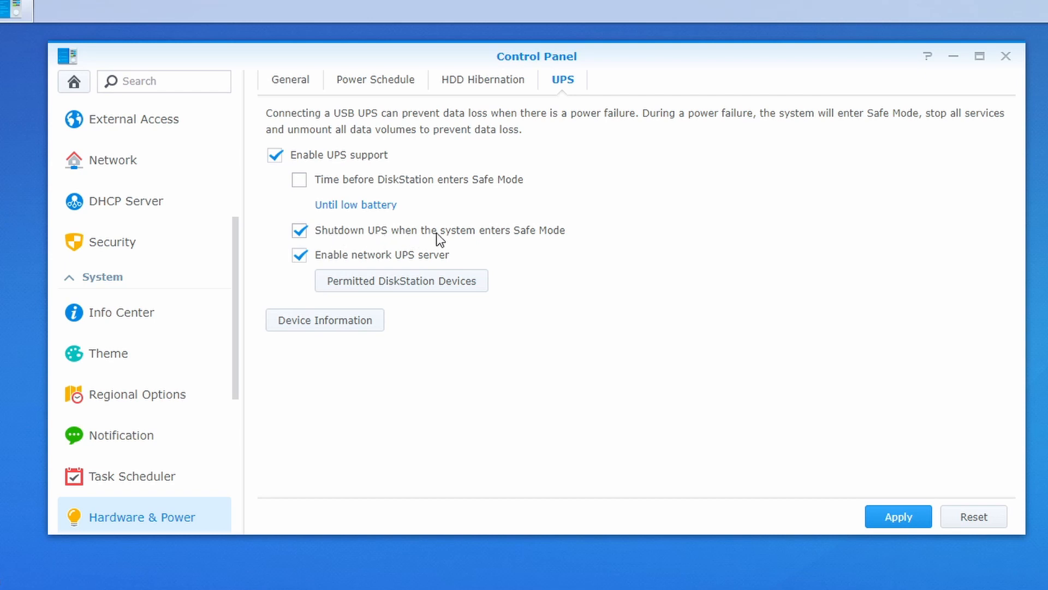
pyautogui.moveTo(564, 239)
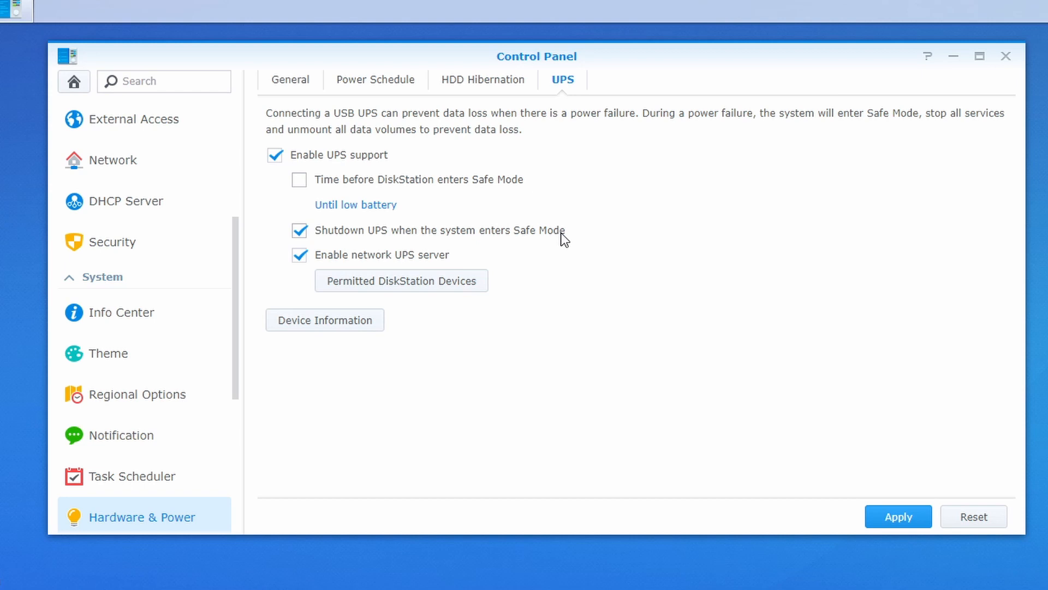
pyautogui.moveTo(316, 252)
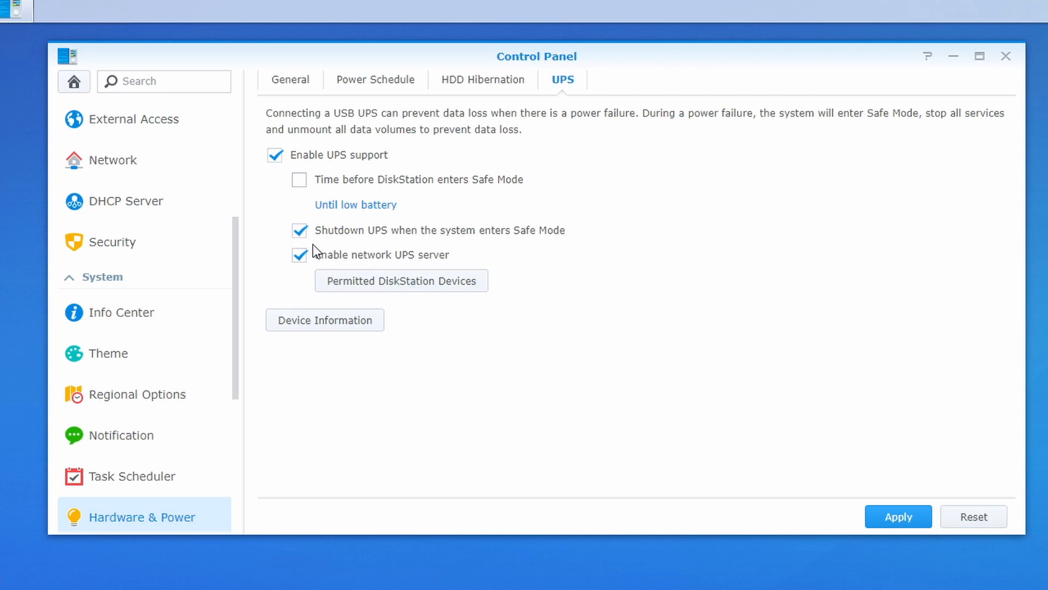
pyautogui.moveTo(343, 259)
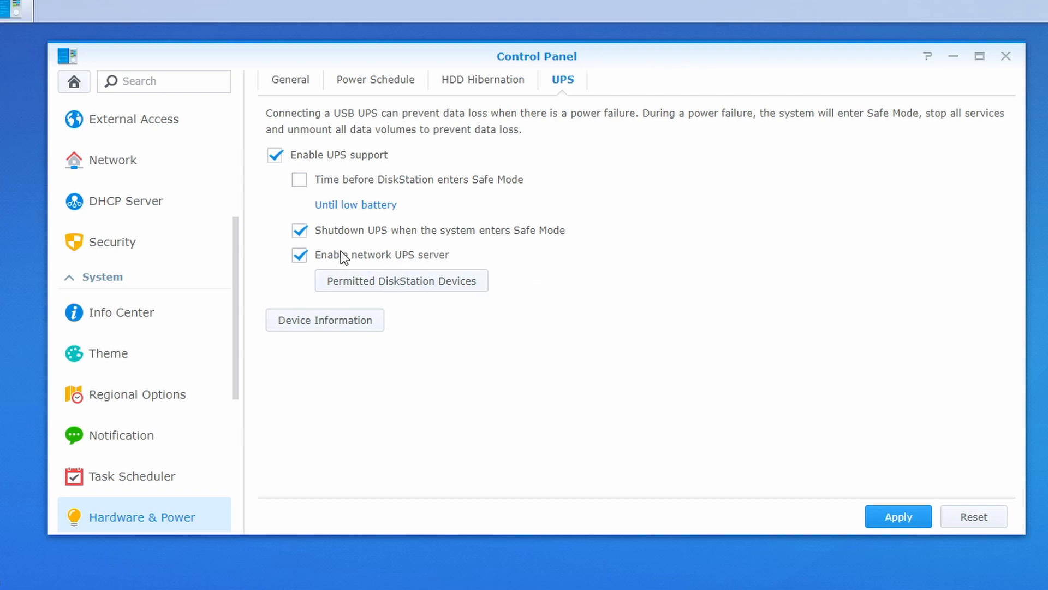
pyautogui.moveTo(452, 260)
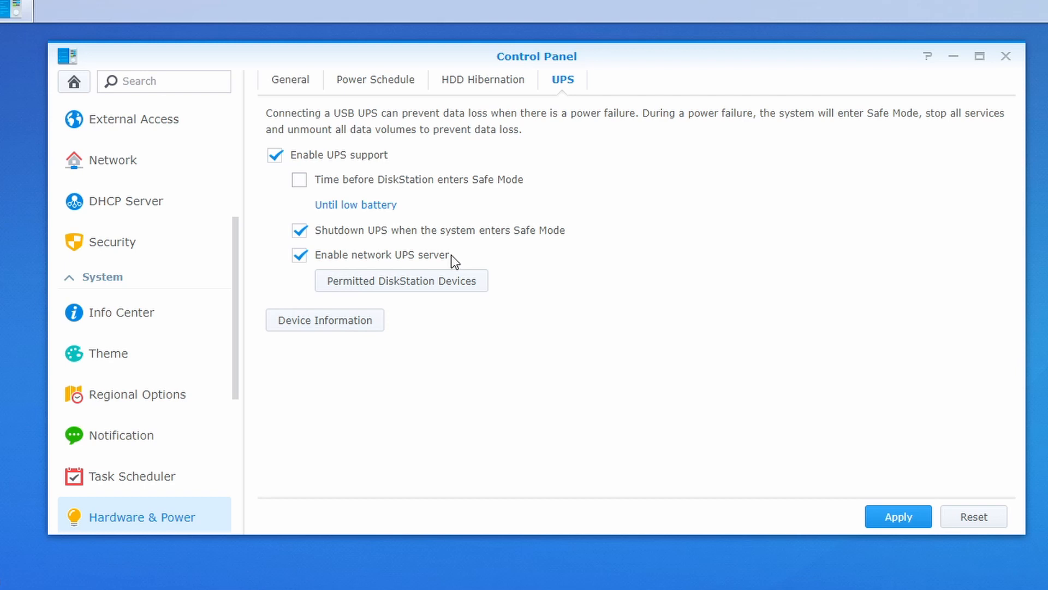
pyautogui.moveTo(464, 259)
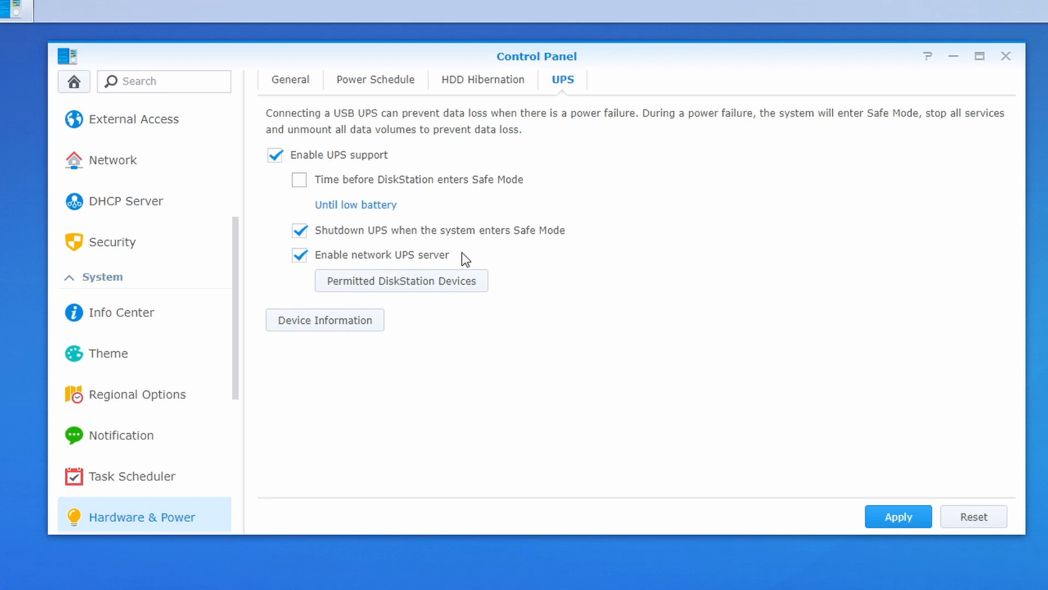
pyautogui.moveTo(506, 286)
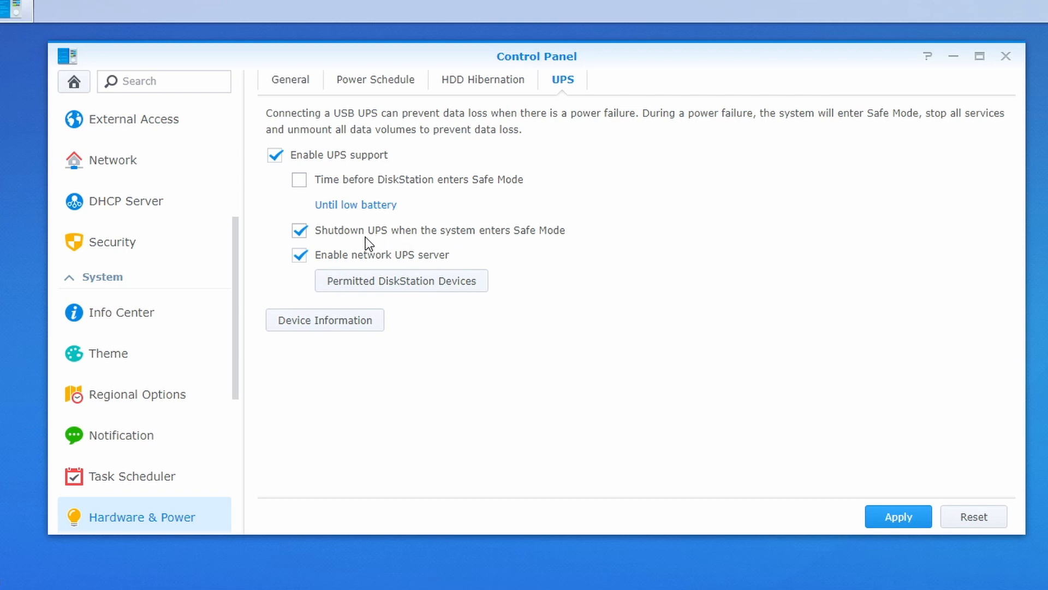
pyautogui.moveTo(386, 325)
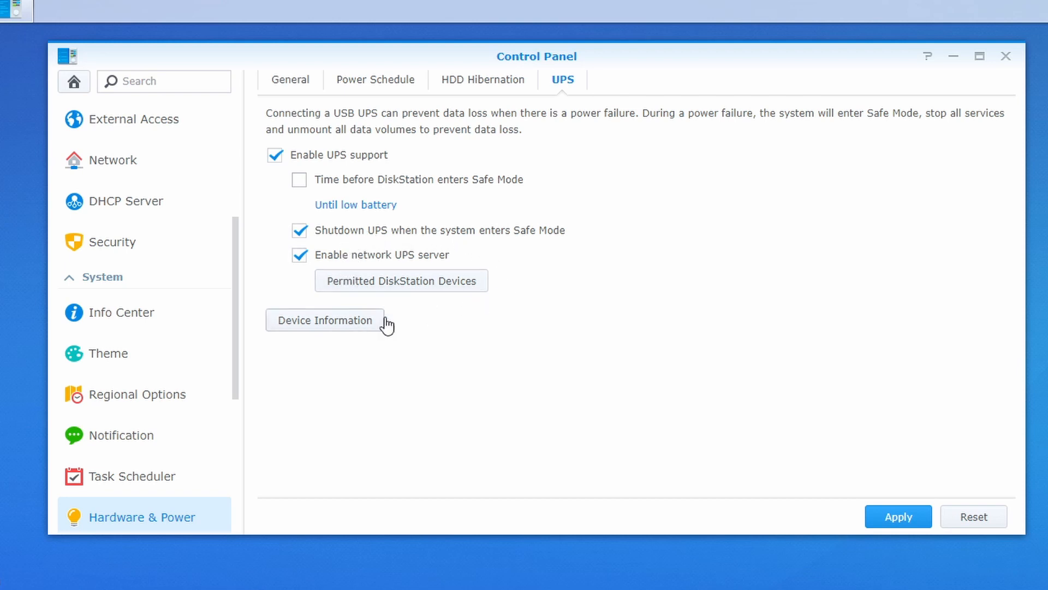
pyautogui.moveTo(300, 328)
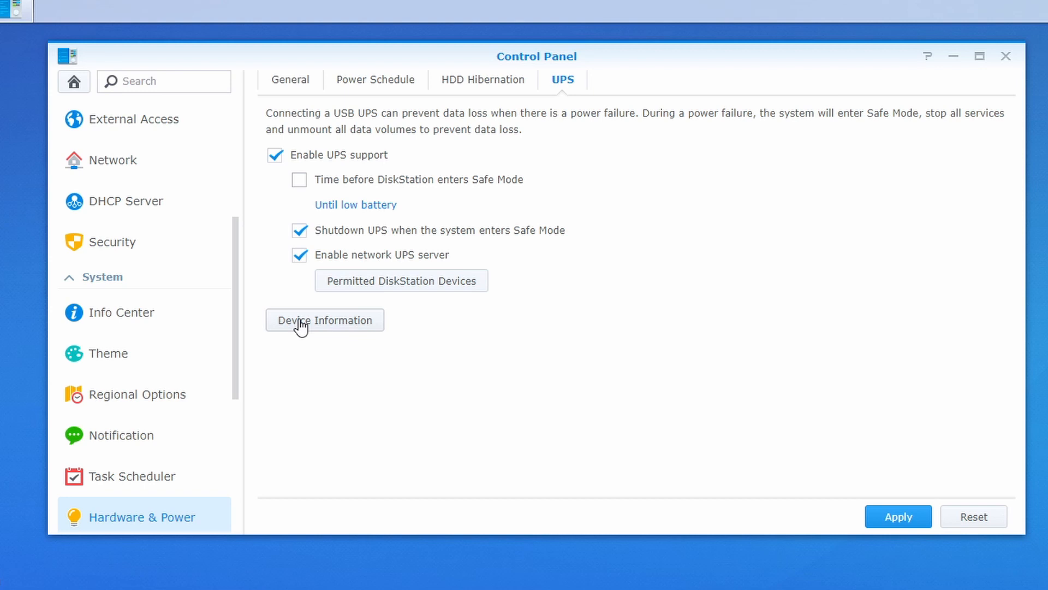
pyautogui.click(324, 319)
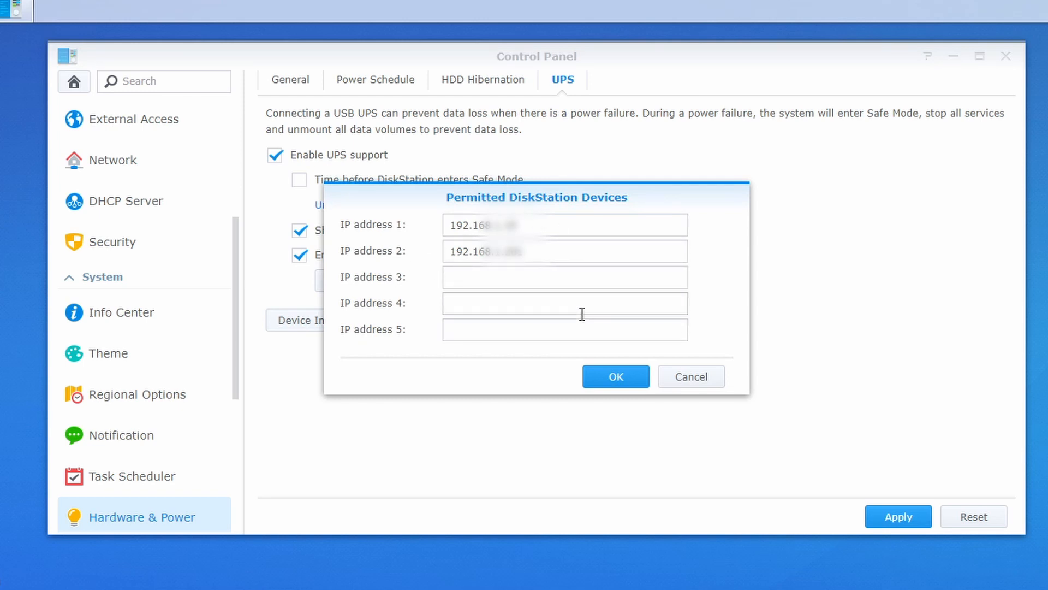
pyautogui.moveTo(453, 191)
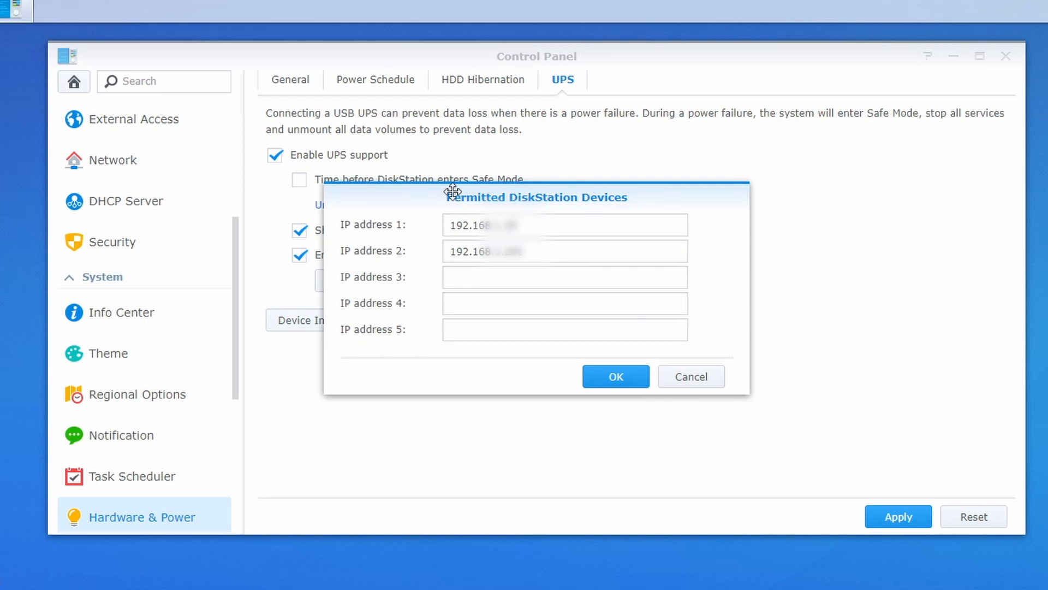
pyautogui.moveTo(433, 231)
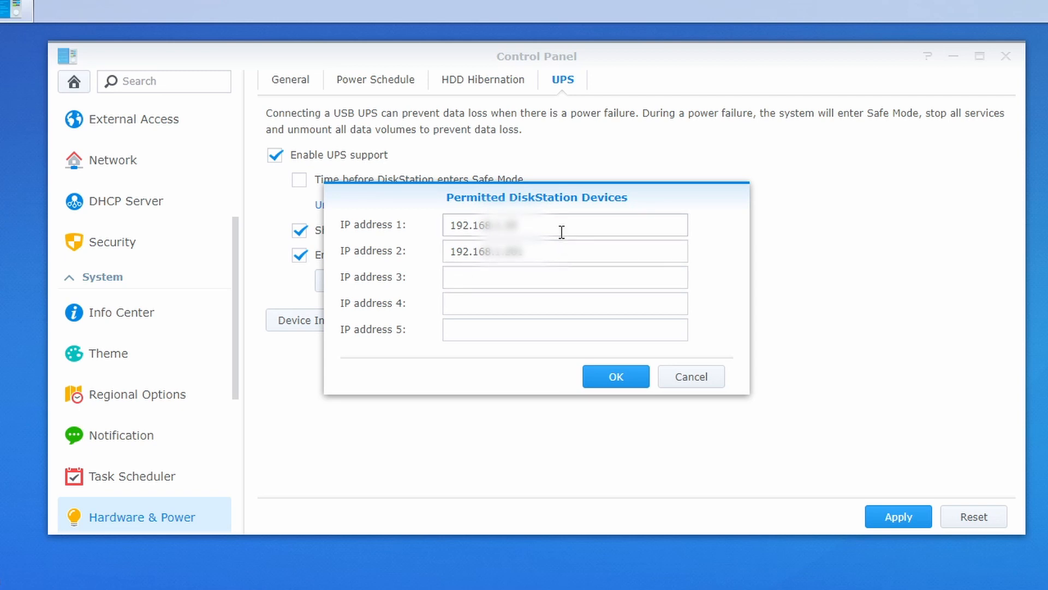
pyautogui.moveTo(562, 217)
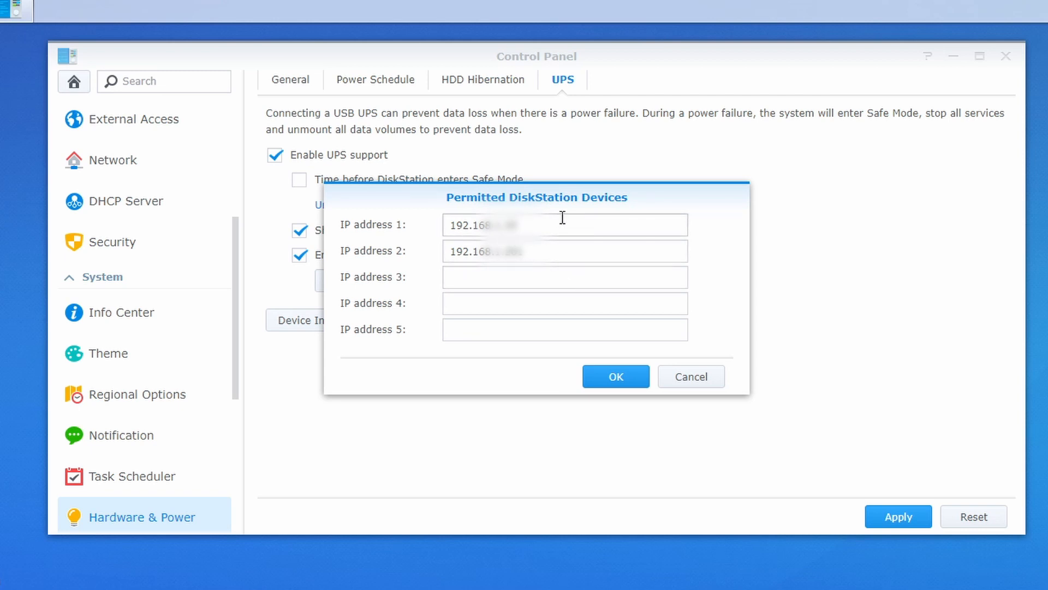
pyautogui.moveTo(671, 400)
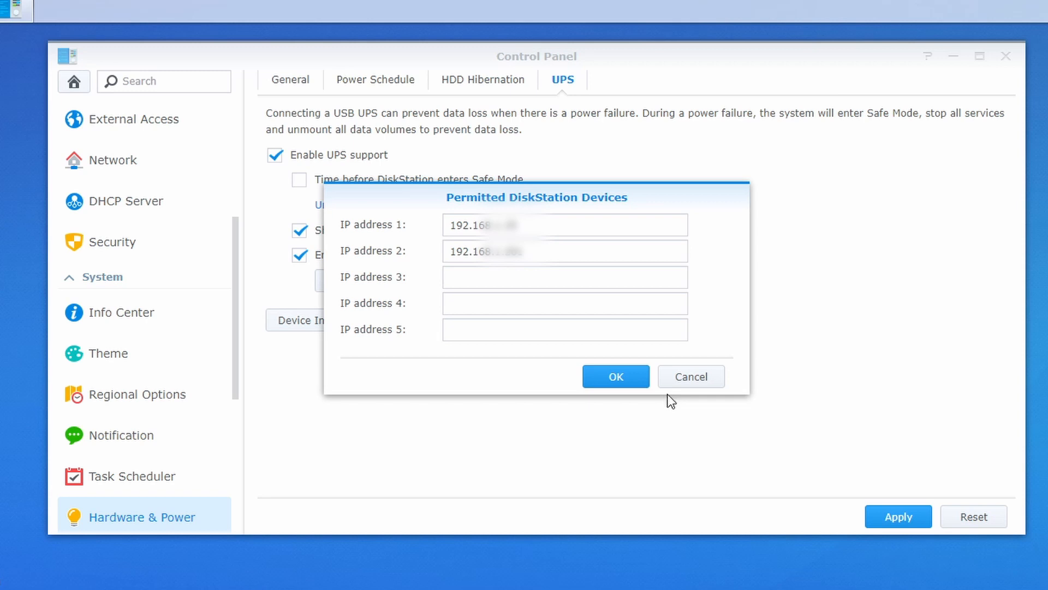
pyautogui.click(615, 375)
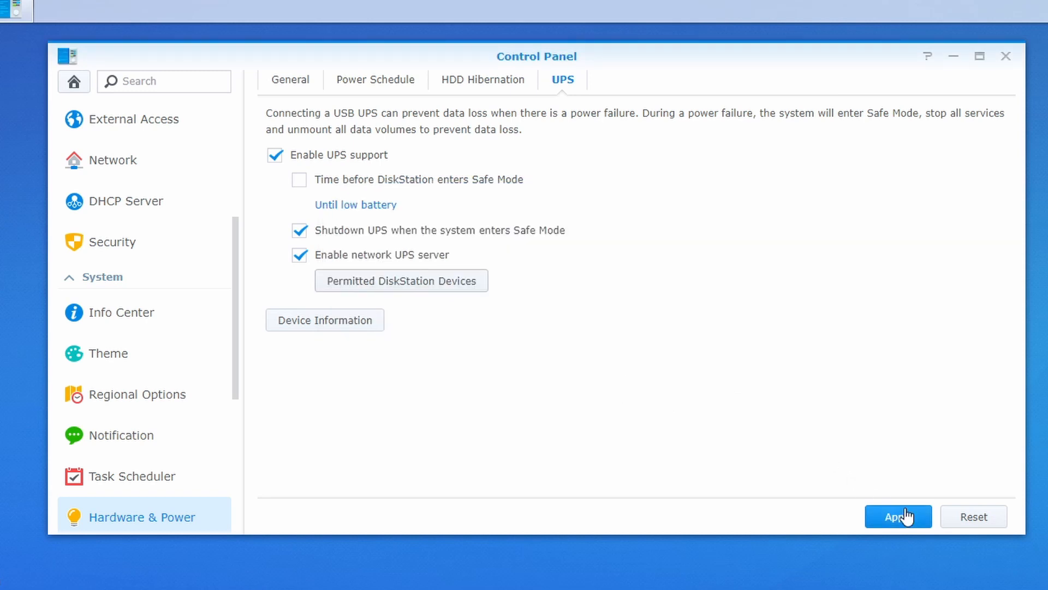
# Apply and confirm the Synology UPS and network UPS server settings
pyautogui.click(897, 516)
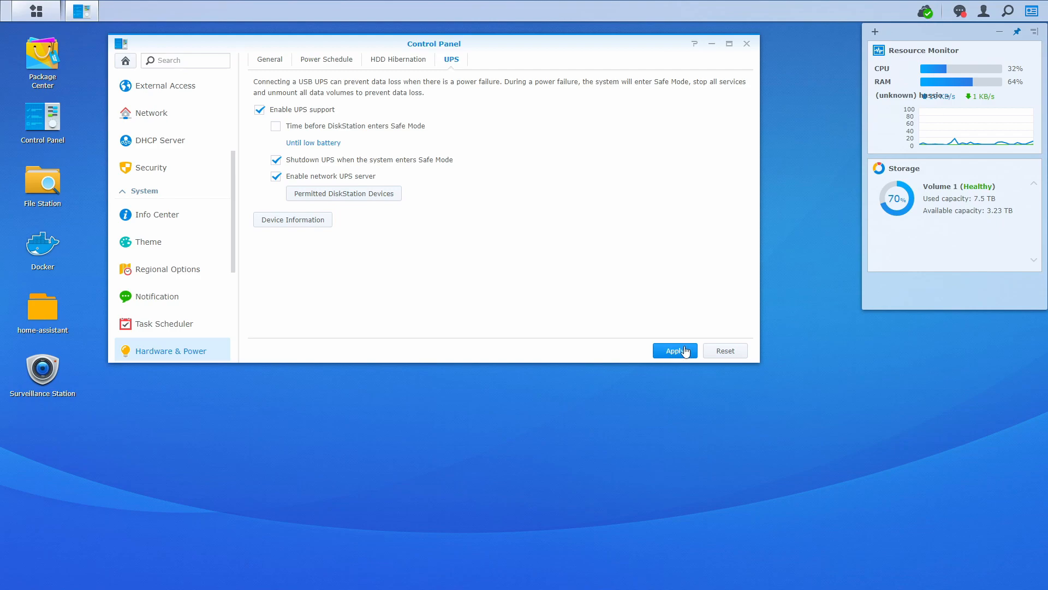
pyautogui.click(675, 351)
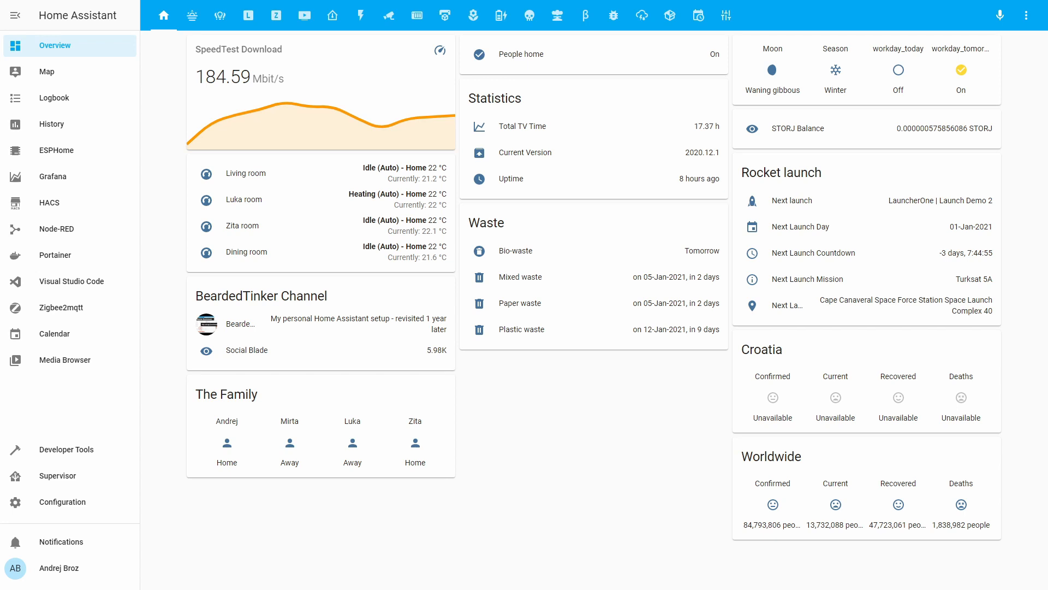
# Search new Home Assistant integrations for 'nut'
pyautogui.click(62, 501)
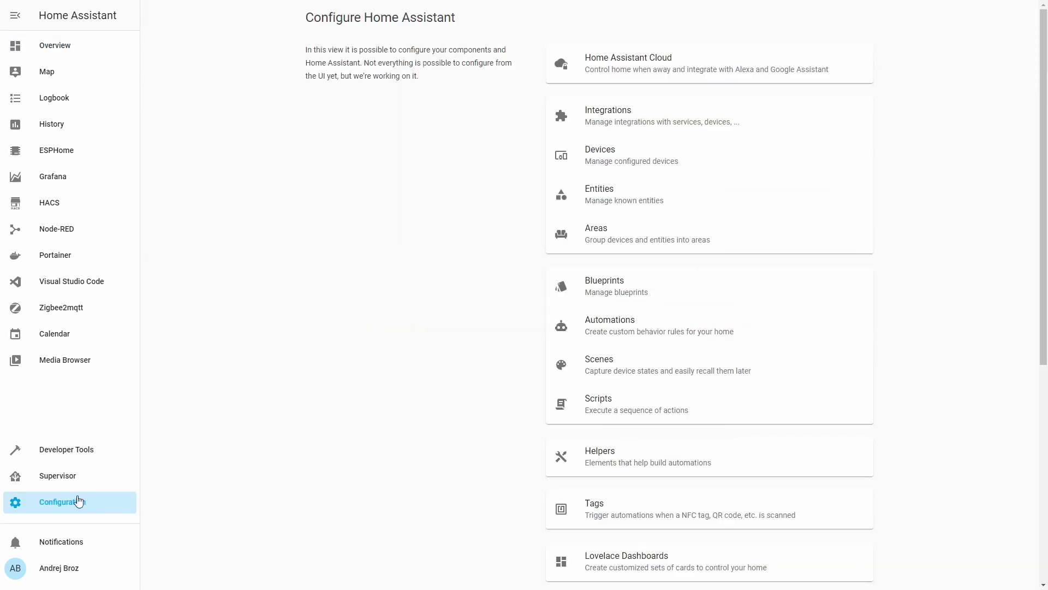
pyautogui.click(608, 116)
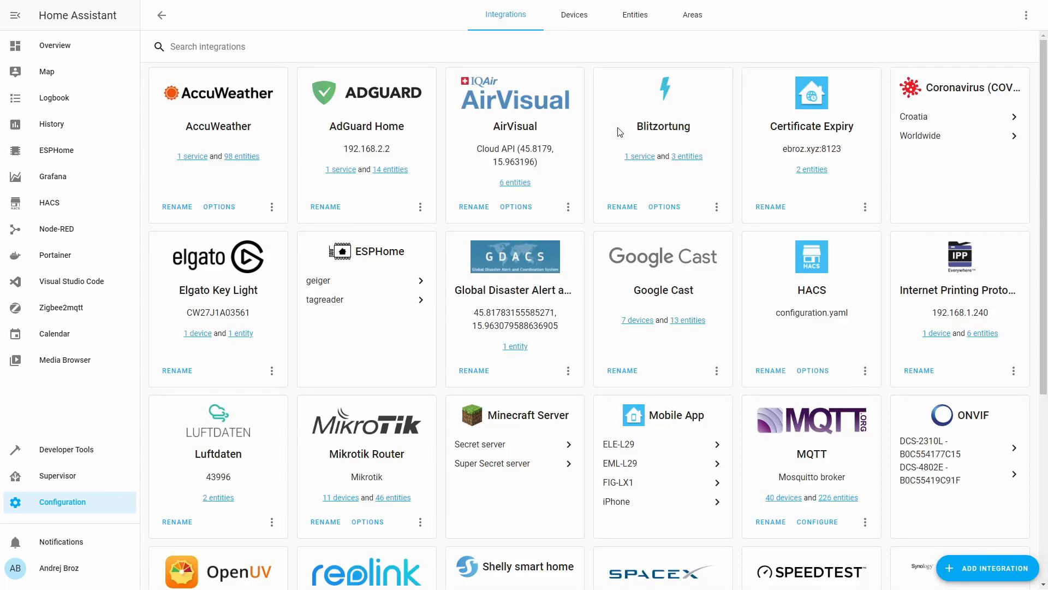
pyautogui.click(988, 568)
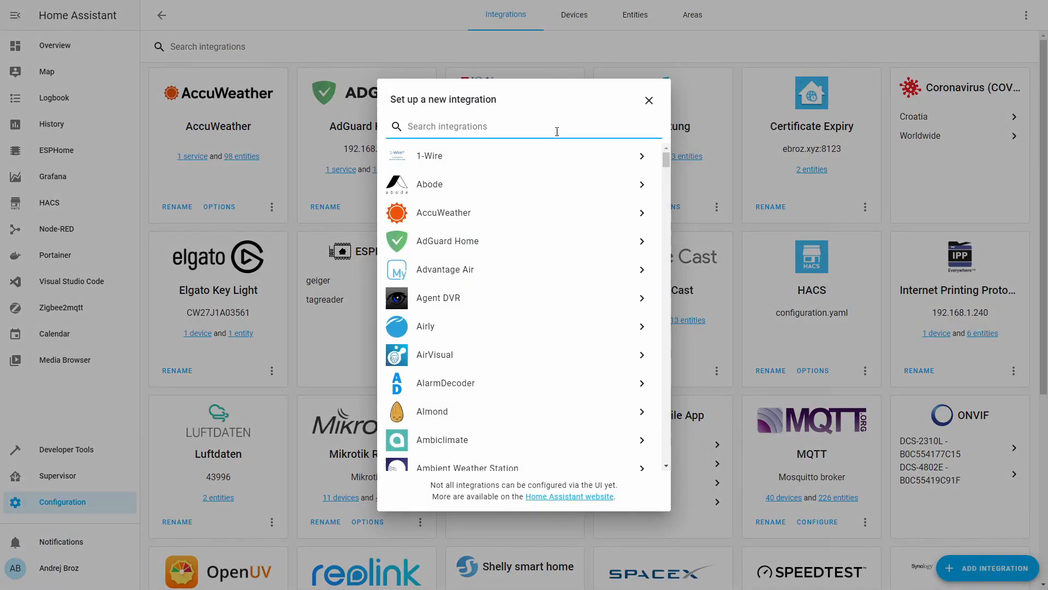
pyautogui.write('nut')
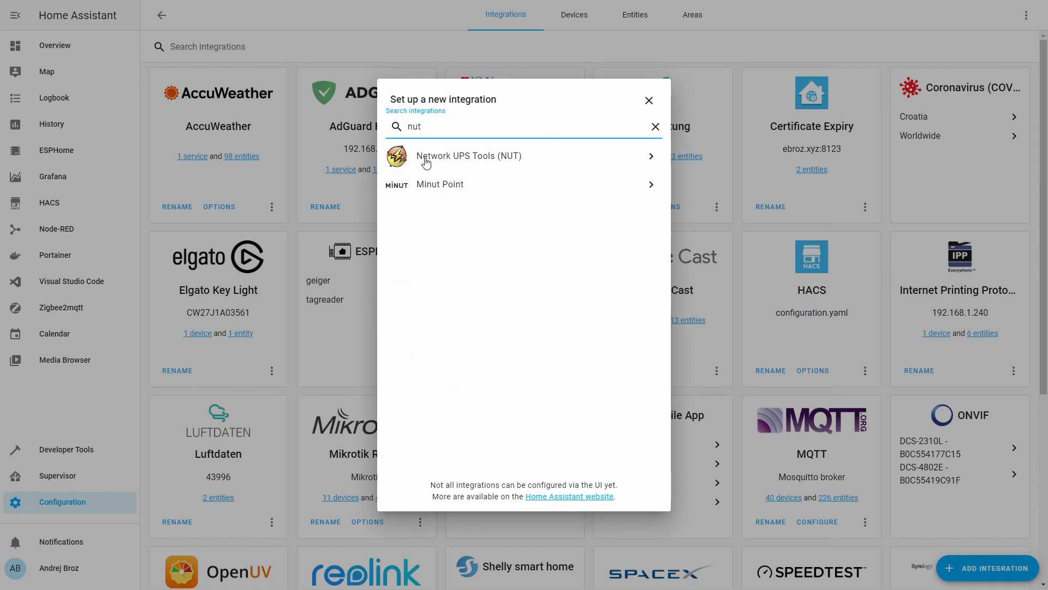
# Connect Network UPS Tools to the NAS at a 192.168. host on port 3493
pyautogui.click(469, 156)
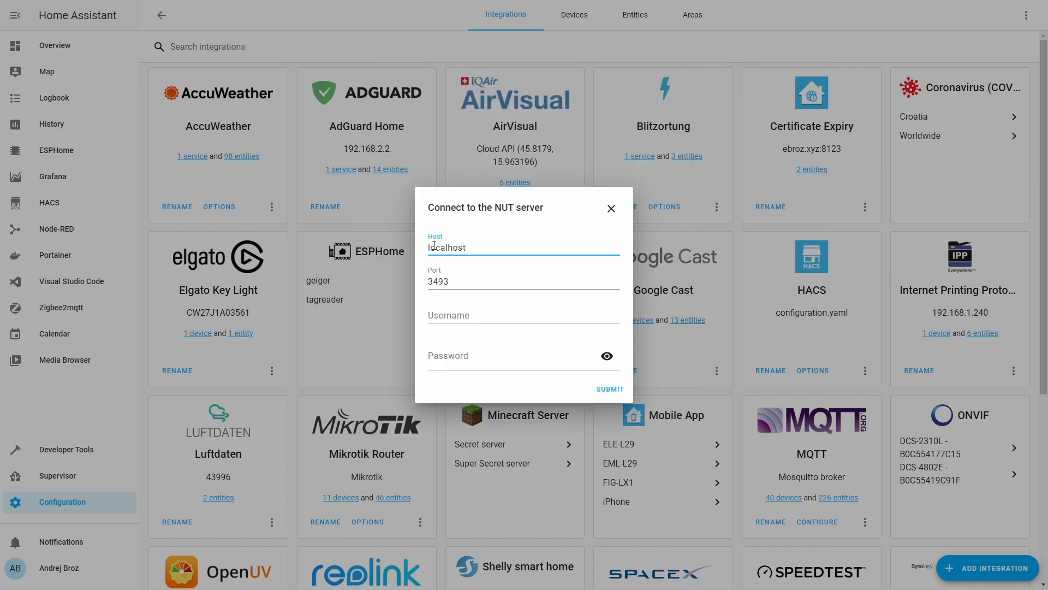
pyautogui.doubleClick(446, 247)
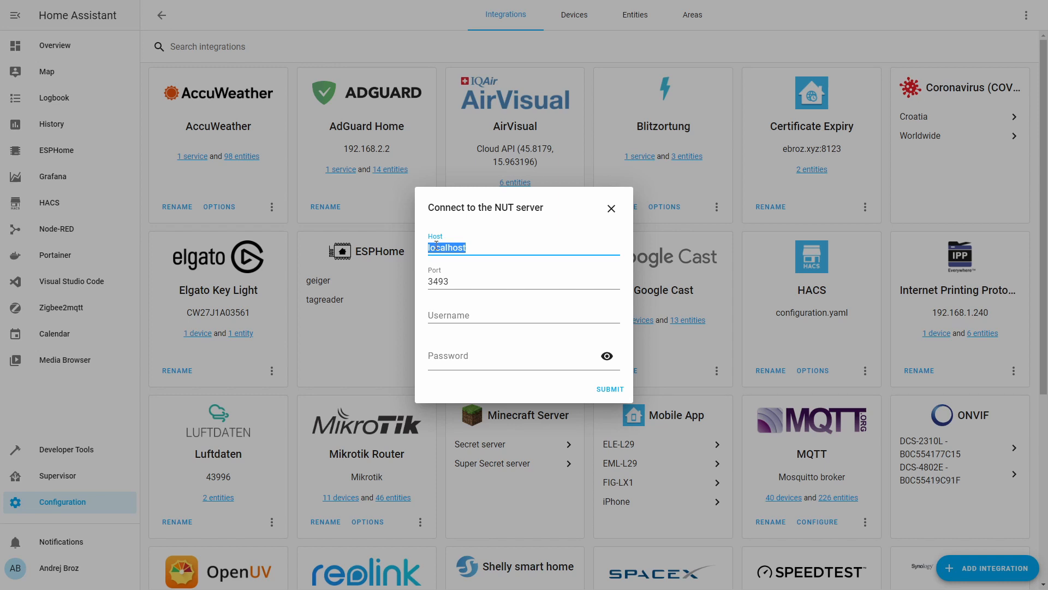
pyautogui.write('192.168.')
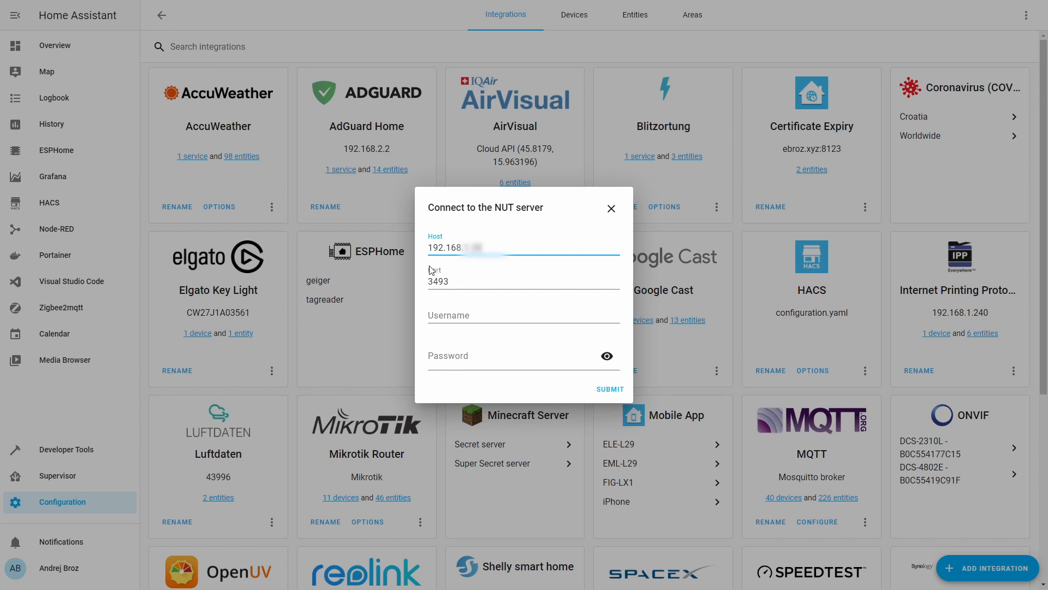
pyautogui.moveTo(500, 366)
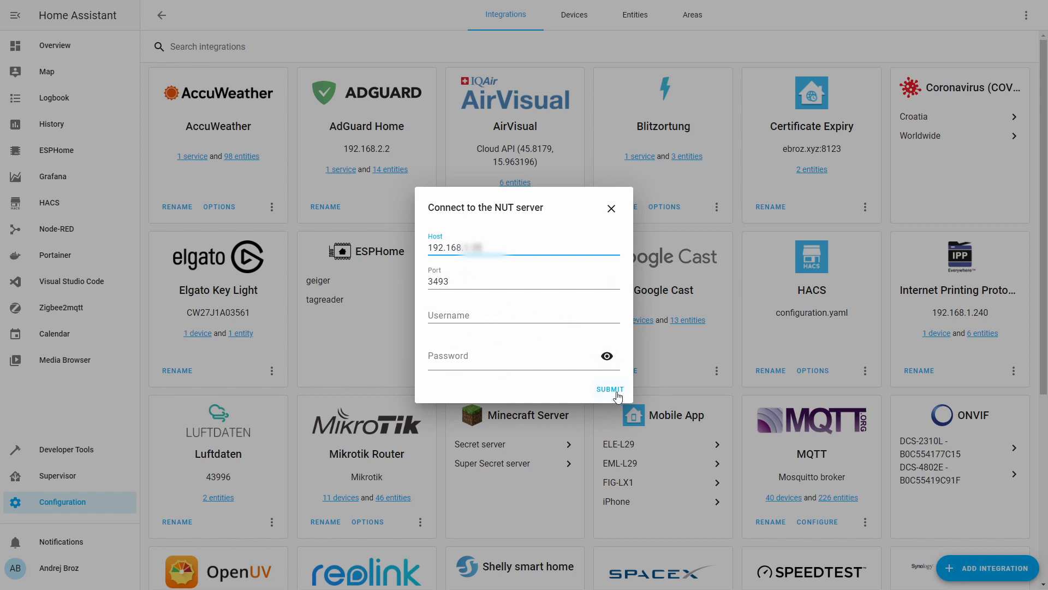
pyautogui.click(609, 389)
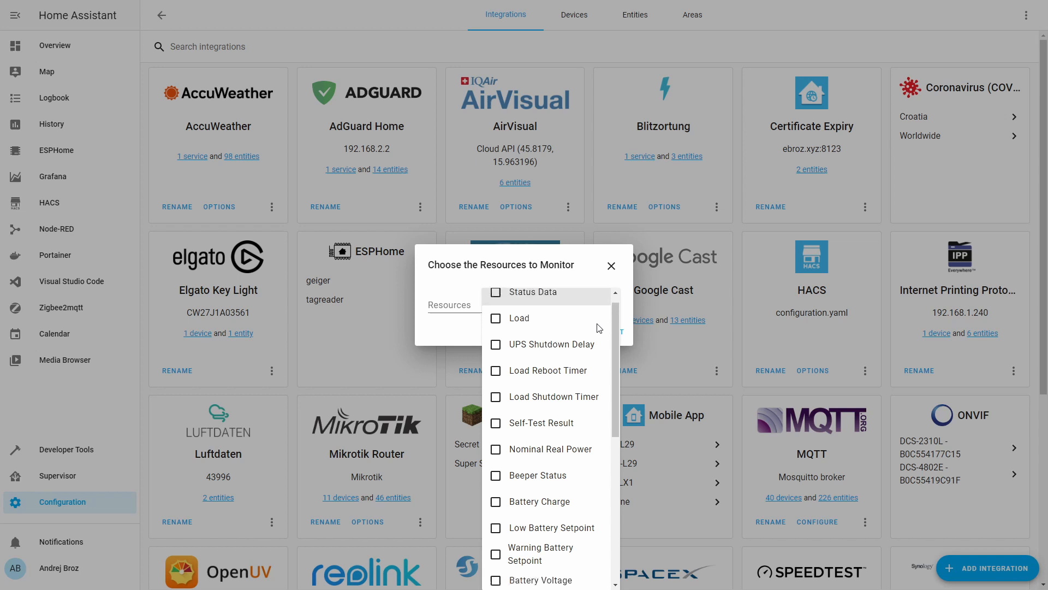
# Monitor Status Data, Load, Self-Test Result, Low Battery Setpoint, and Battery Runtime resources
pyautogui.scroll(-3)
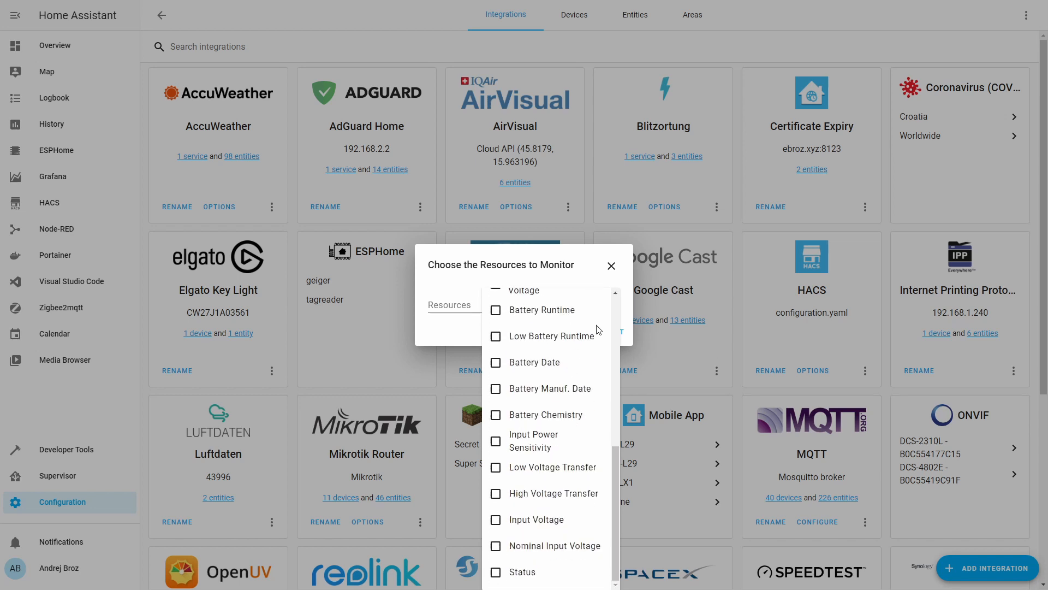
pyautogui.scroll(-3)
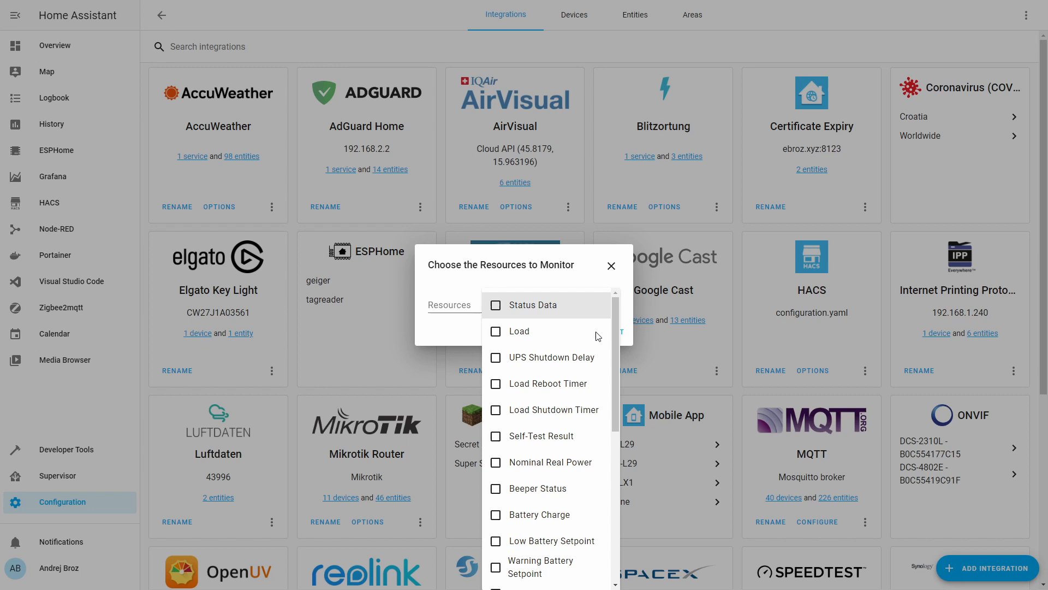
pyautogui.moveTo(595, 313)
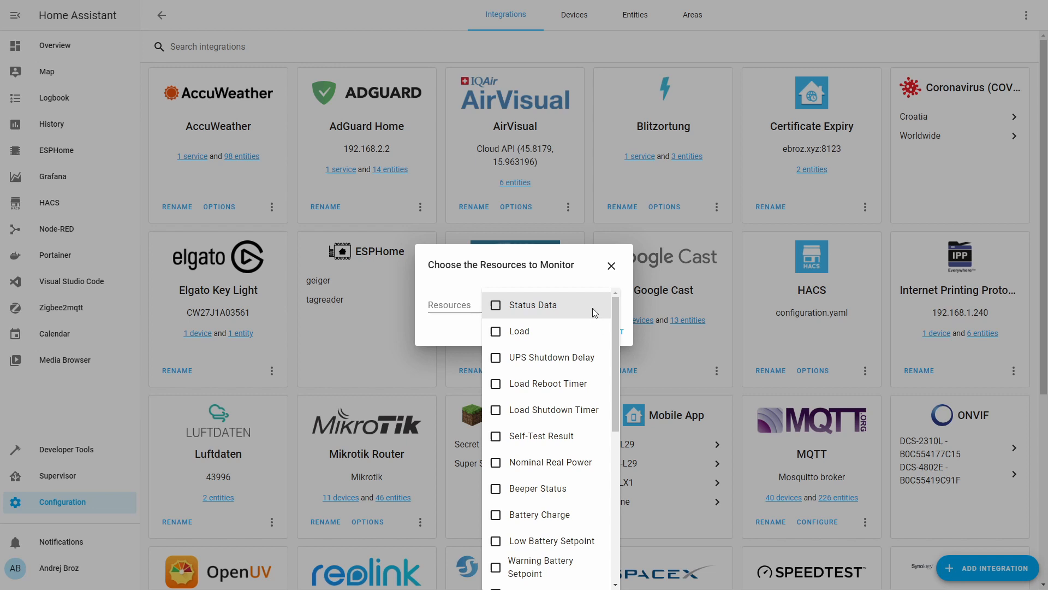
pyautogui.moveTo(560, 312)
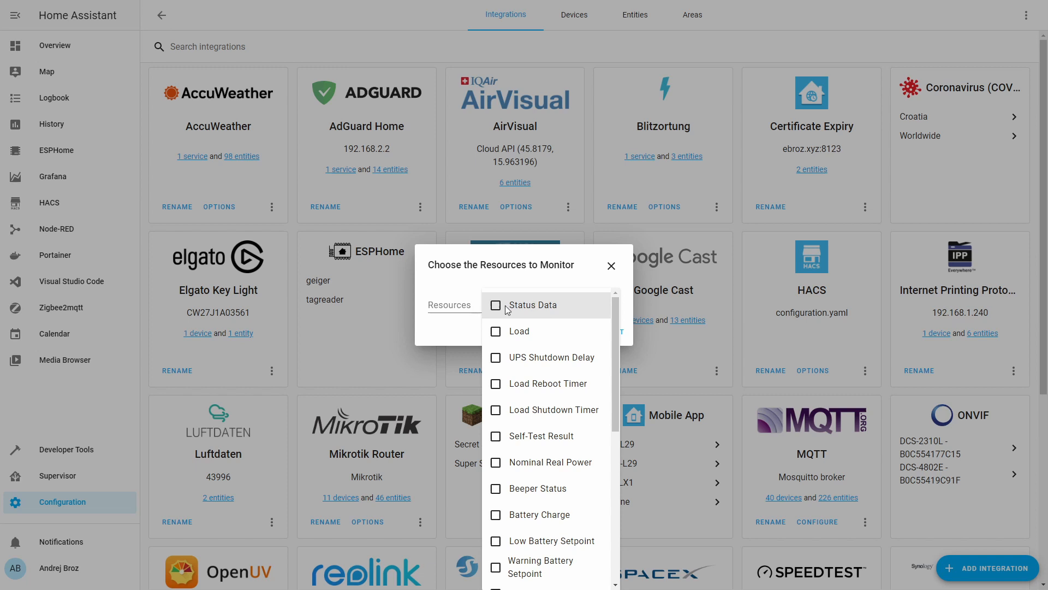
pyautogui.click(495, 331)
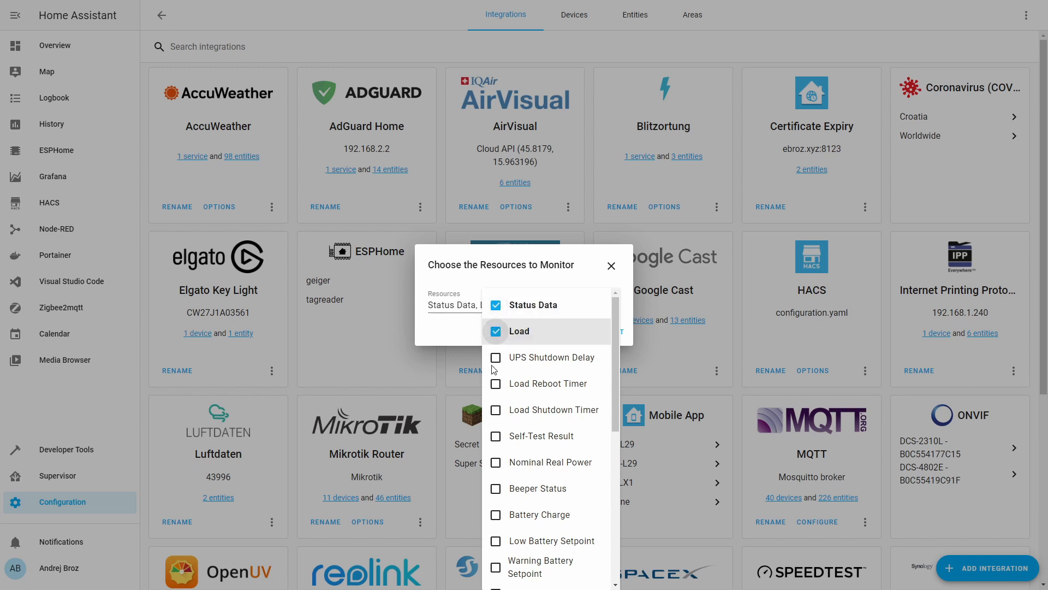
pyautogui.click(496, 388)
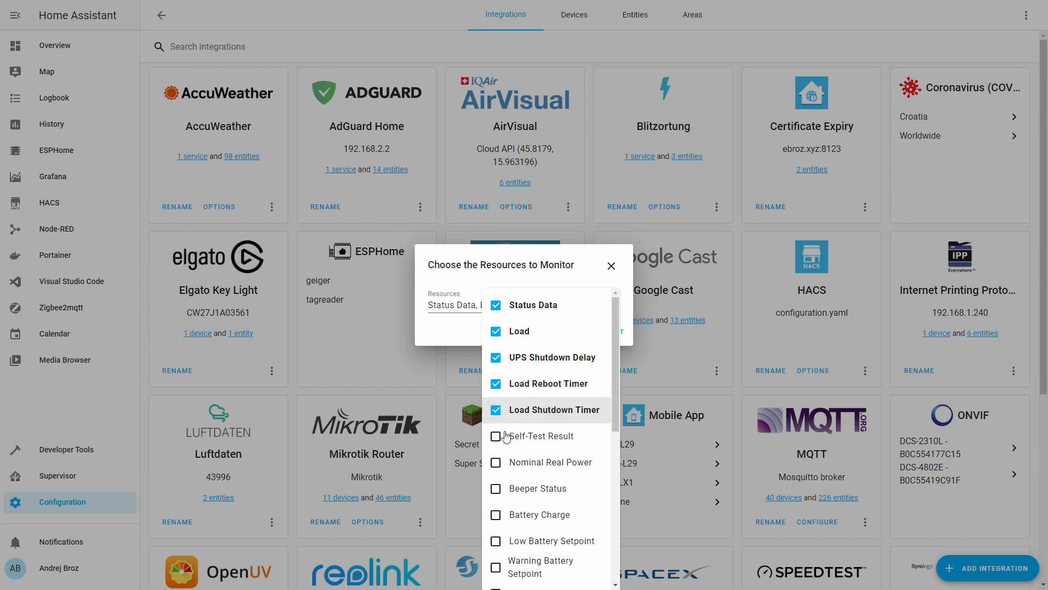
pyautogui.click(496, 436)
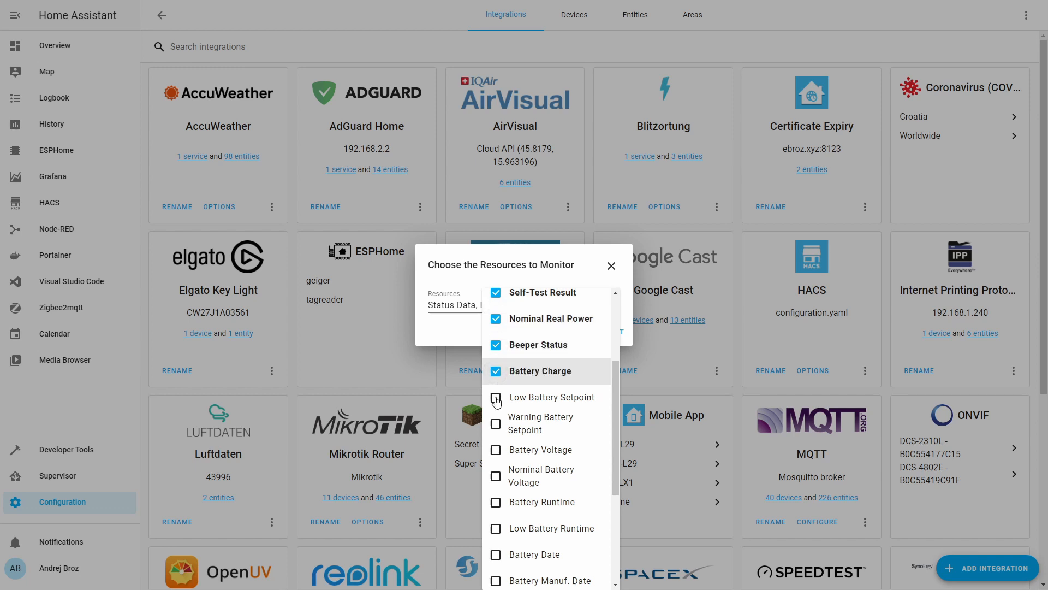
pyautogui.click(495, 396)
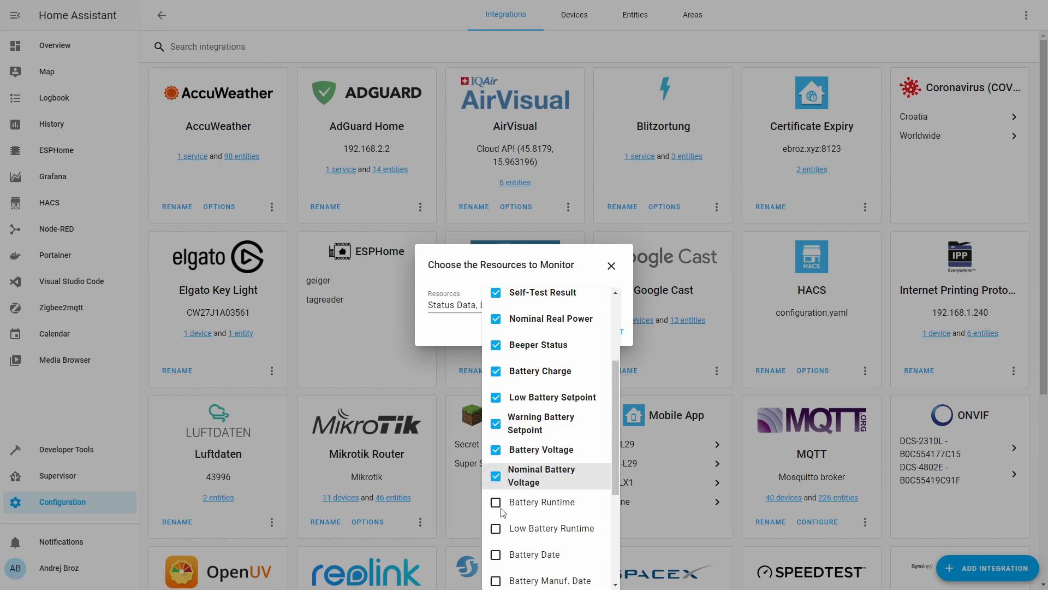
pyautogui.click(496, 502)
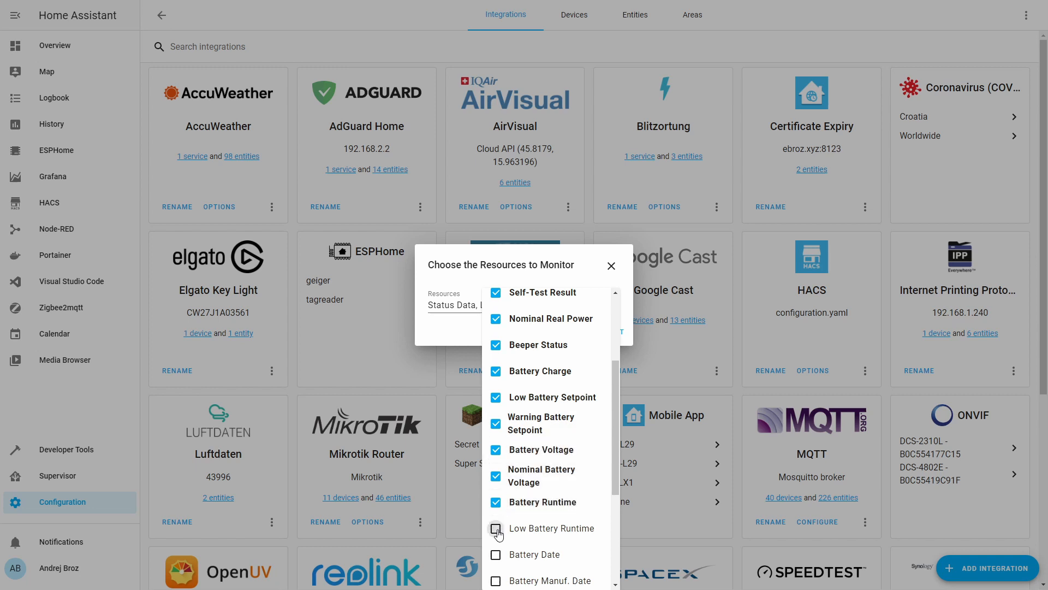
pyautogui.click(496, 528)
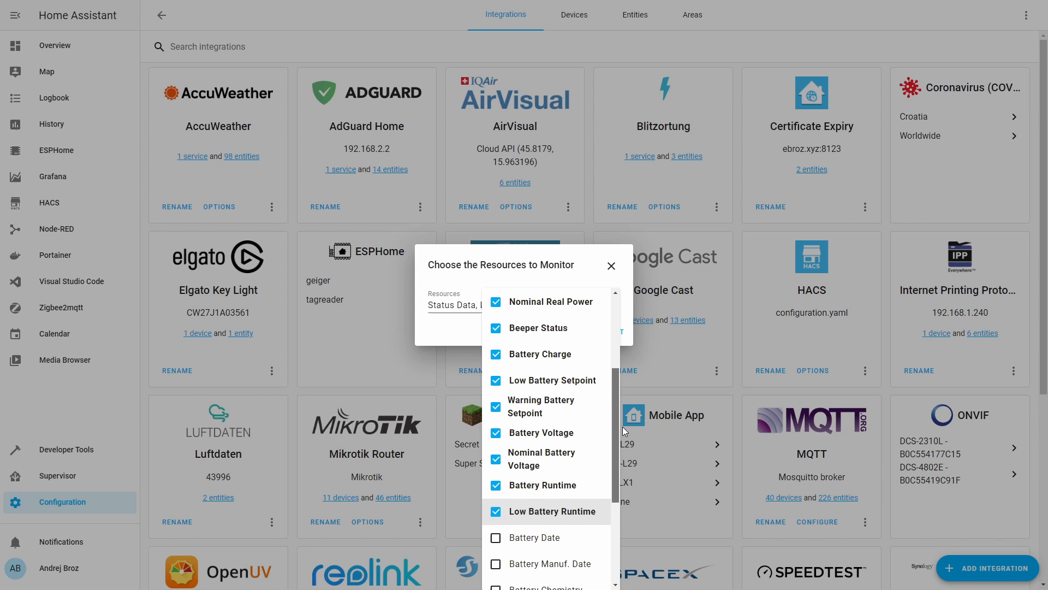
# Also monitor Input Power Sensitivity and Nominal Input Voltage
pyautogui.scroll(-3)
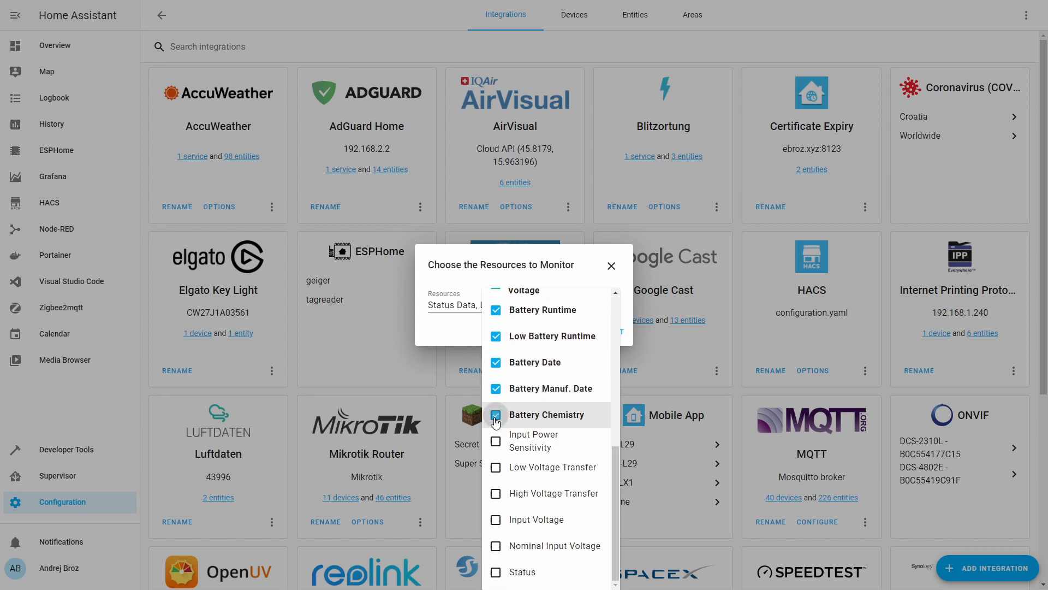
pyautogui.click(495, 442)
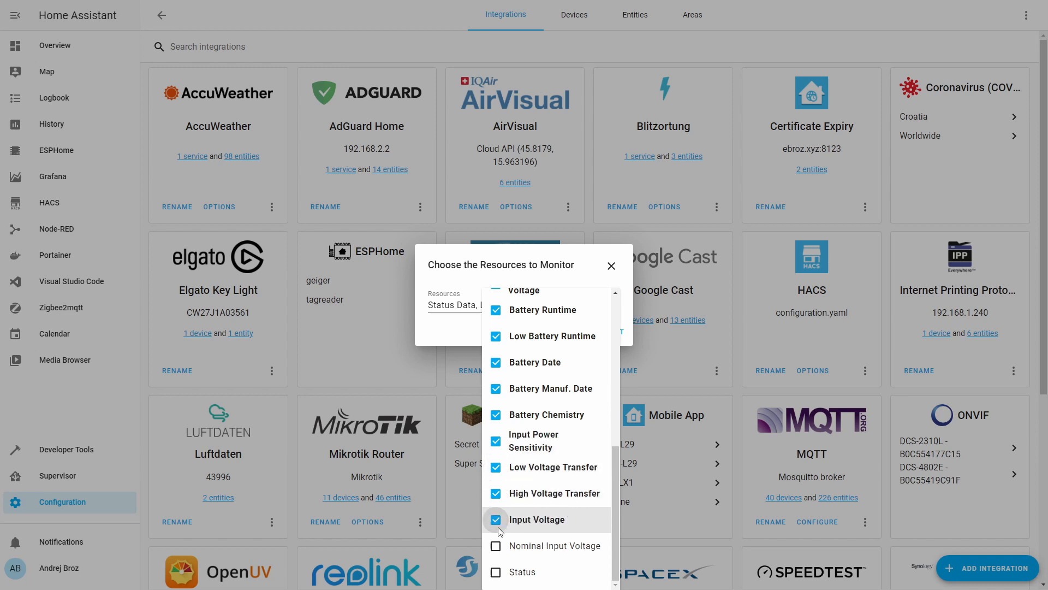
pyautogui.click(496, 546)
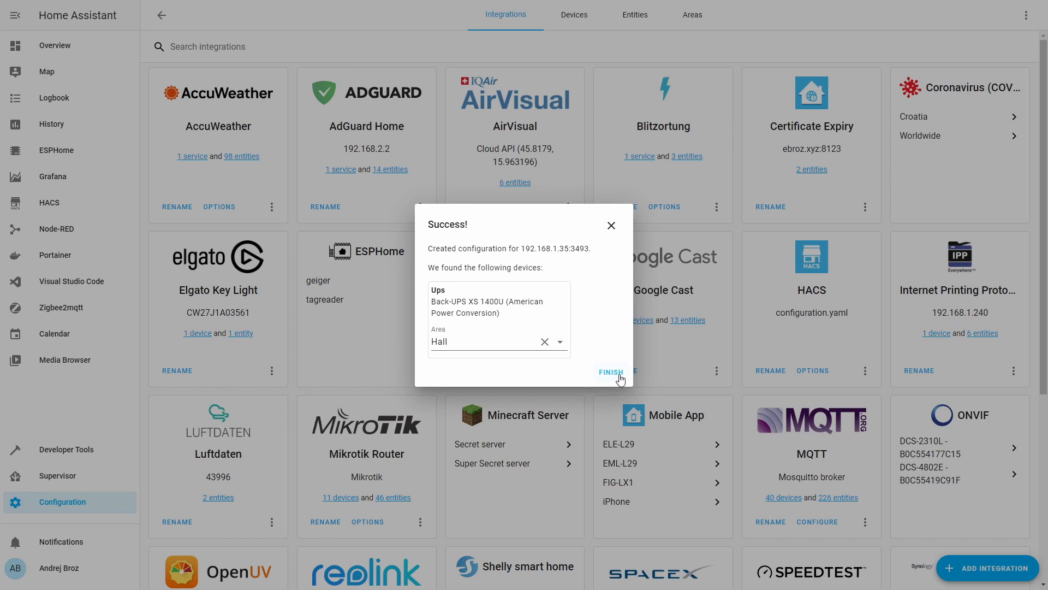
# Finish NUT setup with the Back-UPS XS 1400U in Hall and view its device
pyautogui.click(610, 372)
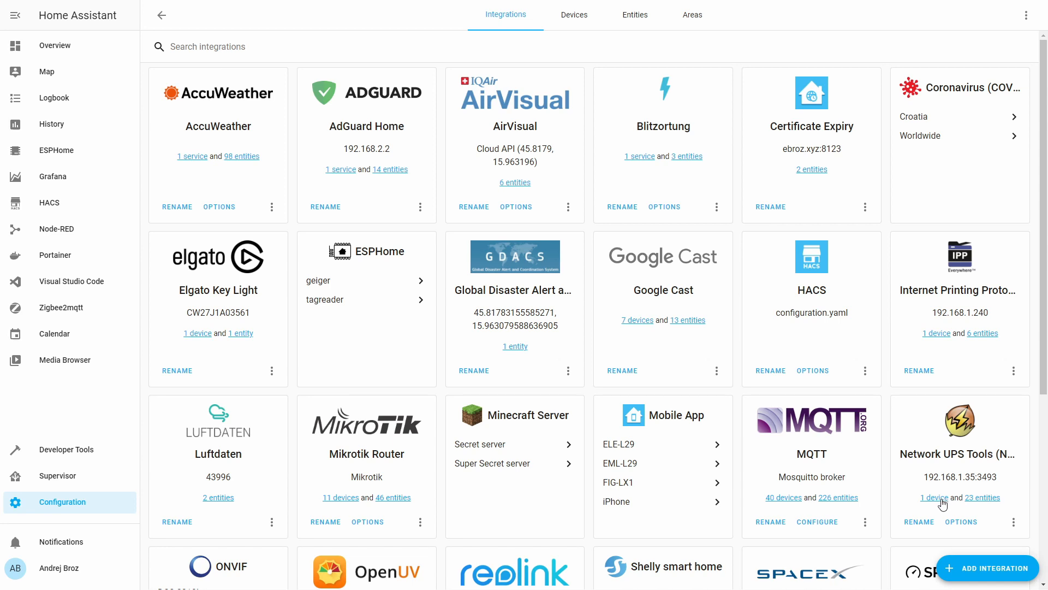
pyautogui.click(935, 497)
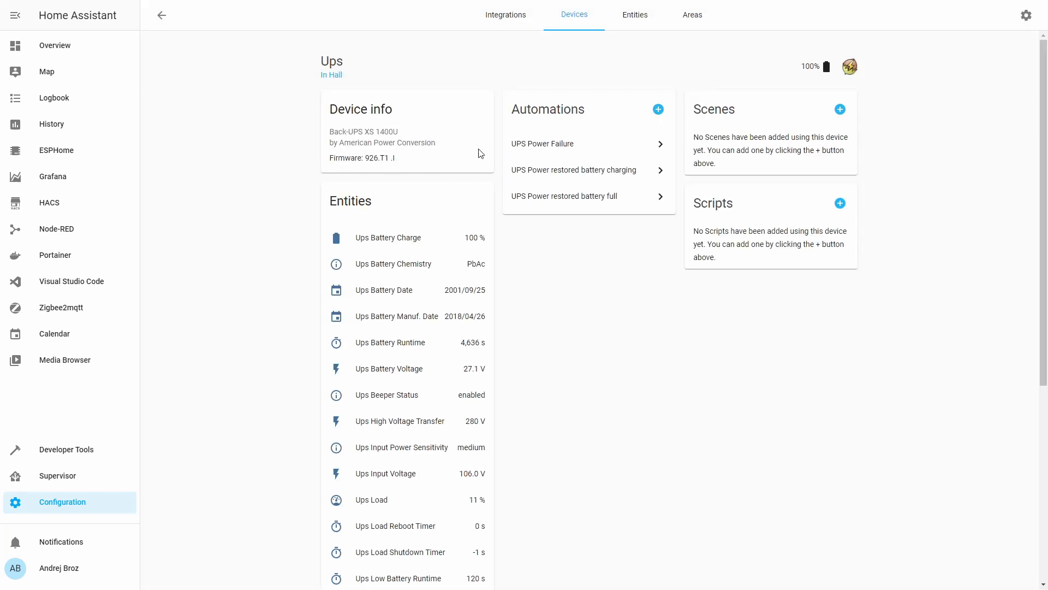
pyautogui.moveTo(327, 143)
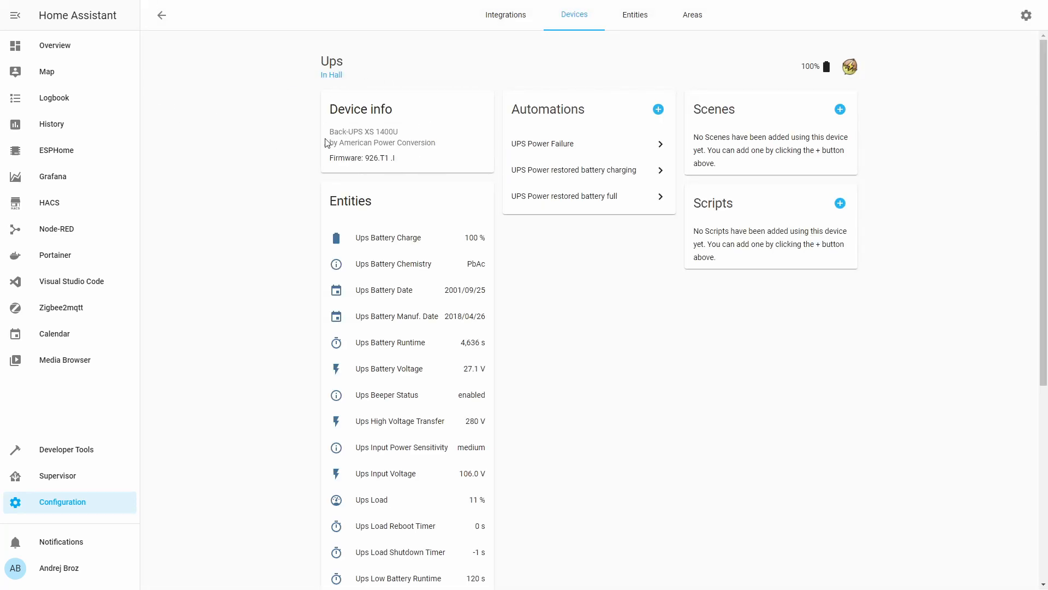
pyautogui.moveTo(378, 161)
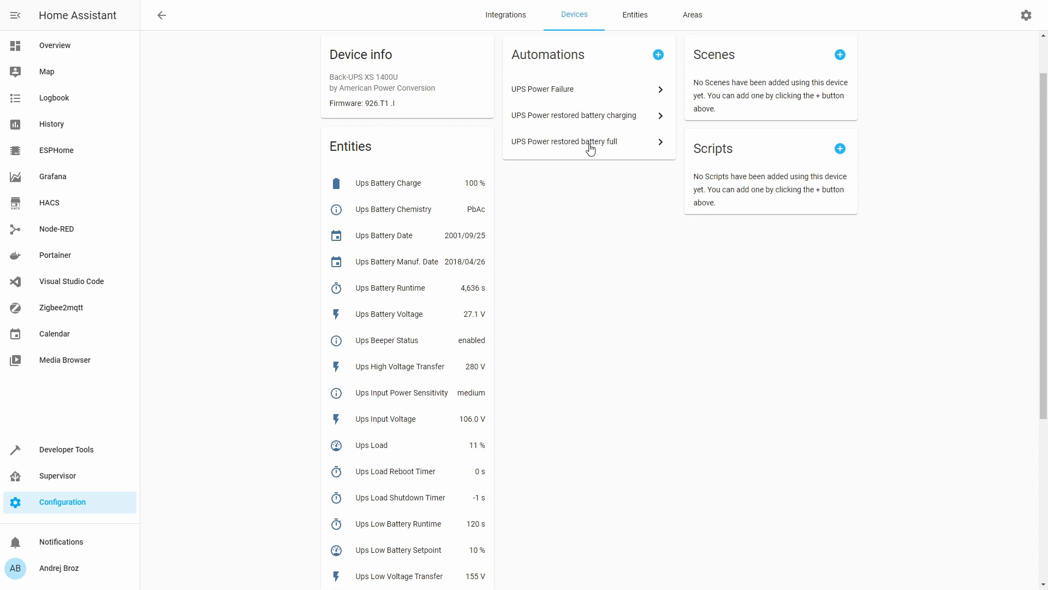
# Scroll the Ups device page to review its entity readings and automations
pyautogui.scroll(-3)
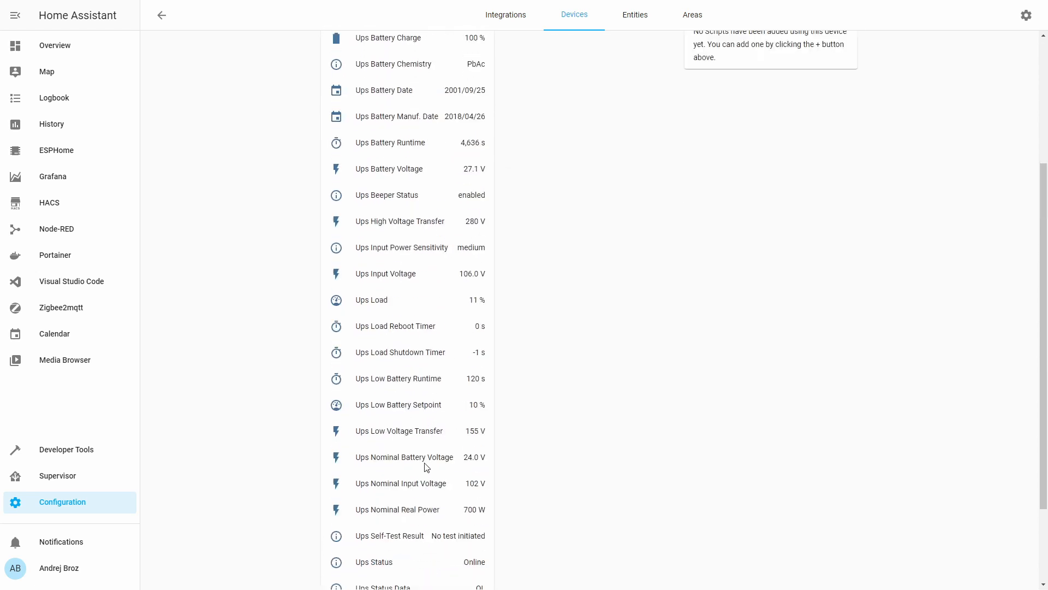
pyautogui.scroll(3)
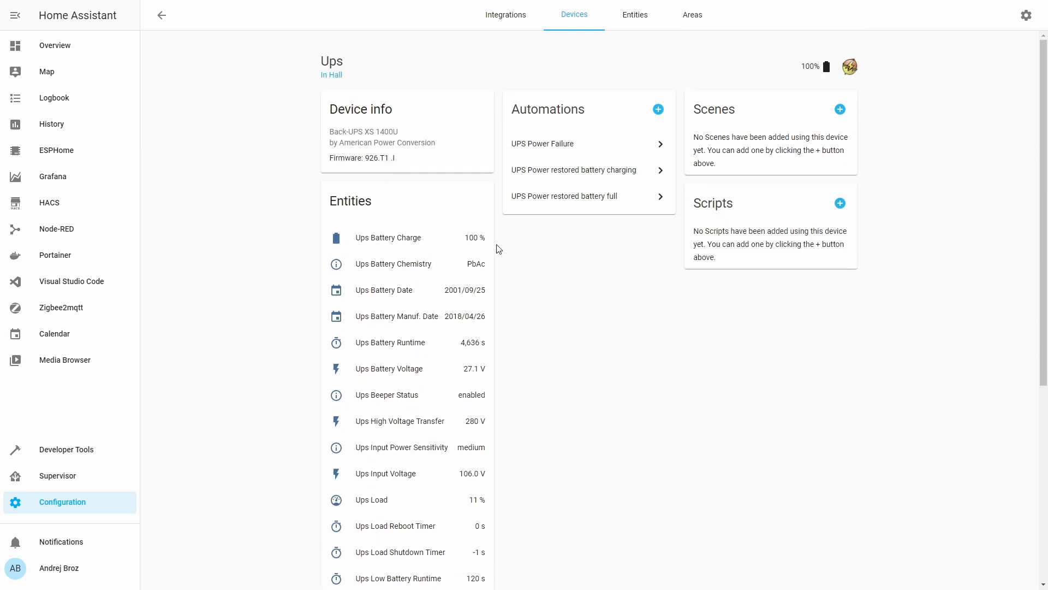
pyautogui.moveTo(497, 273)
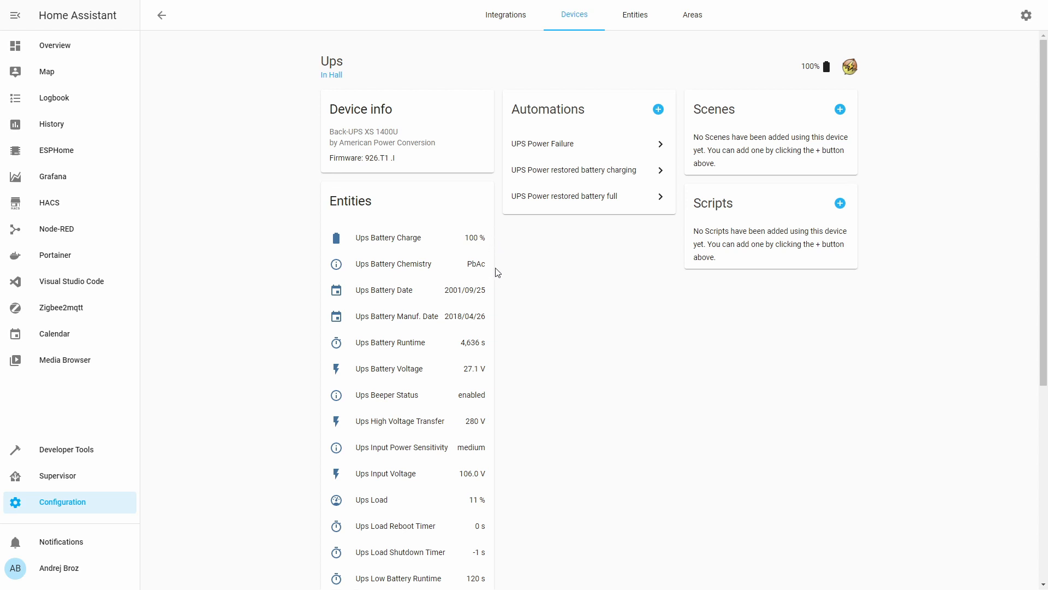
pyautogui.moveTo(500, 282)
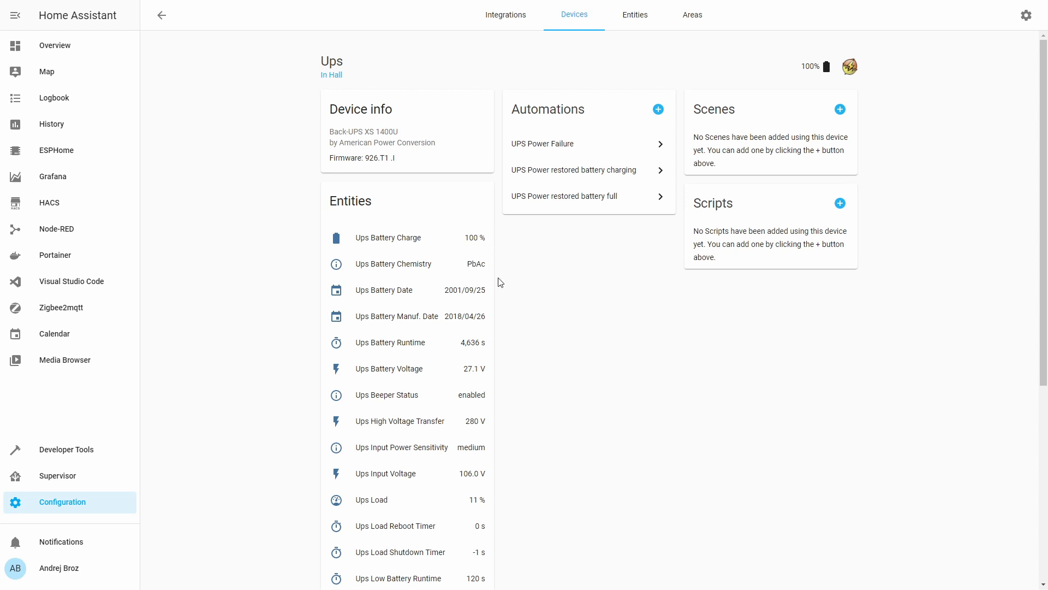
pyautogui.moveTo(502, 300)
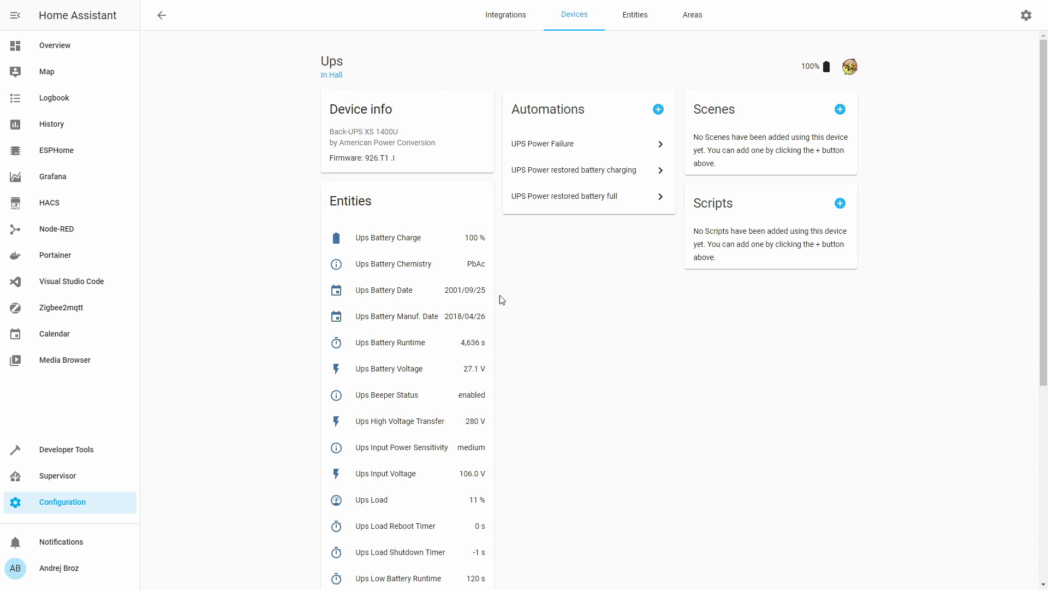
pyautogui.moveTo(456, 288)
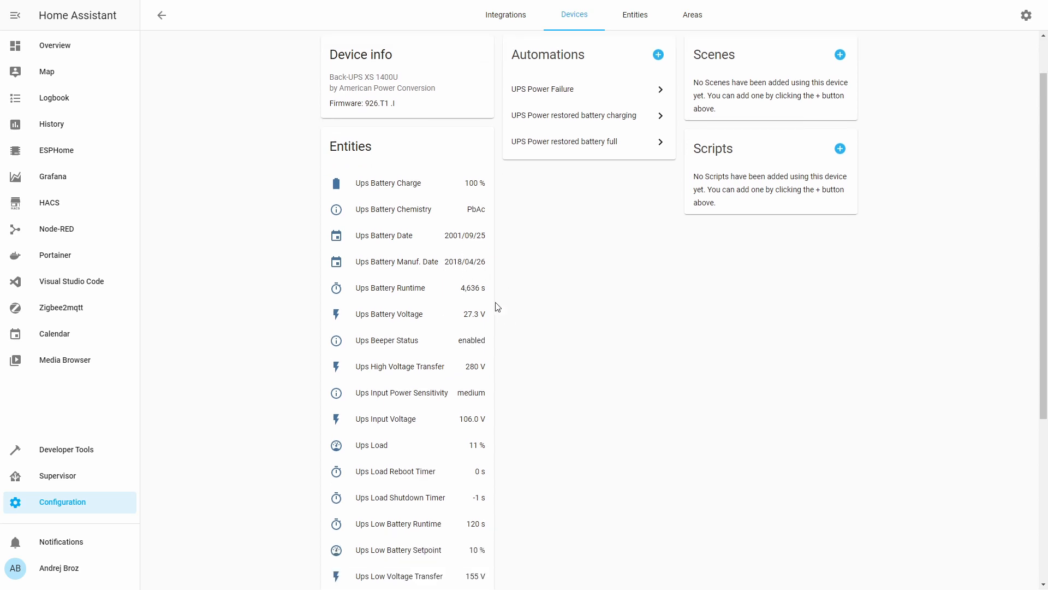
pyautogui.moveTo(484, 300)
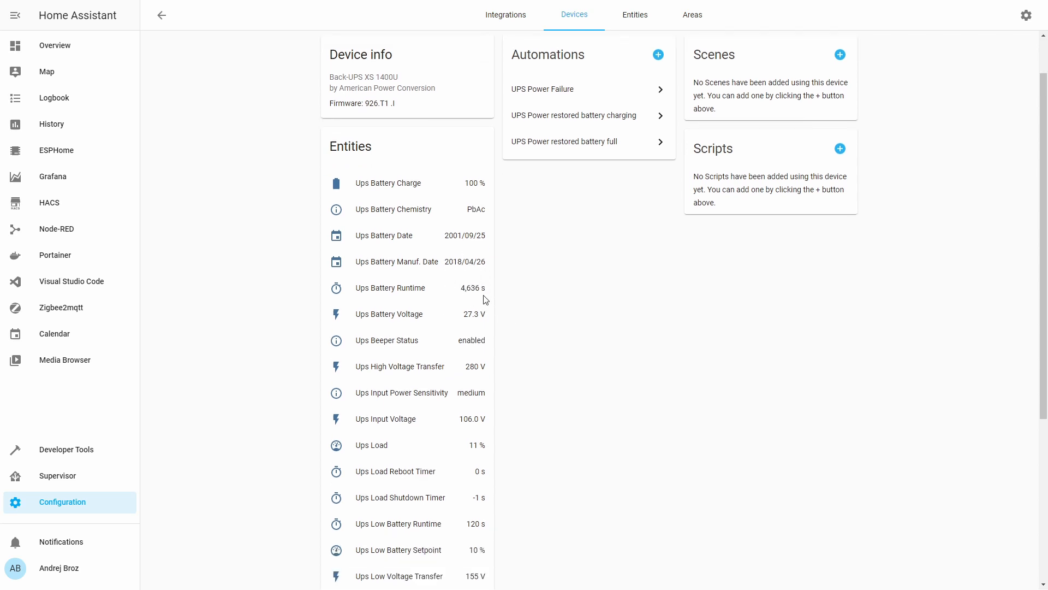
pyautogui.moveTo(488, 325)
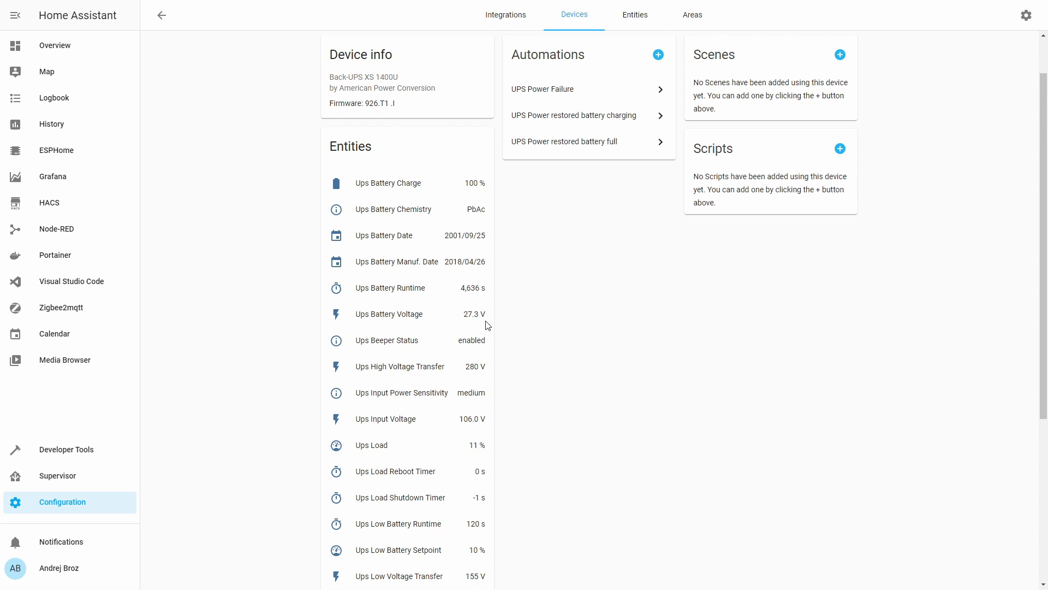
pyautogui.moveTo(496, 352)
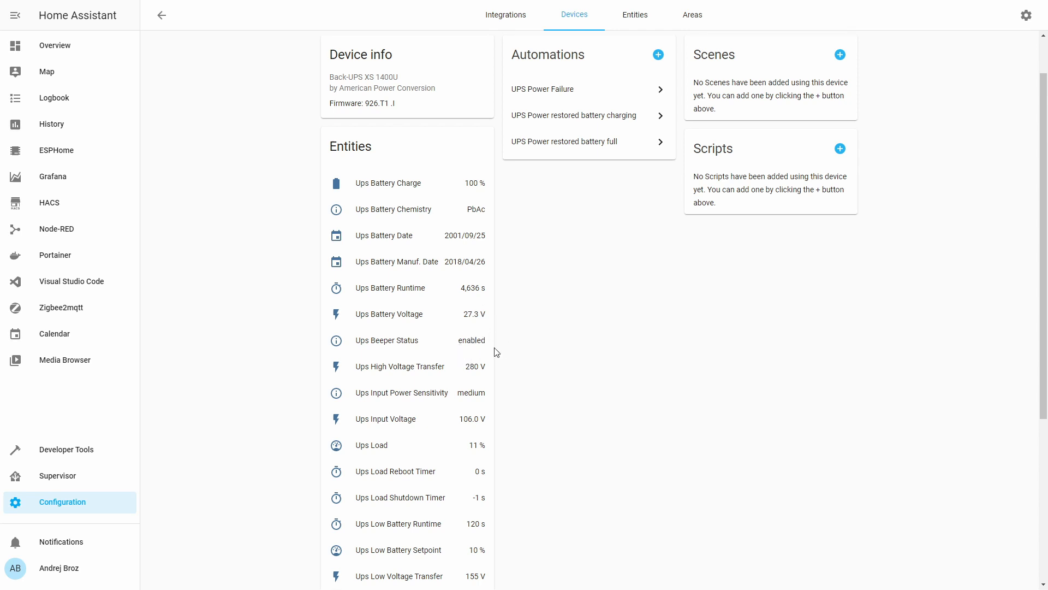
pyautogui.scroll(-3)
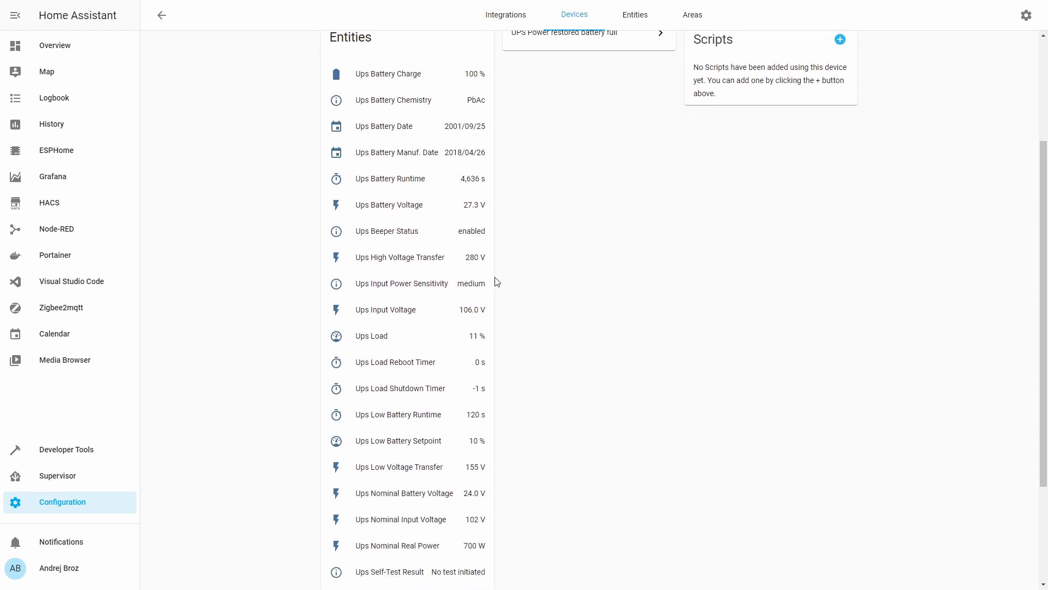
pyautogui.moveTo(488, 261)
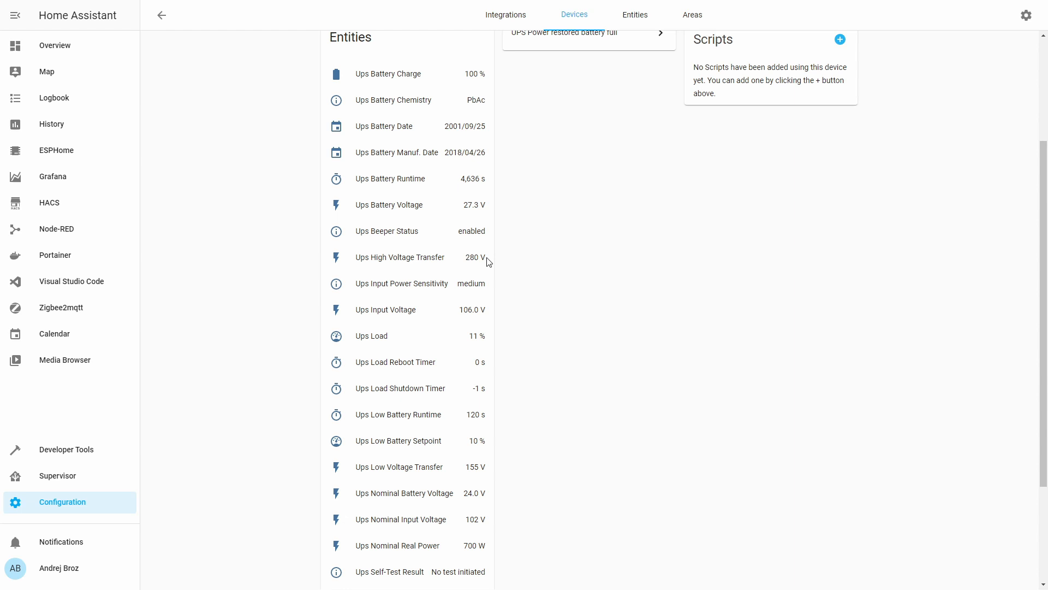
pyautogui.moveTo(443, 279)
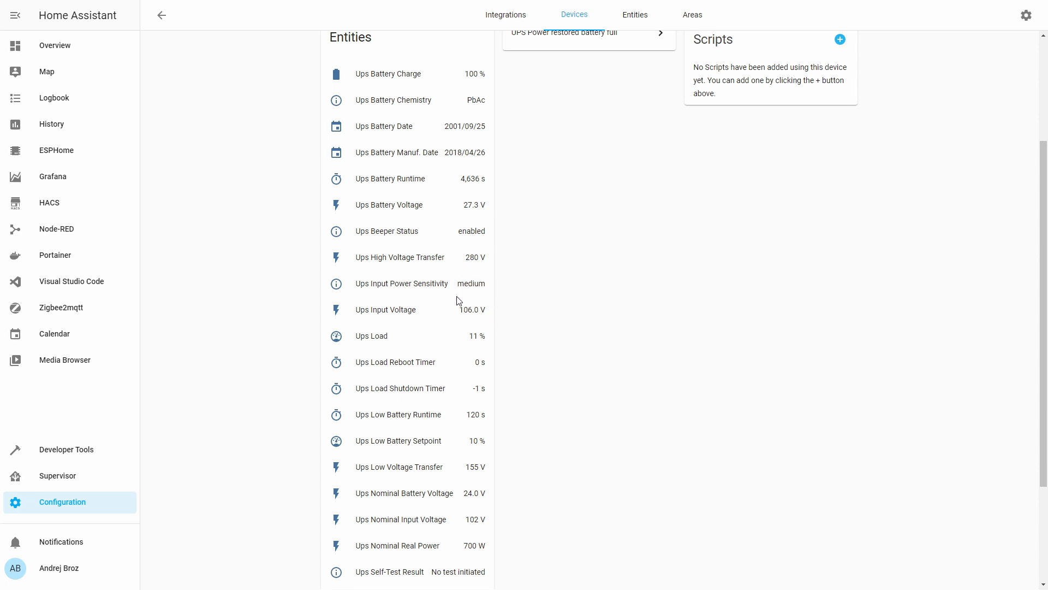
pyautogui.moveTo(495, 346)
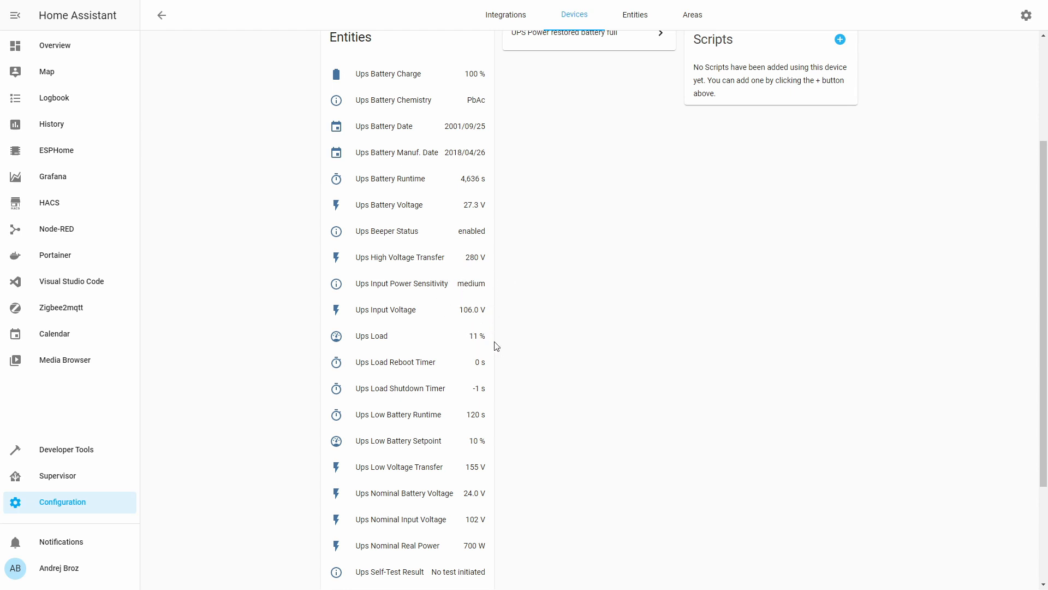
pyautogui.scroll(-3)
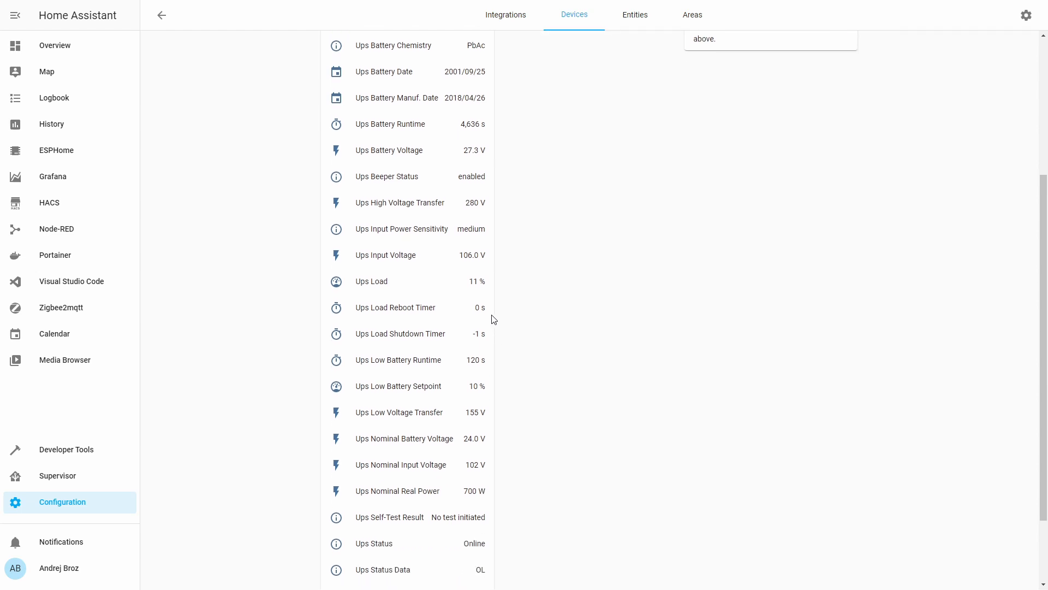
pyautogui.moveTo(488, 341)
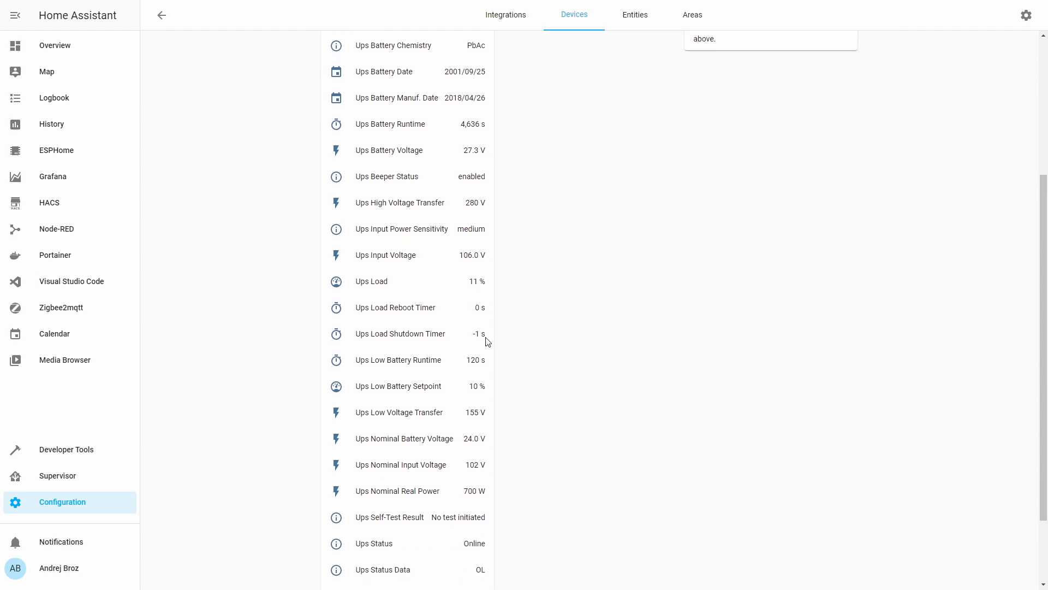
pyautogui.scroll(-3)
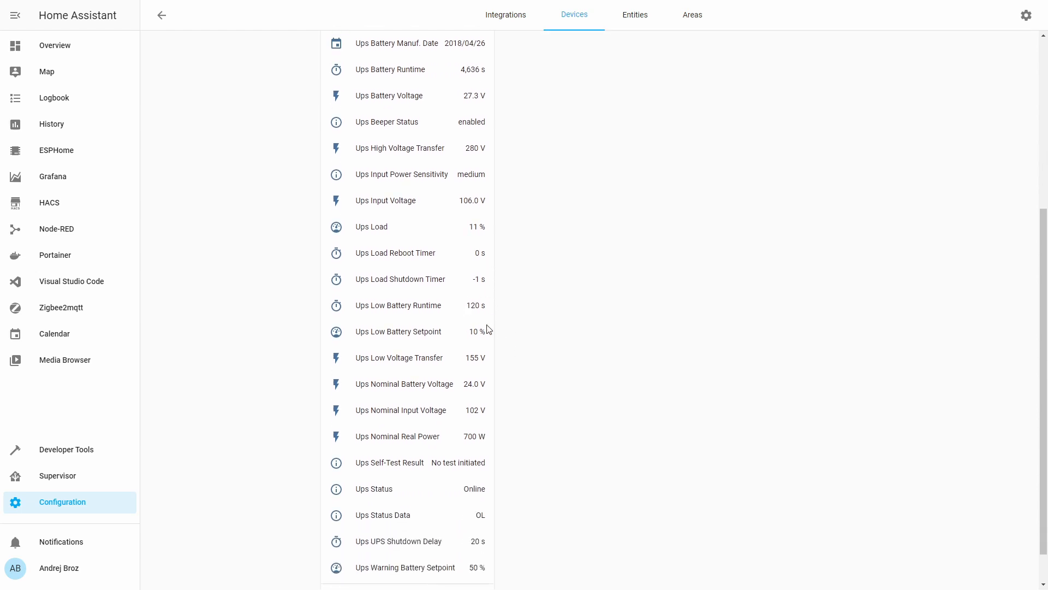
pyautogui.moveTo(493, 321)
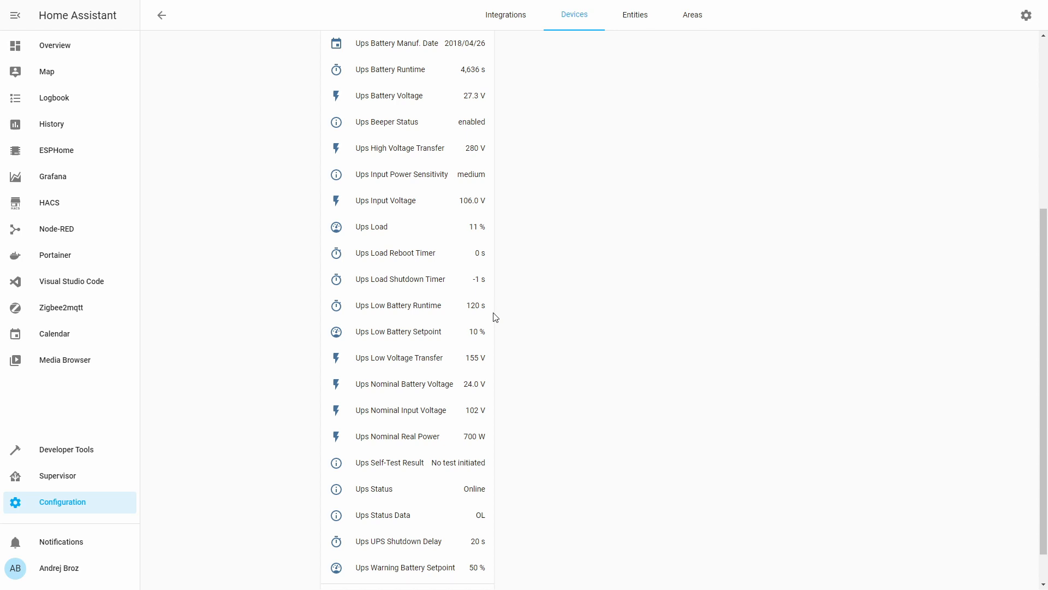
pyautogui.moveTo(458, 339)
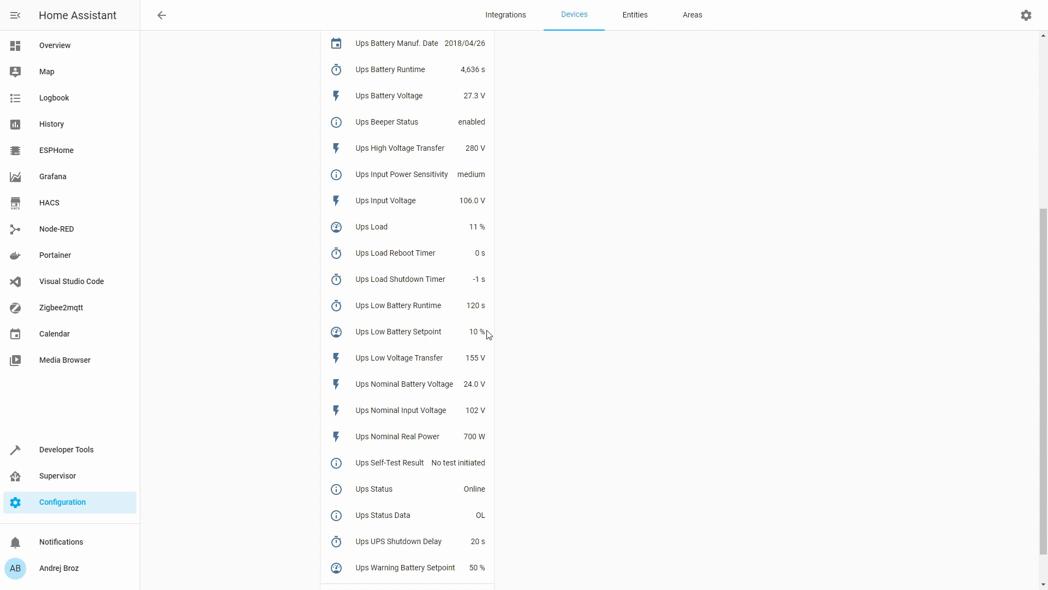
pyautogui.moveTo(494, 360)
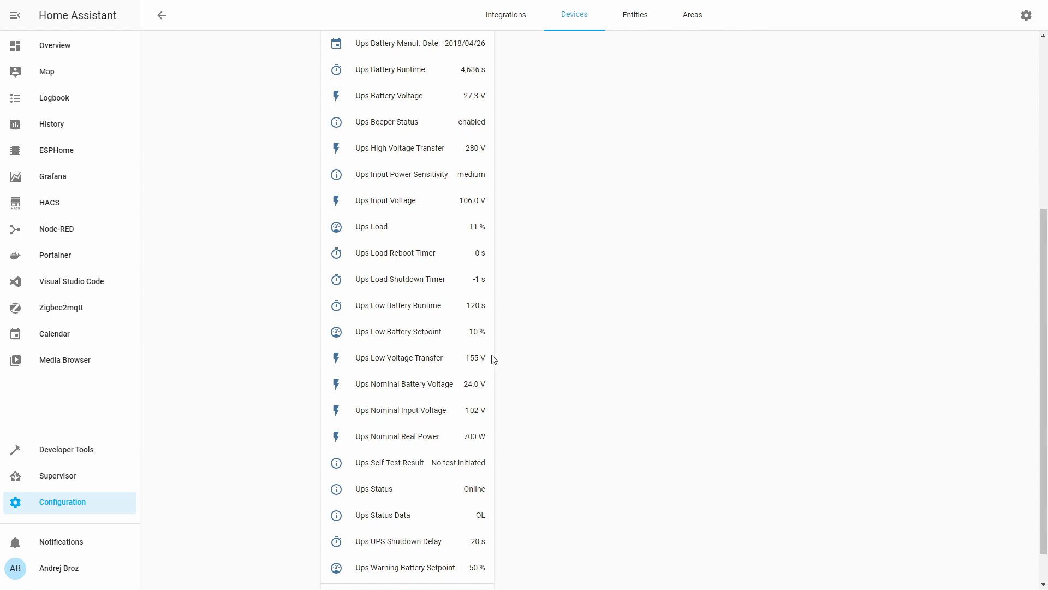
pyautogui.moveTo(466, 354)
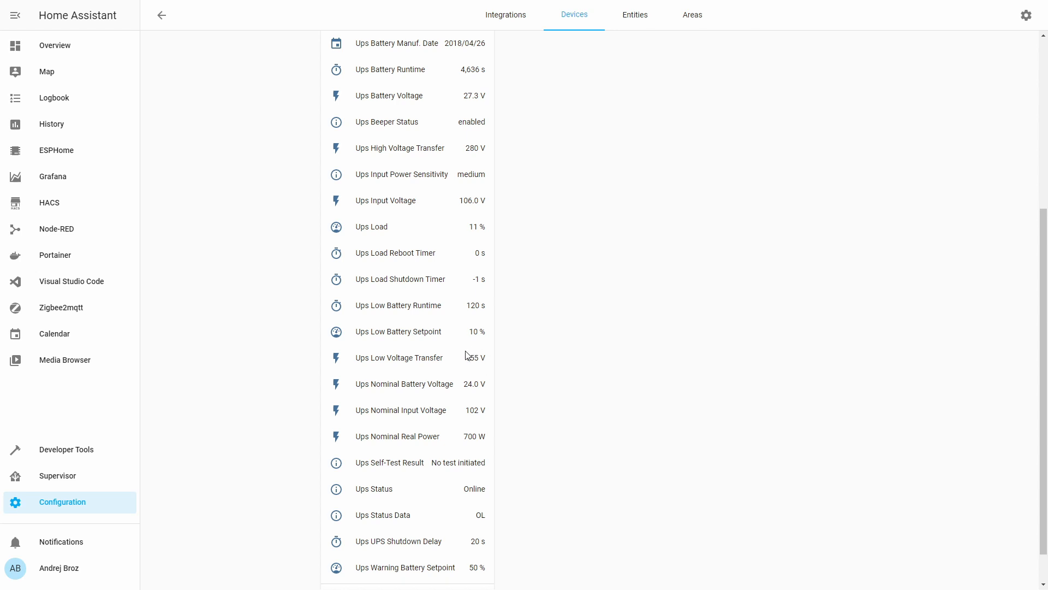
pyautogui.moveTo(489, 383)
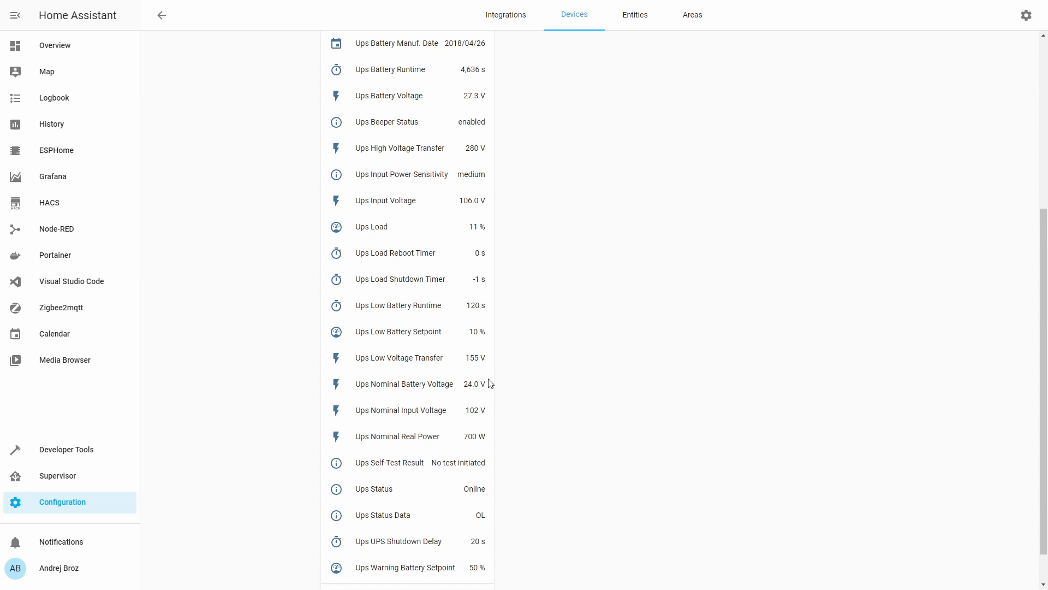
pyautogui.moveTo(513, 405)
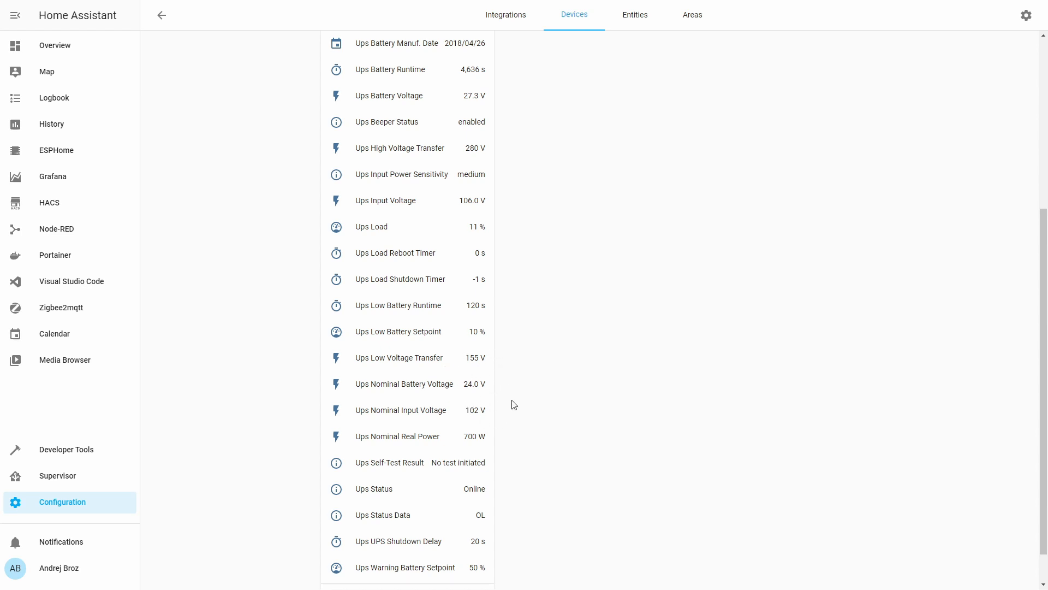
pyautogui.moveTo(503, 433)
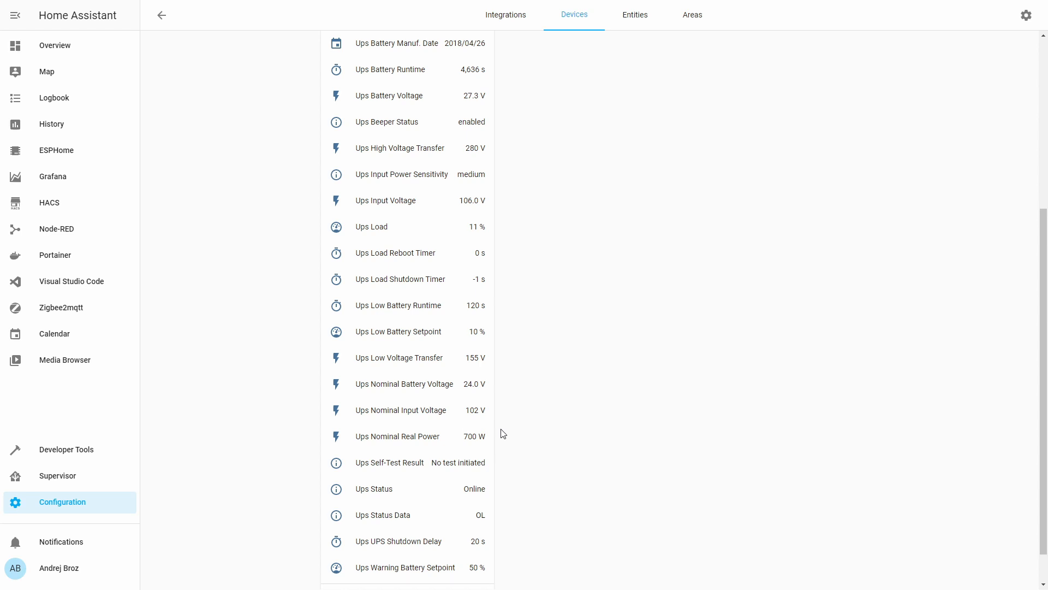
pyautogui.scroll(-3)
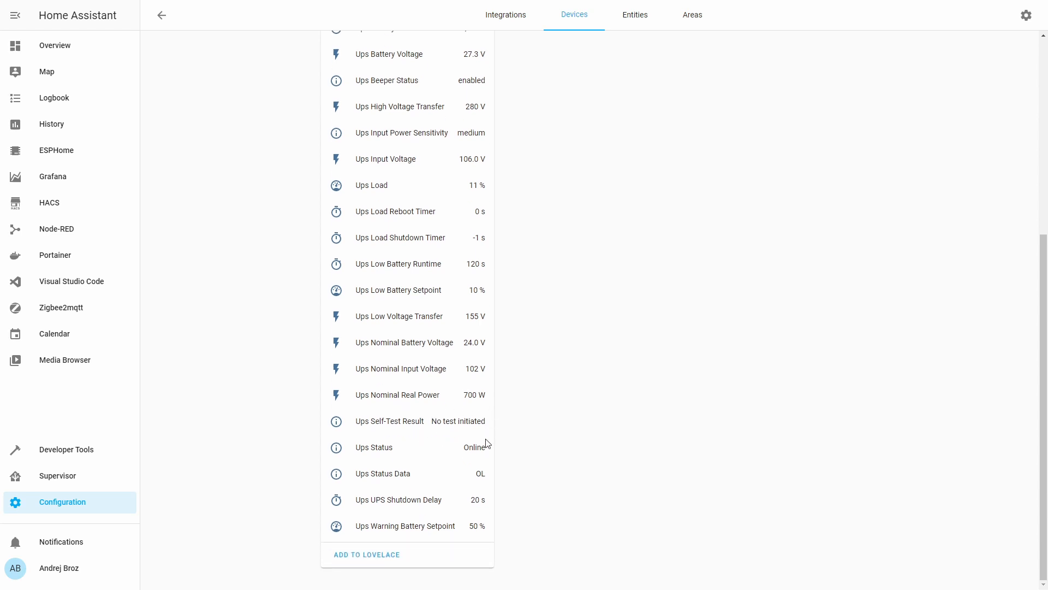
pyautogui.moveTo(492, 462)
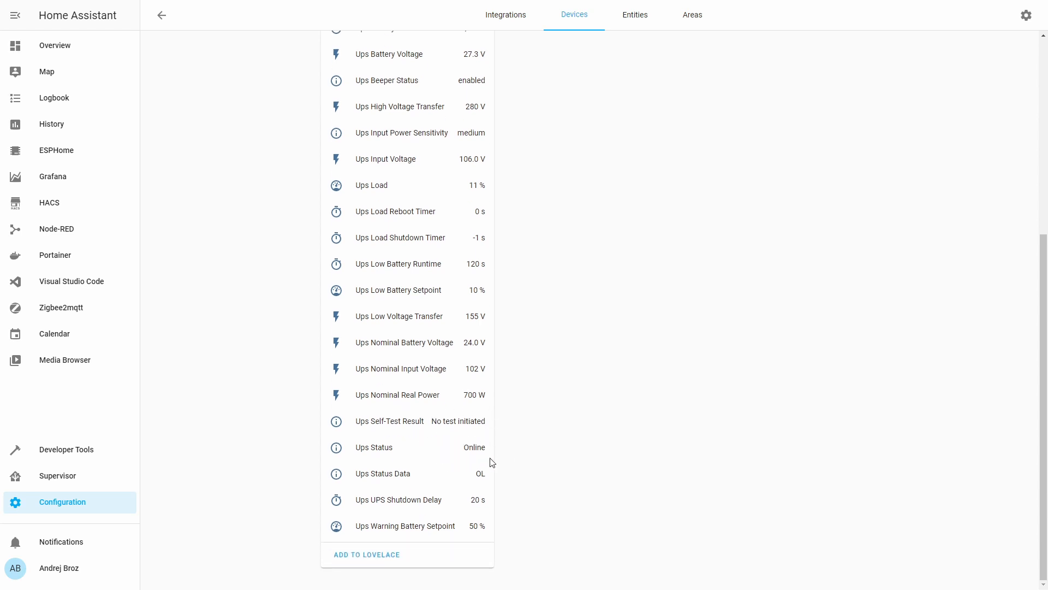
pyautogui.moveTo(466, 435)
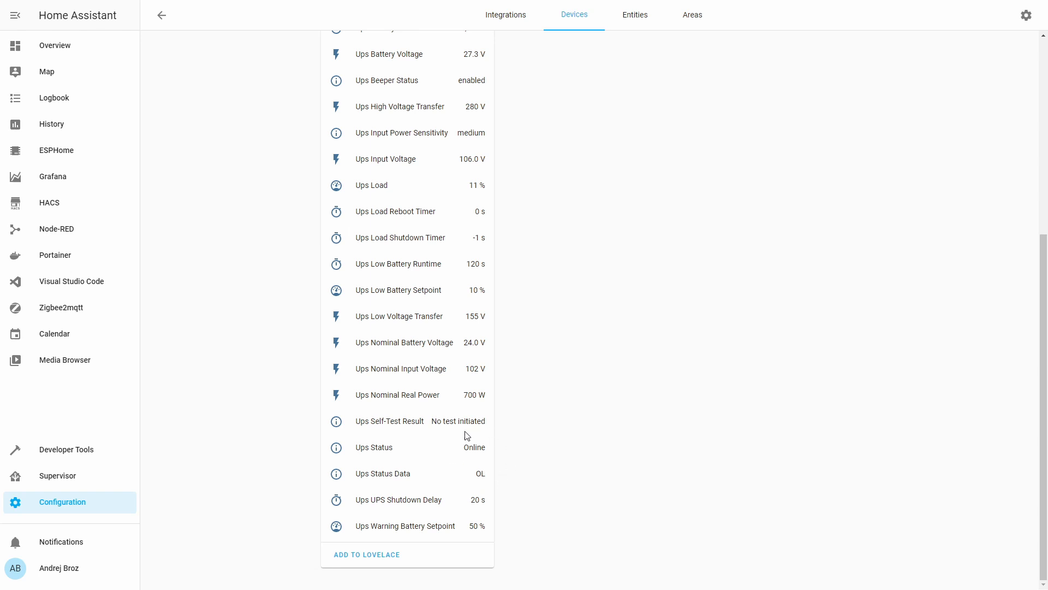
pyautogui.moveTo(488, 448)
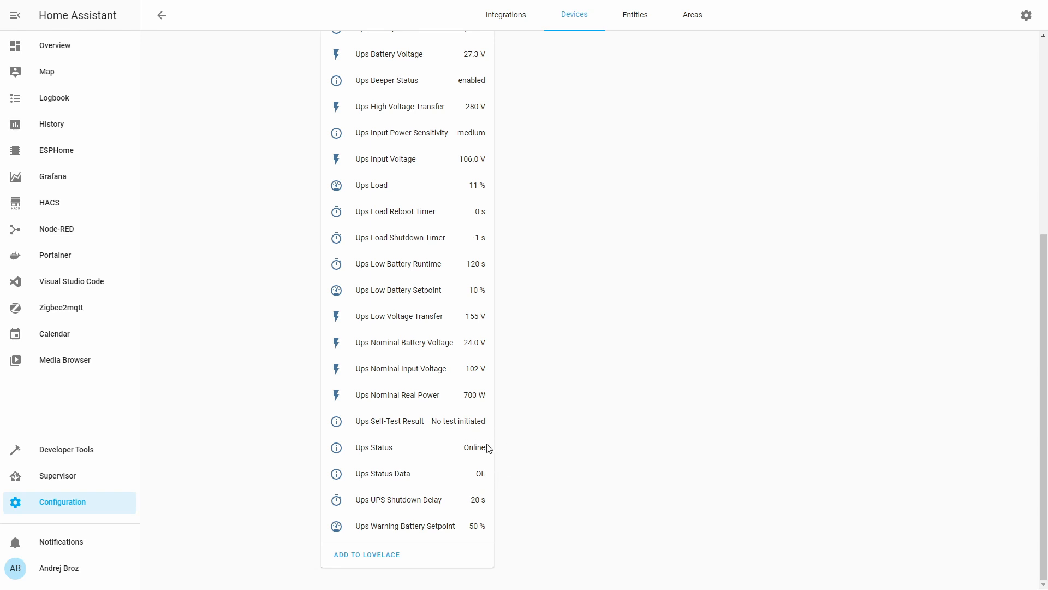
pyautogui.moveTo(448, 456)
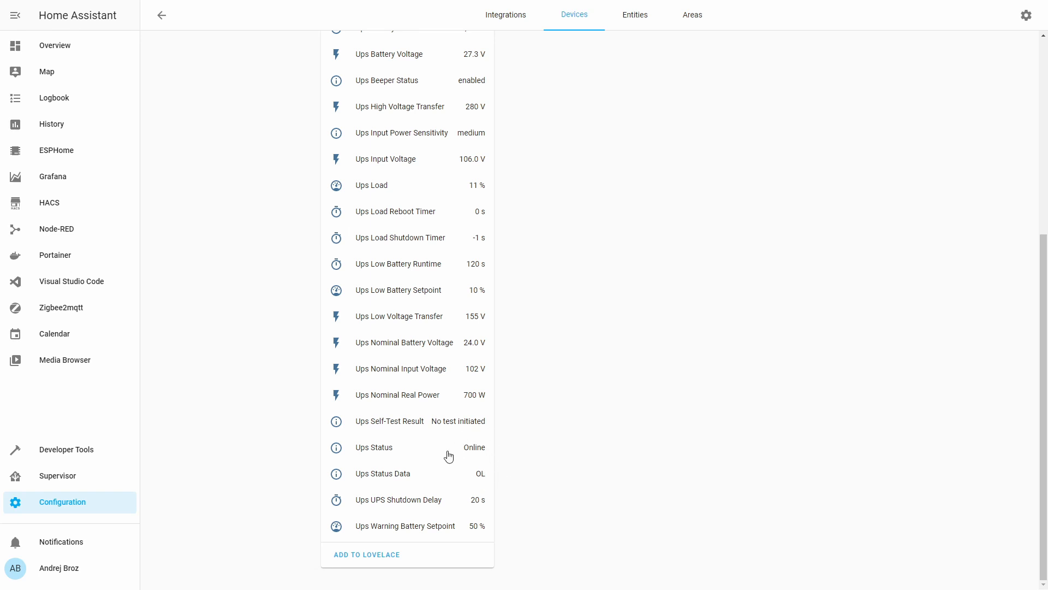
pyautogui.moveTo(501, 521)
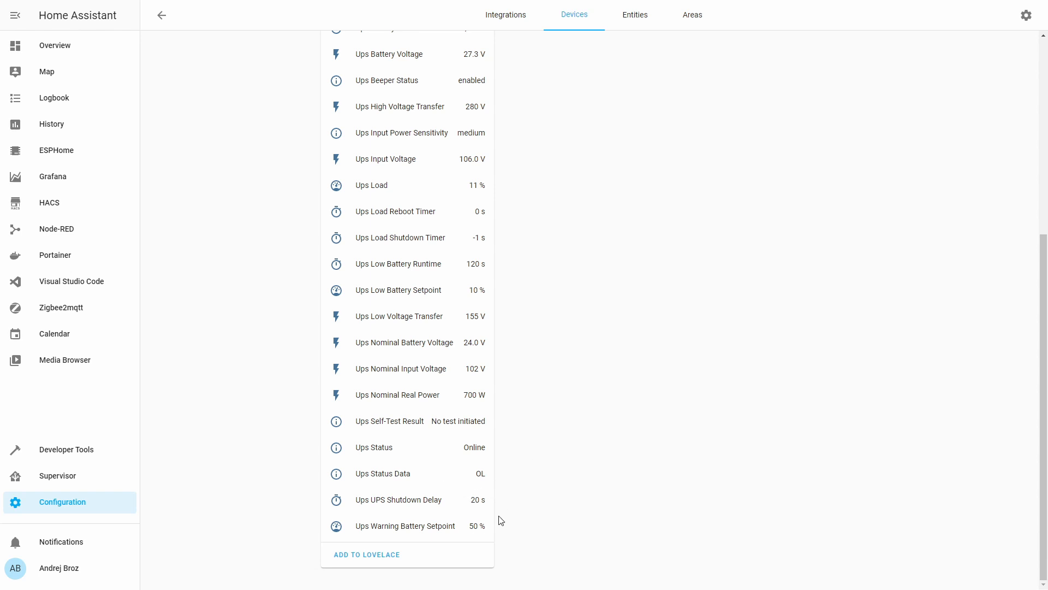
pyautogui.moveTo(498, 530)
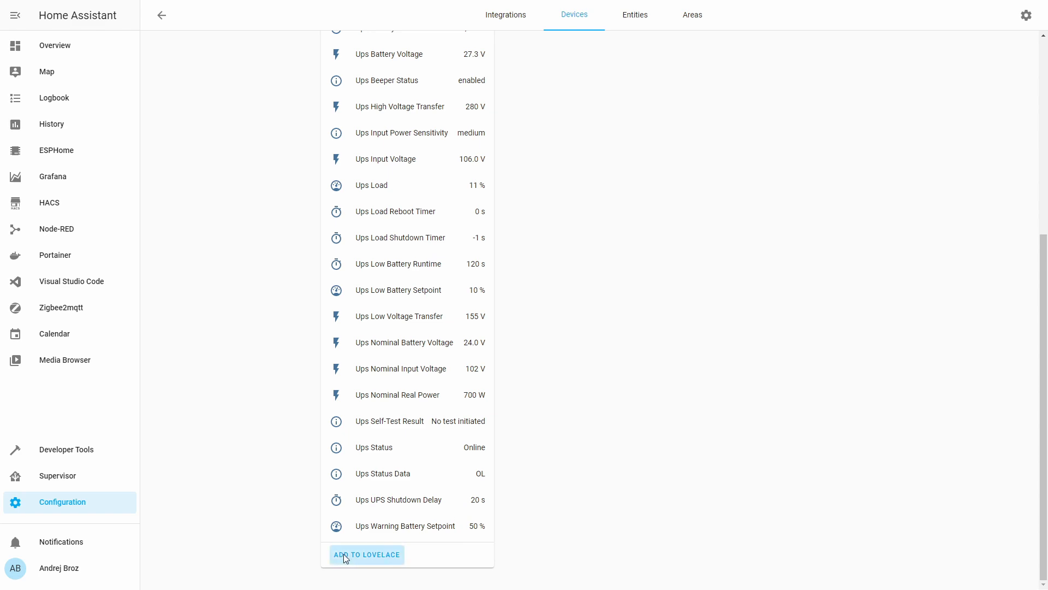
# Add the suggested Ups entities card to a chosen Lovelace dashboard view
pyautogui.click(366, 555)
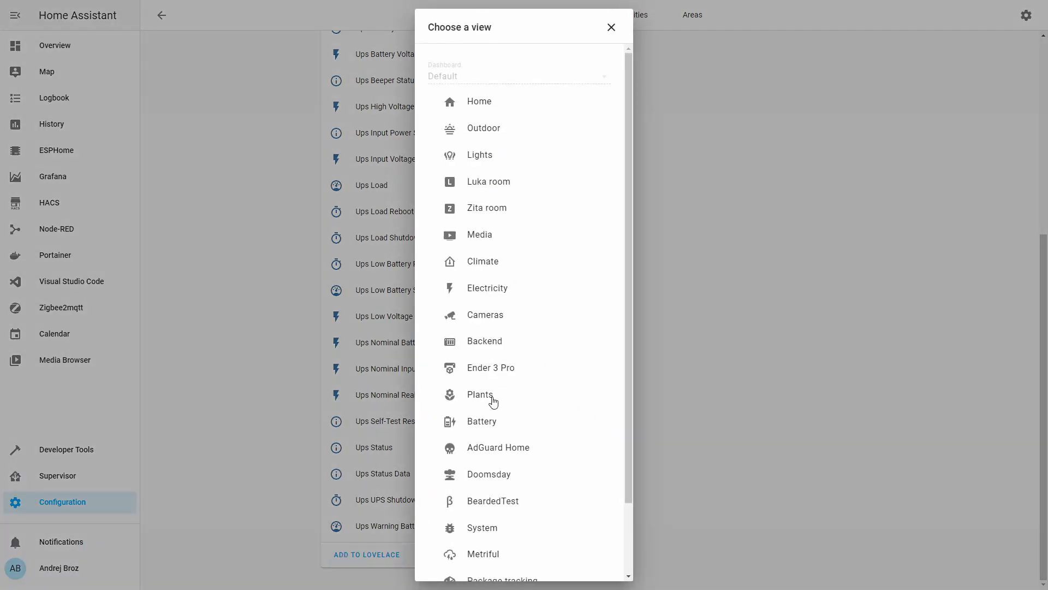
pyautogui.scroll(-3)
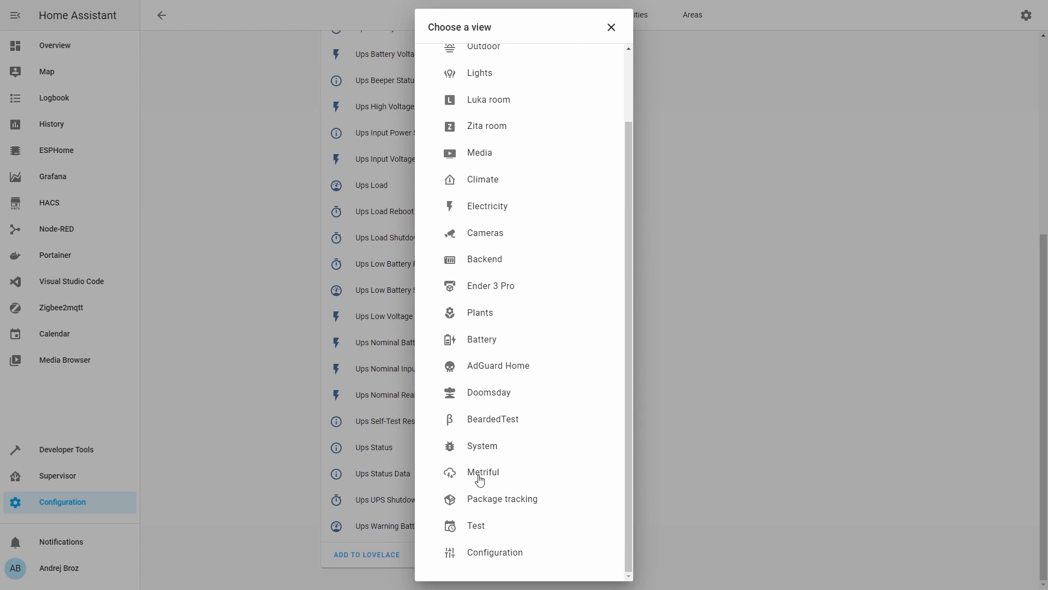
pyautogui.moveTo(475, 479)
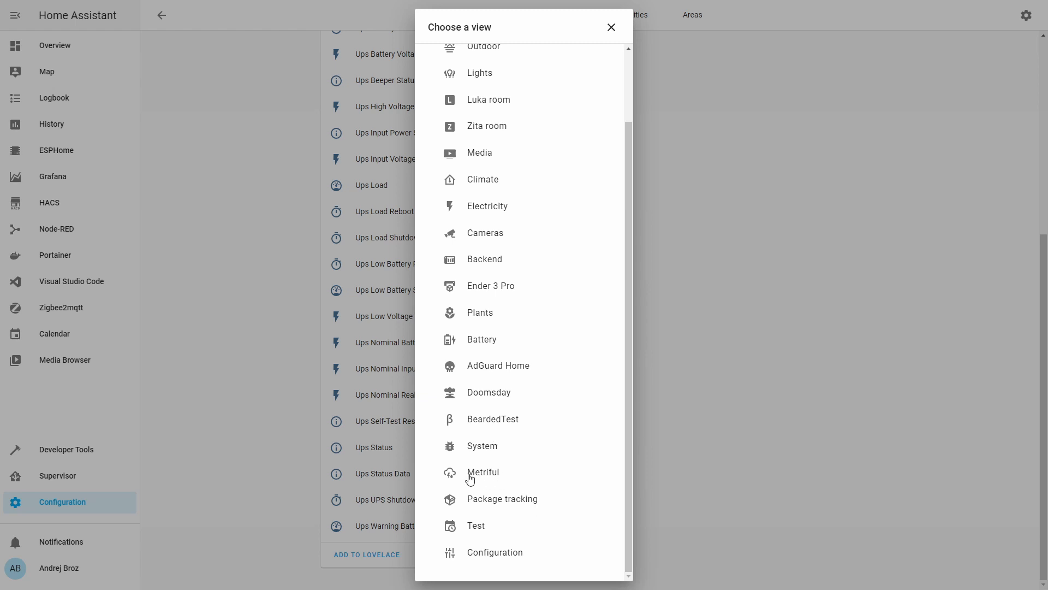
pyautogui.click(483, 471)
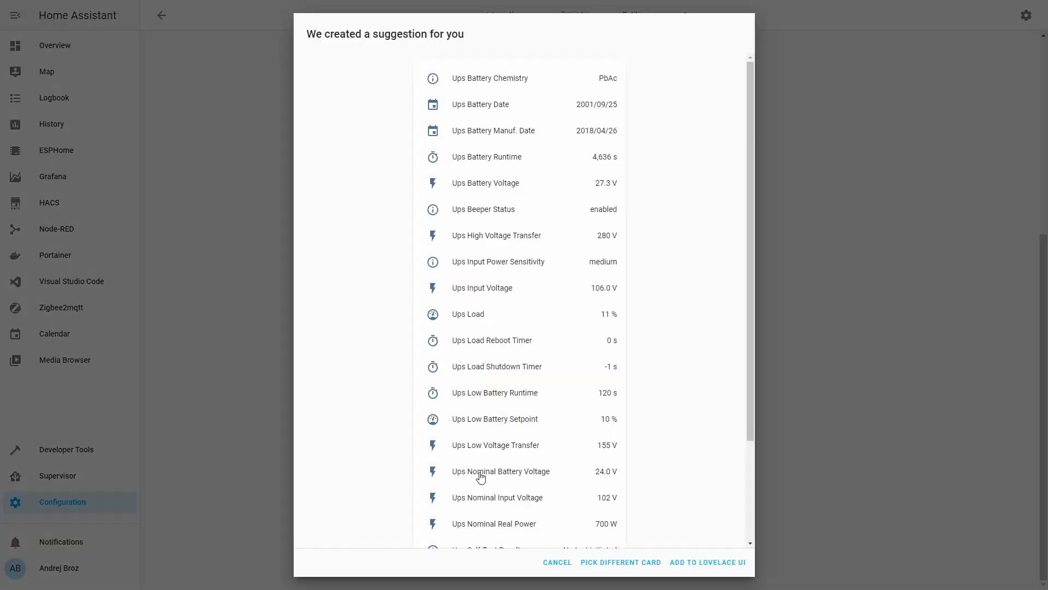
pyautogui.click(706, 561)
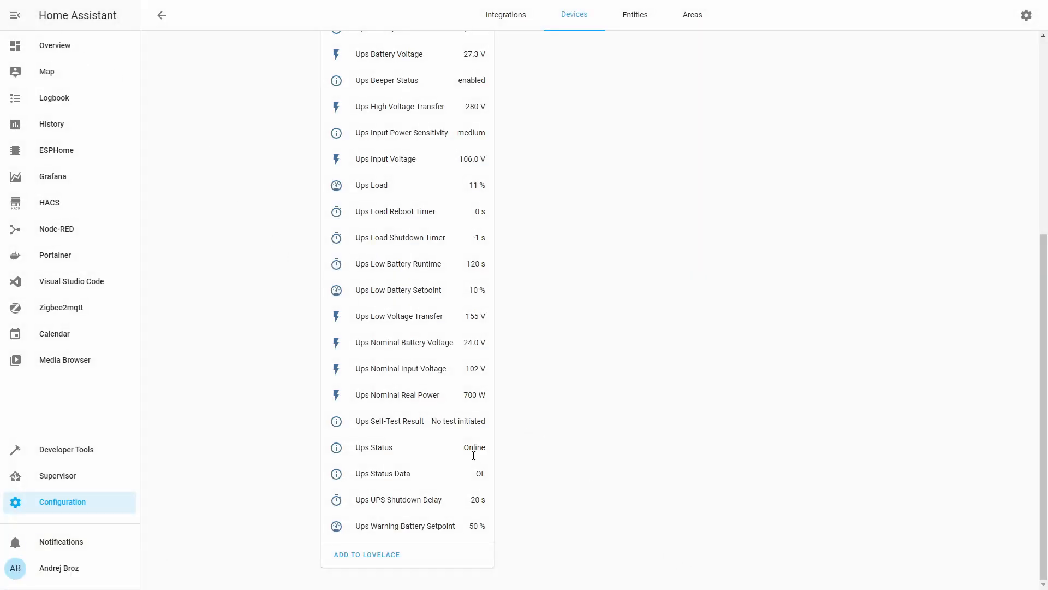
# Scroll back to the top of the Ups device page
pyautogui.scroll(3)
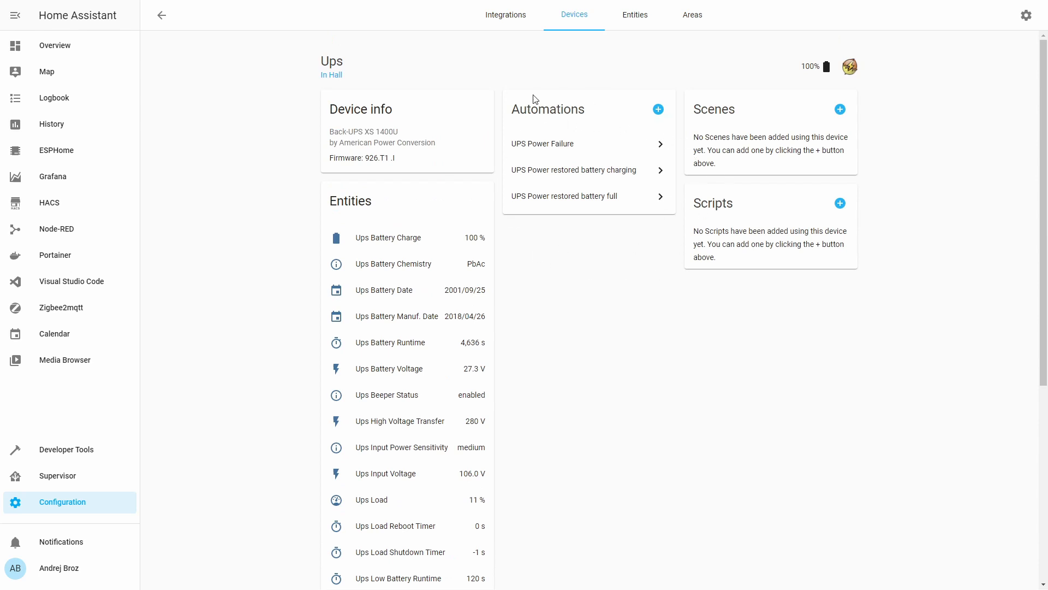
pyautogui.moveTo(618, 196)
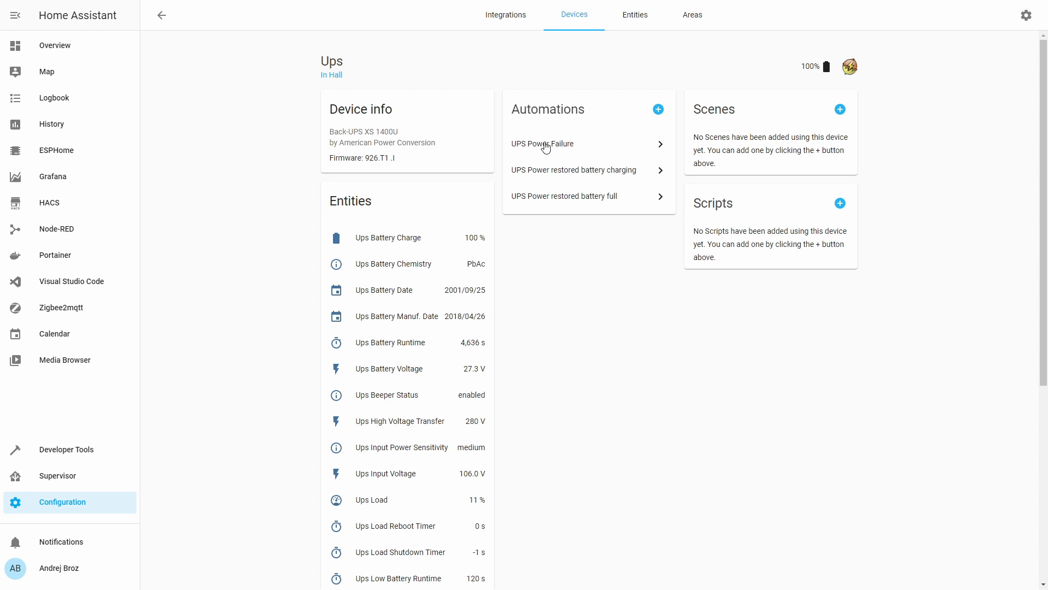
pyautogui.moveTo(675, 155)
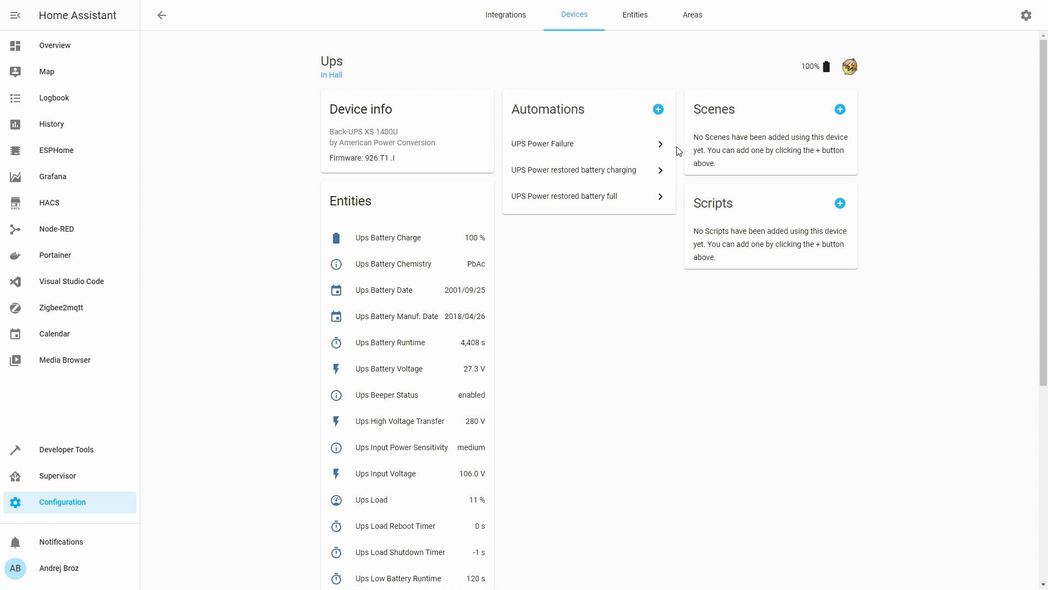
pyautogui.moveTo(598, 164)
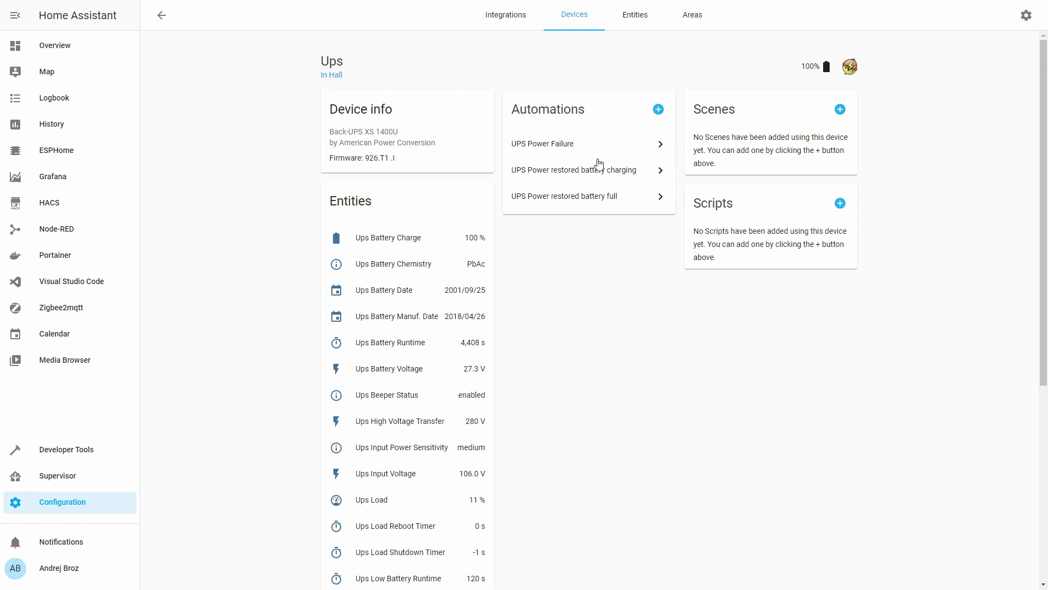
pyautogui.moveTo(670, 172)
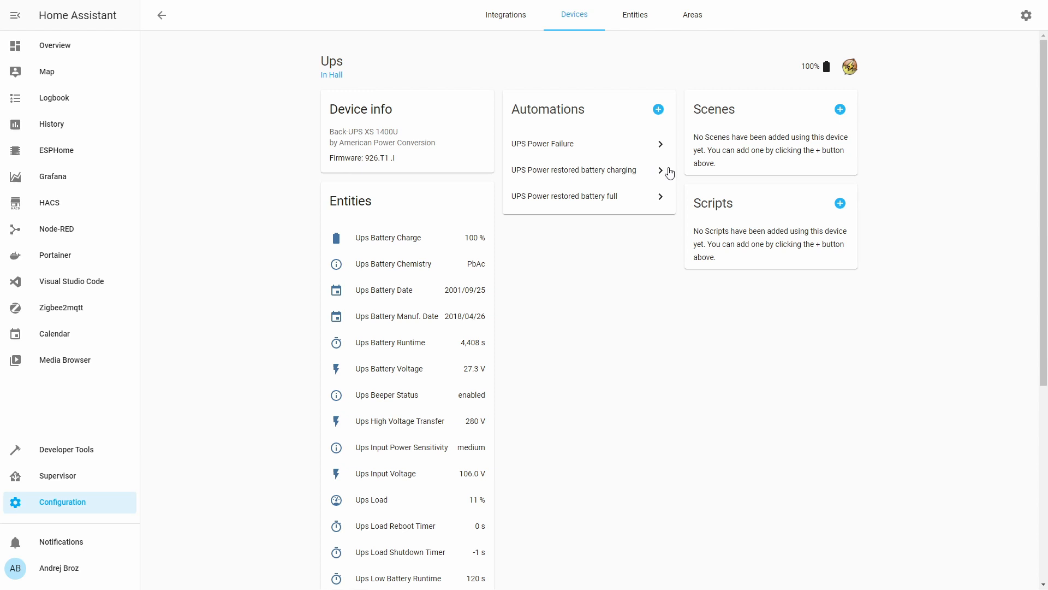
pyautogui.moveTo(646, 161)
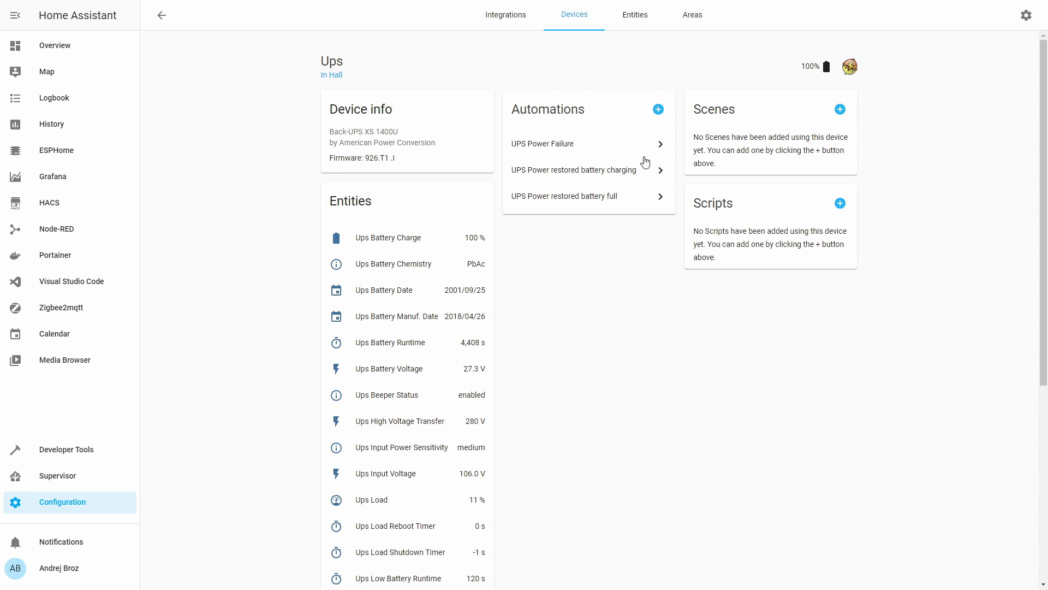
pyautogui.moveTo(652, 188)
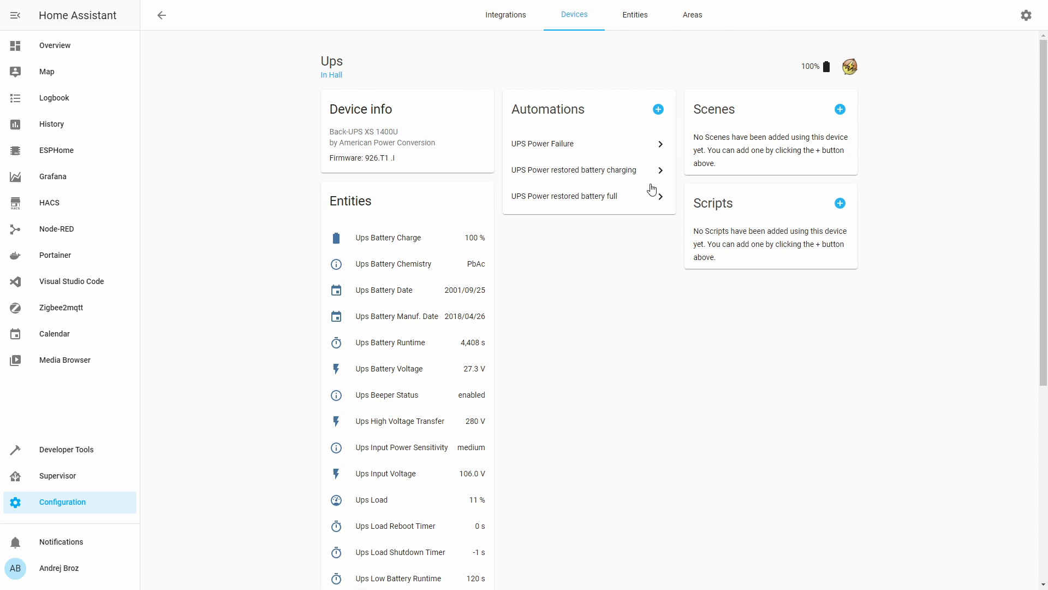
pyautogui.moveTo(507, 210)
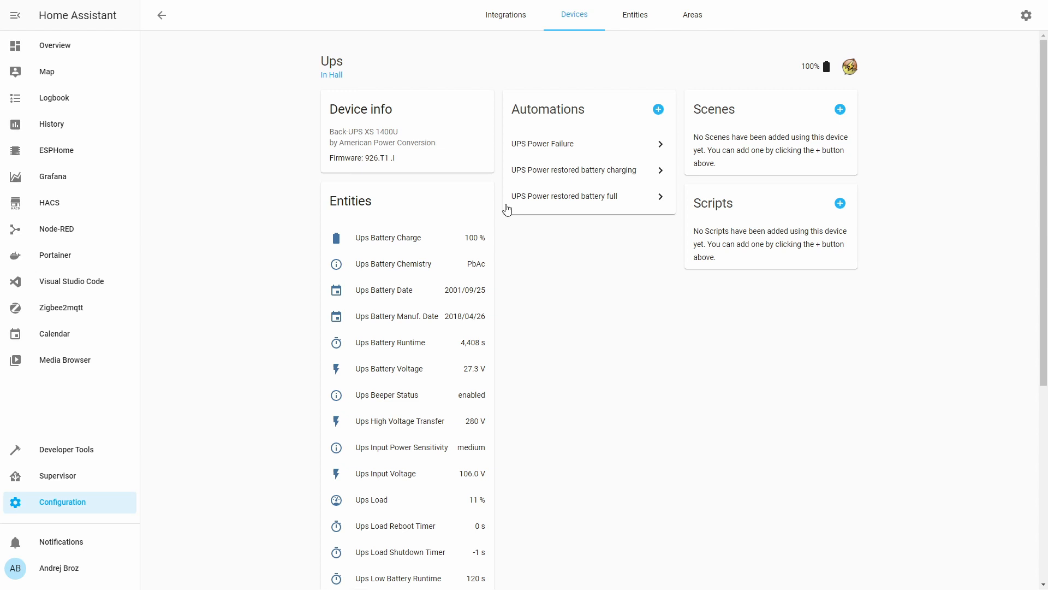
pyautogui.moveTo(652, 214)
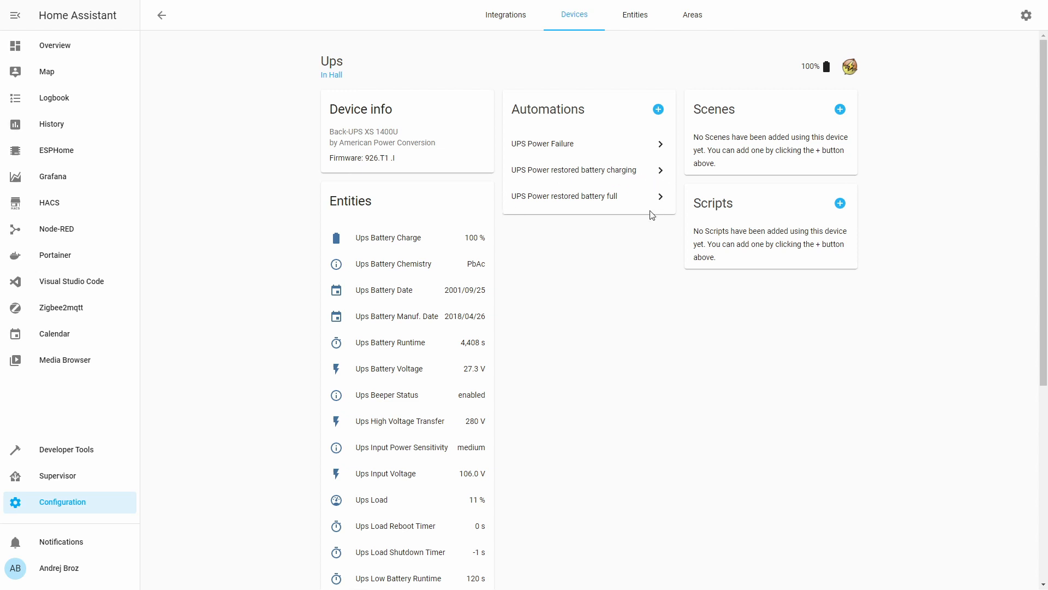
pyautogui.moveTo(543, 196)
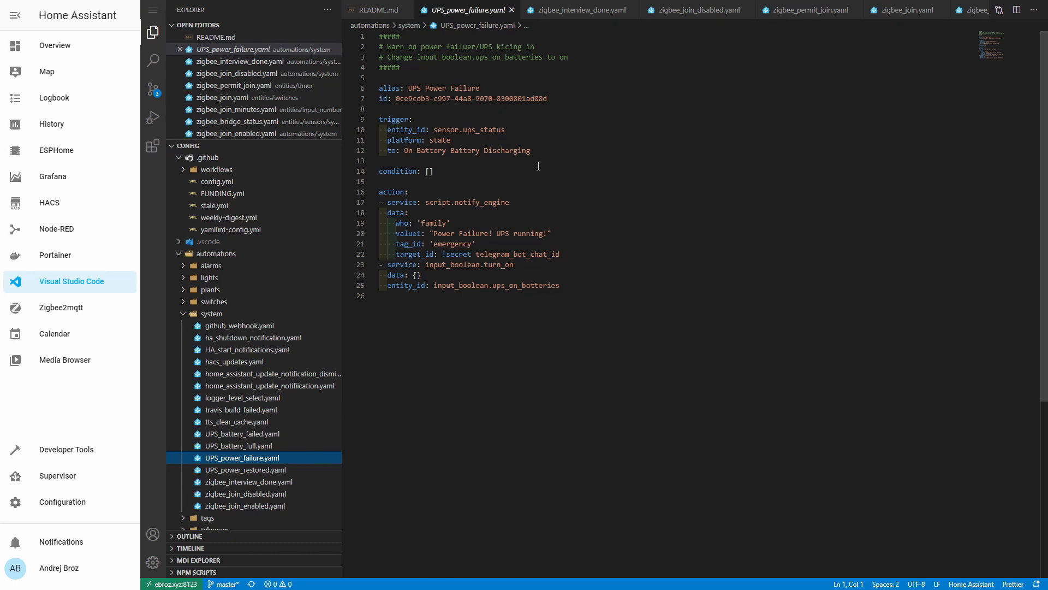
pyautogui.moveTo(530, 188)
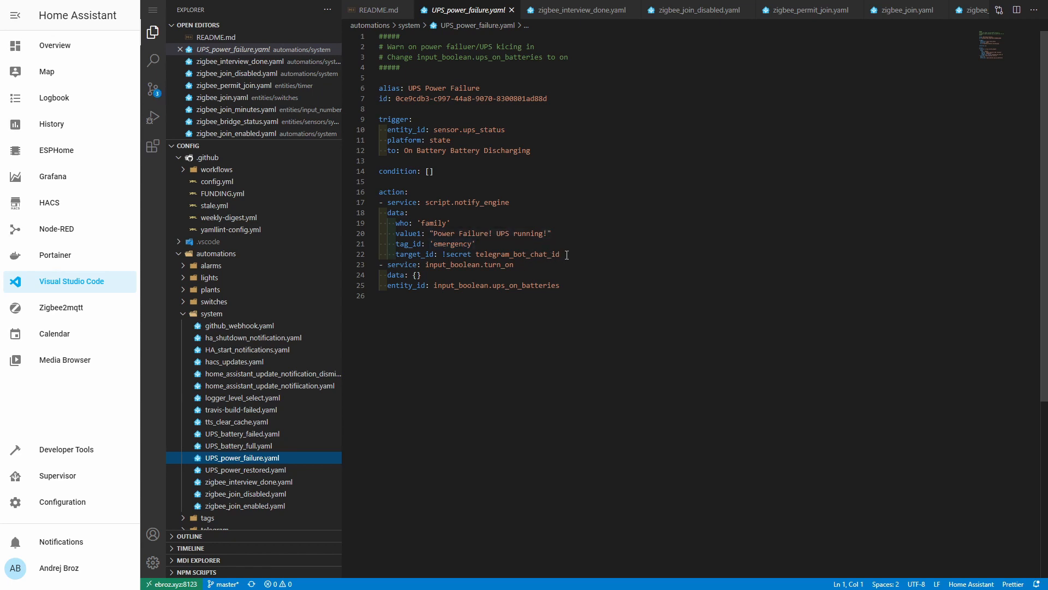
# Open UPS_power_restored.yaml and review its Online Battery Charging trigger and ups_on_batteries turn-off action
pyautogui.click(245, 470)
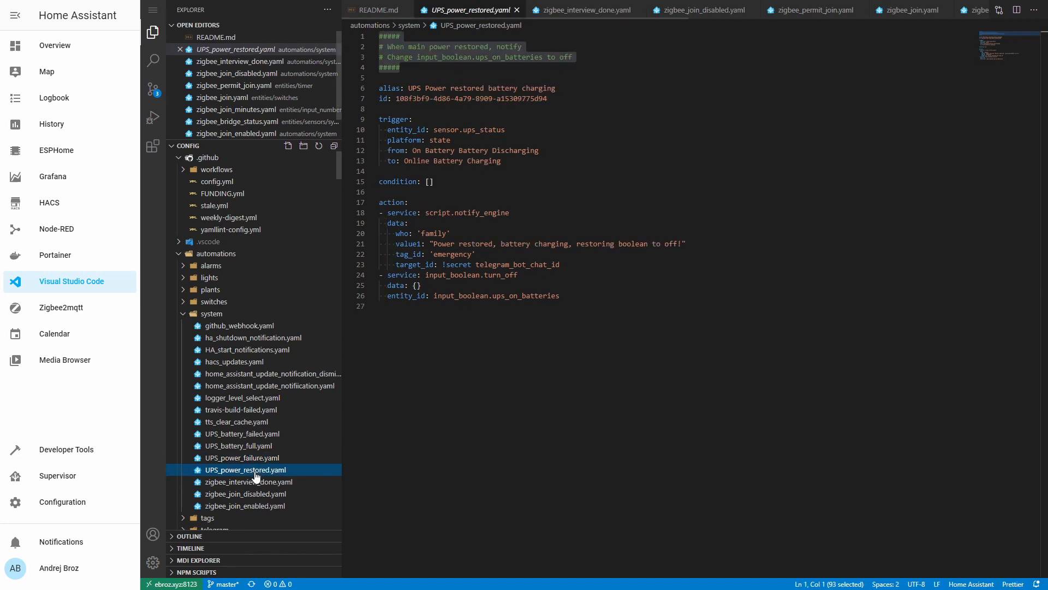
pyautogui.click(528, 129)
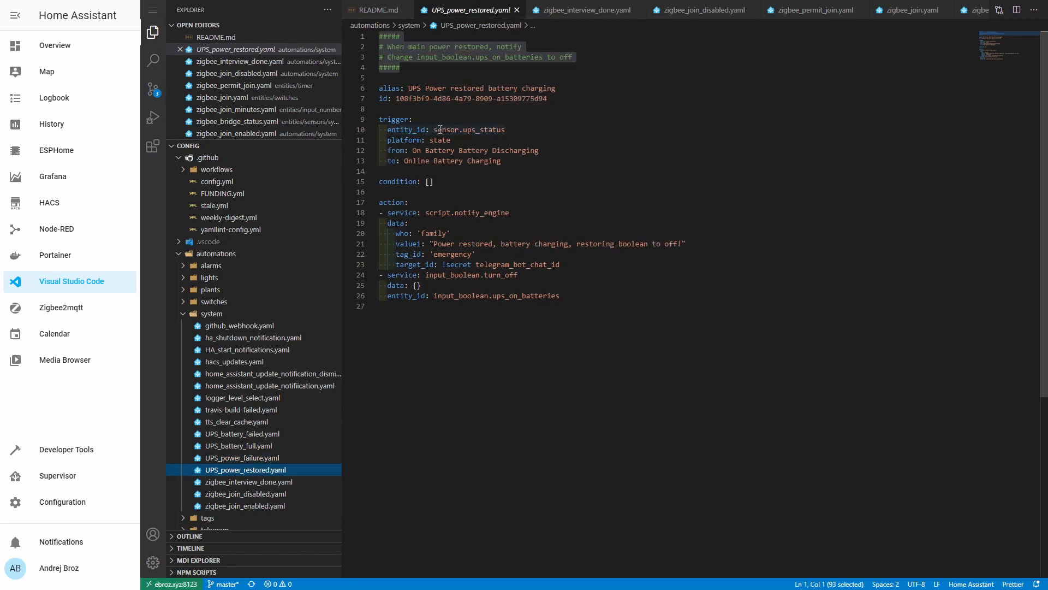
pyautogui.moveTo(485, 136)
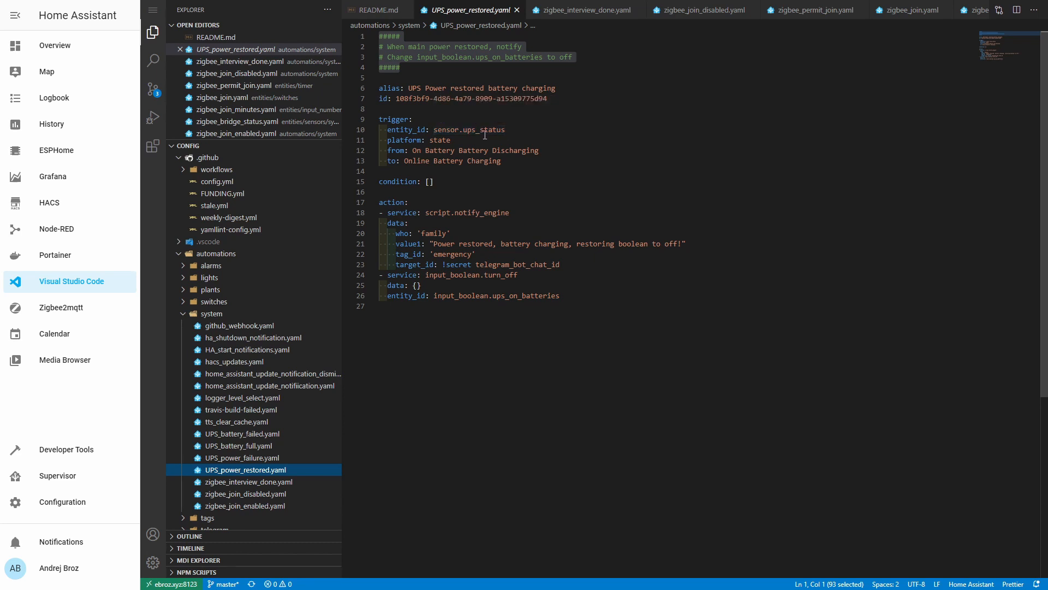
pyautogui.moveTo(394, 150)
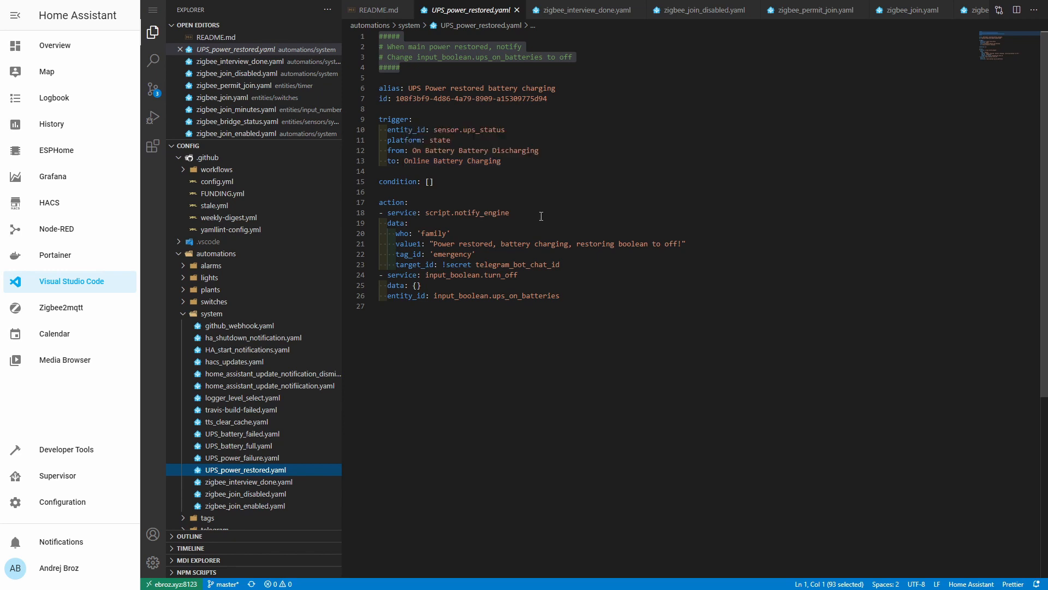
pyautogui.moveTo(486, 246)
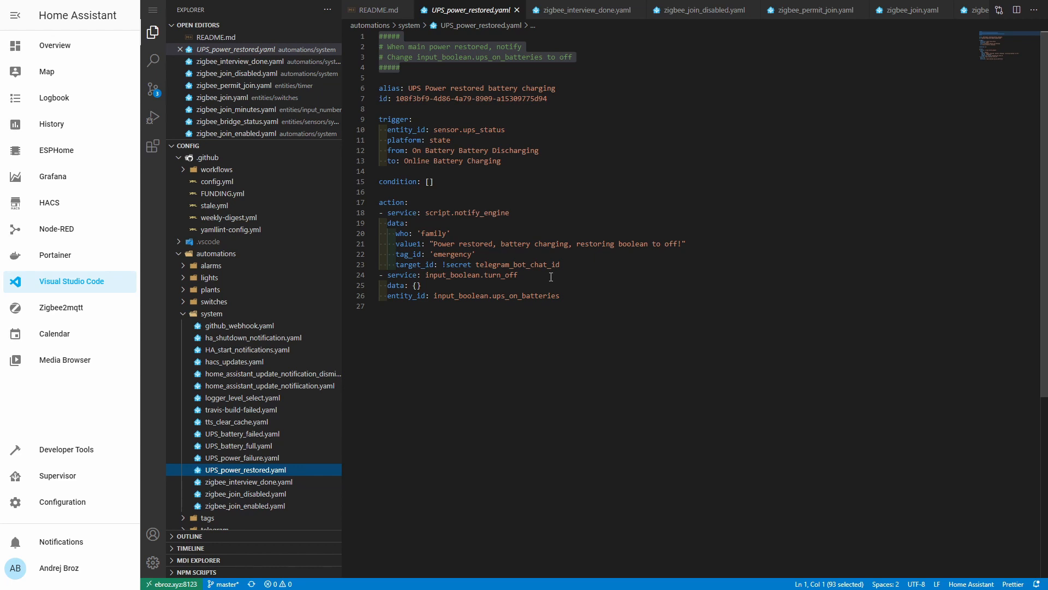
pyautogui.moveTo(479, 391)
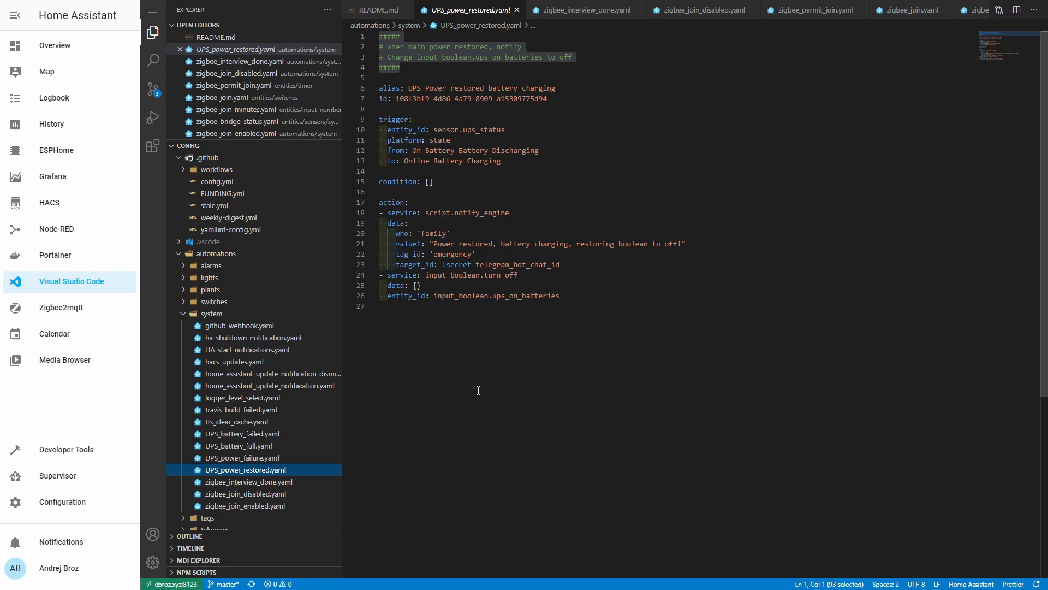
pyautogui.moveTo(474, 382)
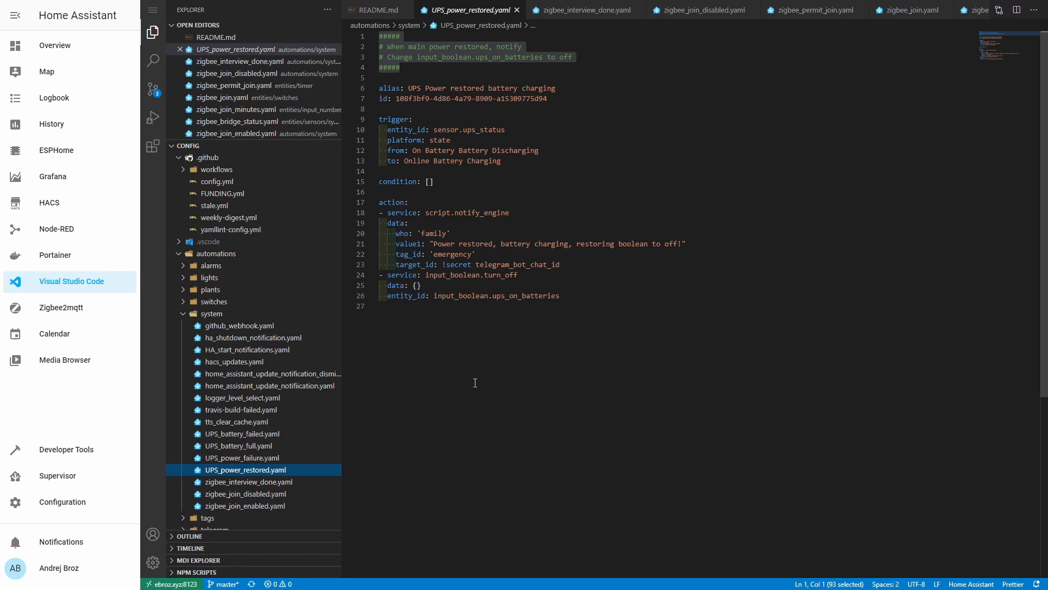
pyautogui.moveTo(519, 373)
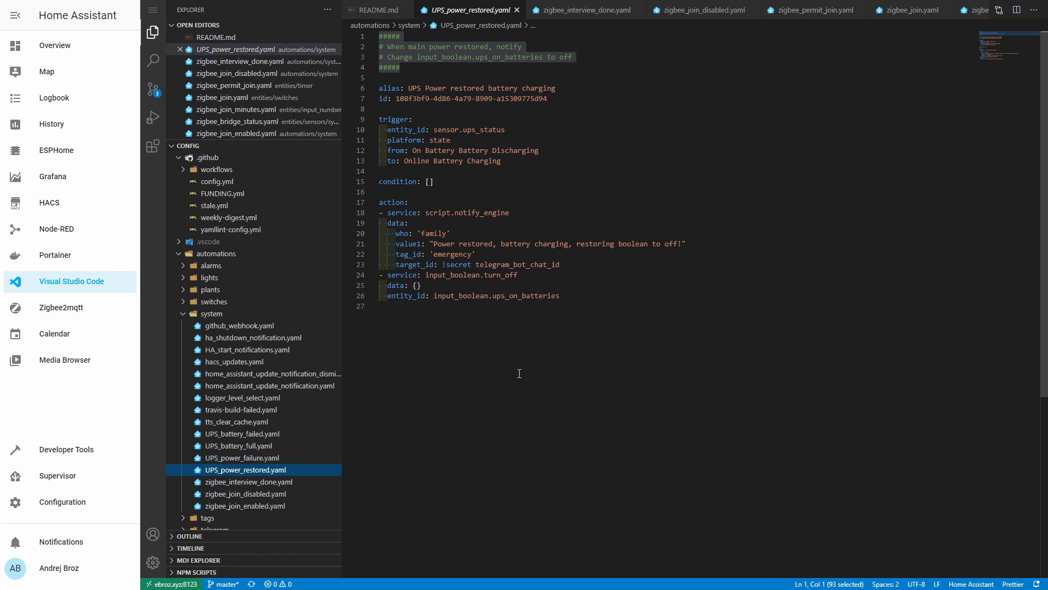
# Go to the Overview dashboard and scroll to the Ups entities card's readings, e.g. 27.3 V, Online
pyautogui.click(55, 45)
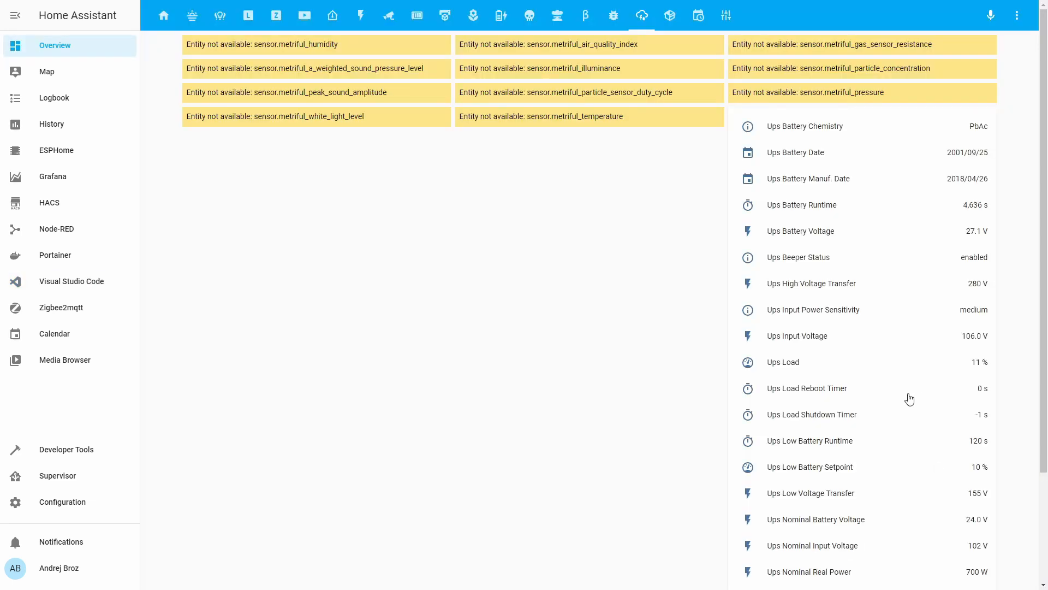
pyautogui.moveTo(832, 241)
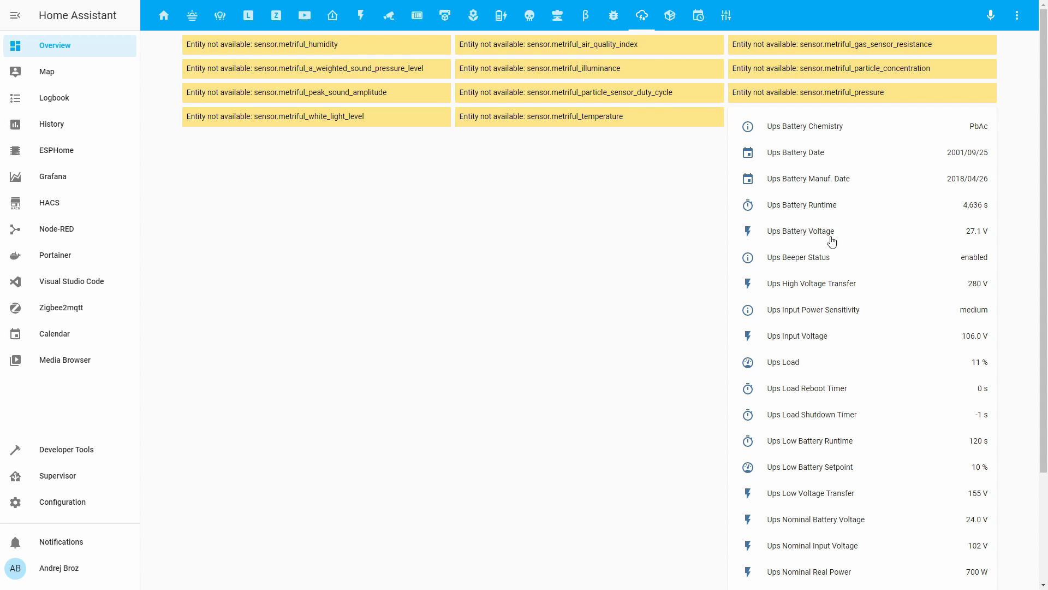
pyautogui.moveTo(780, 212)
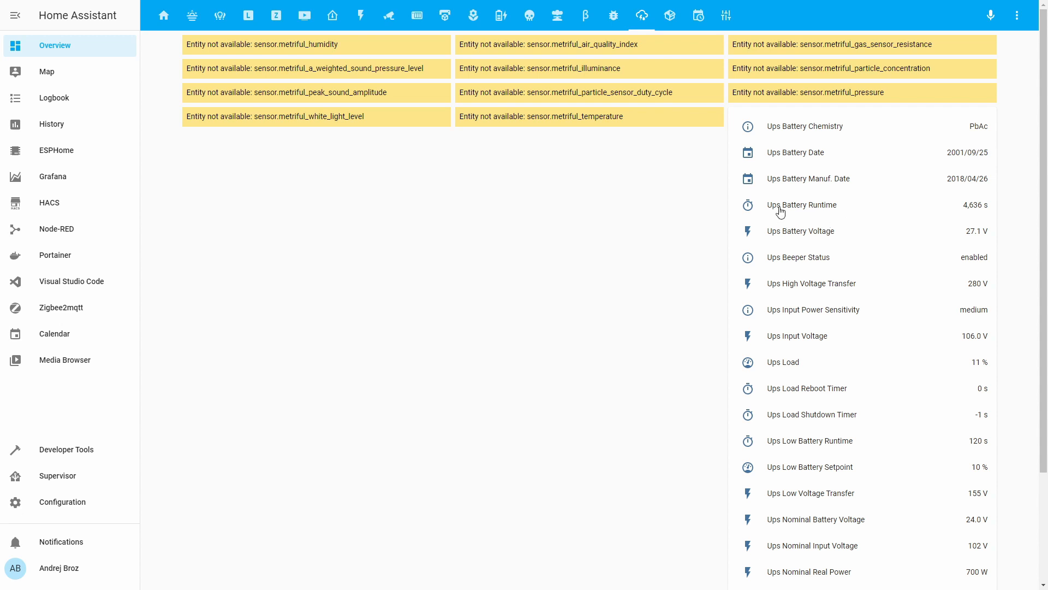
pyautogui.moveTo(1003, 213)
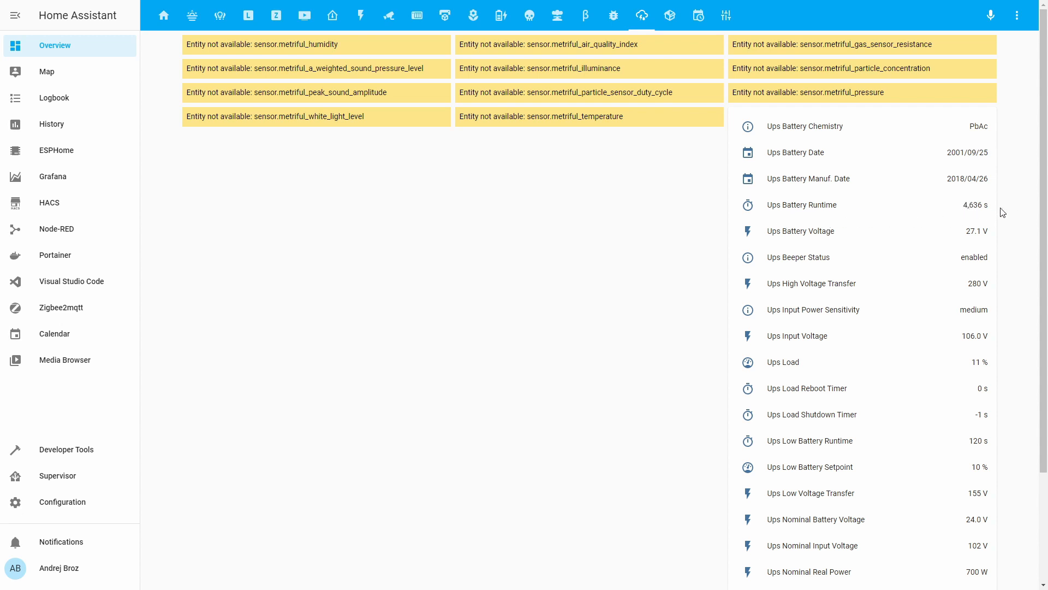
pyautogui.moveTo(993, 214)
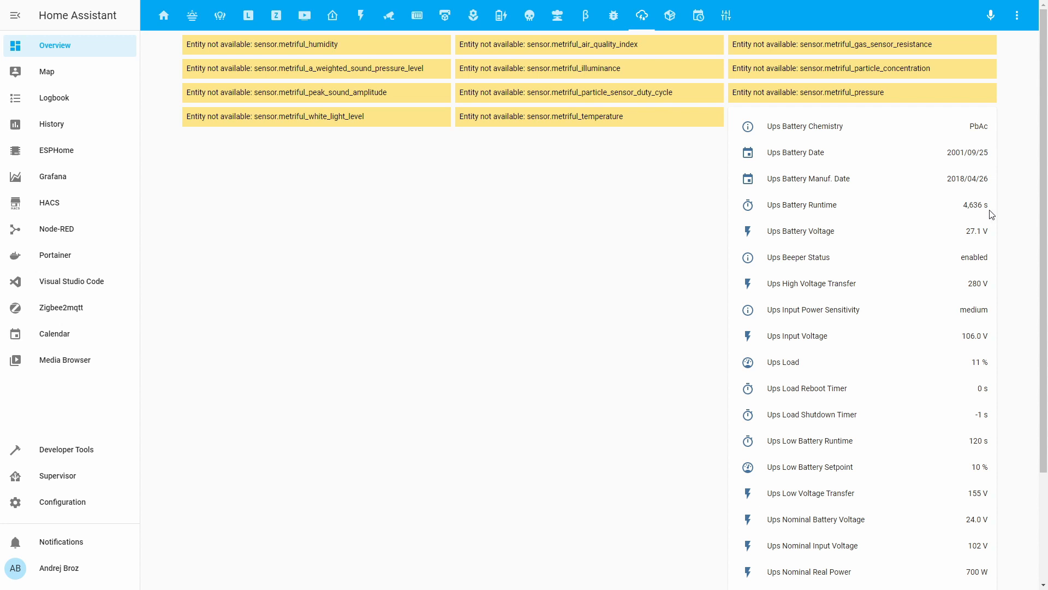
pyautogui.moveTo(956, 209)
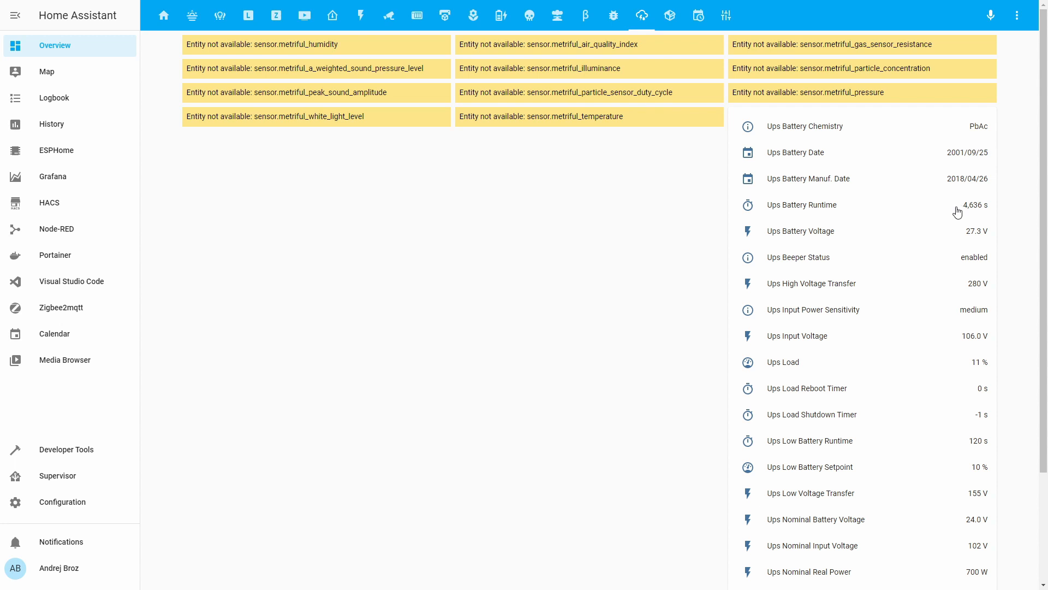
pyautogui.moveTo(952, 233)
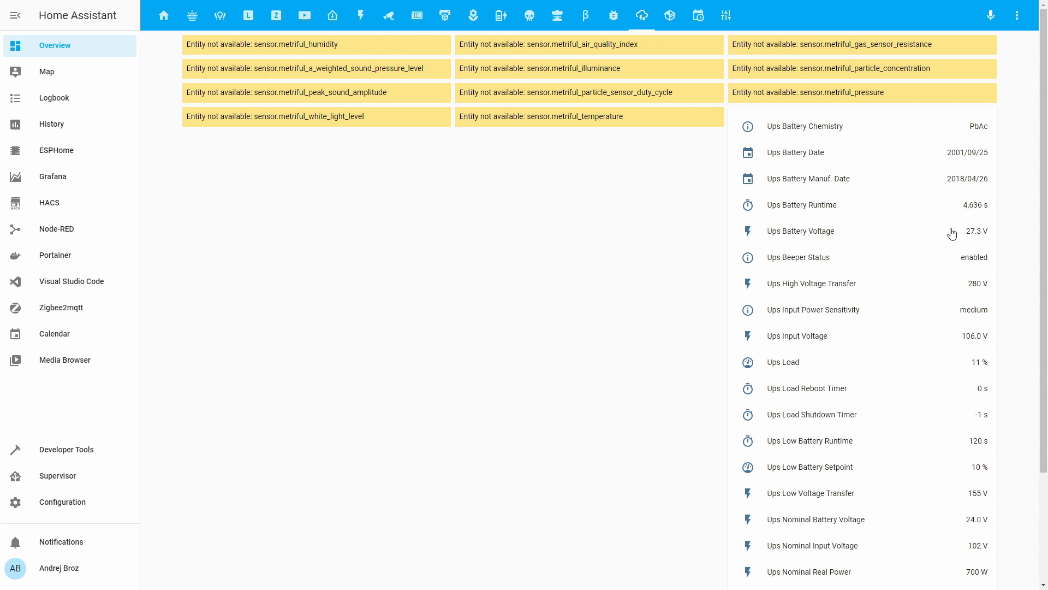
pyautogui.moveTo(955, 238)
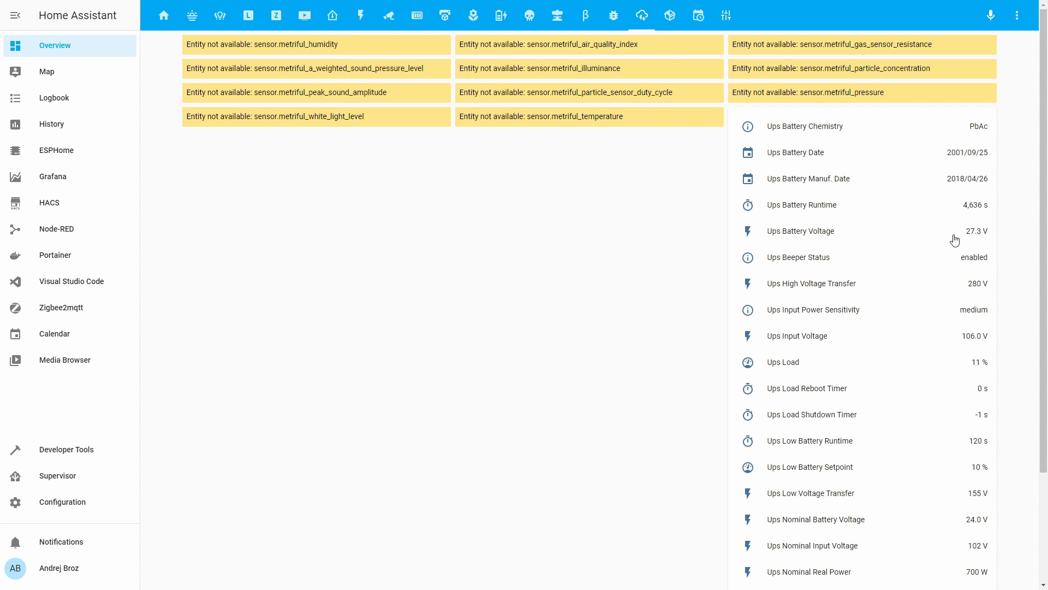
pyautogui.moveTo(991, 246)
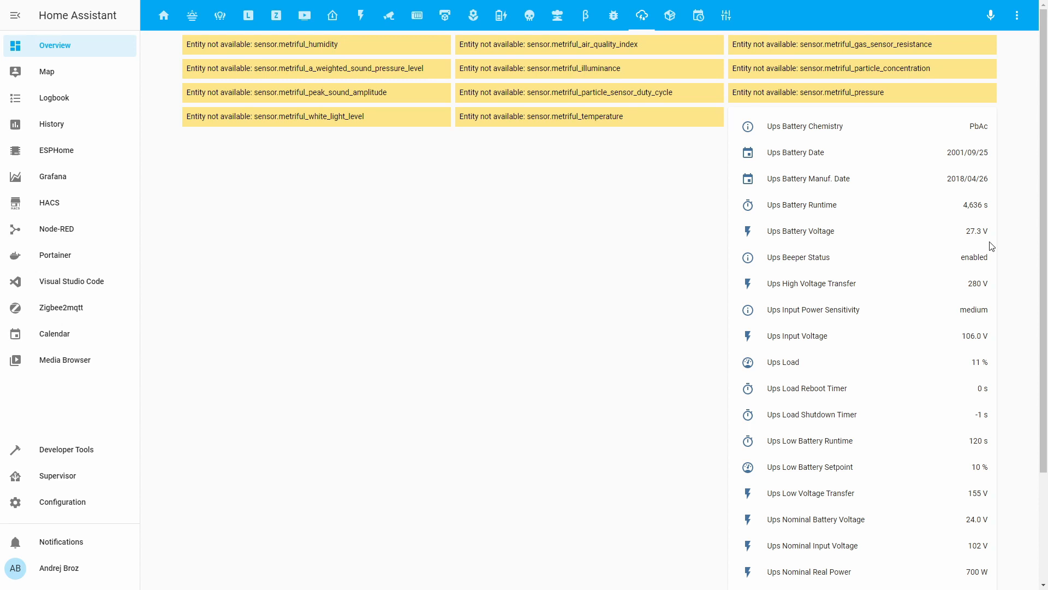
pyautogui.moveTo(956, 225)
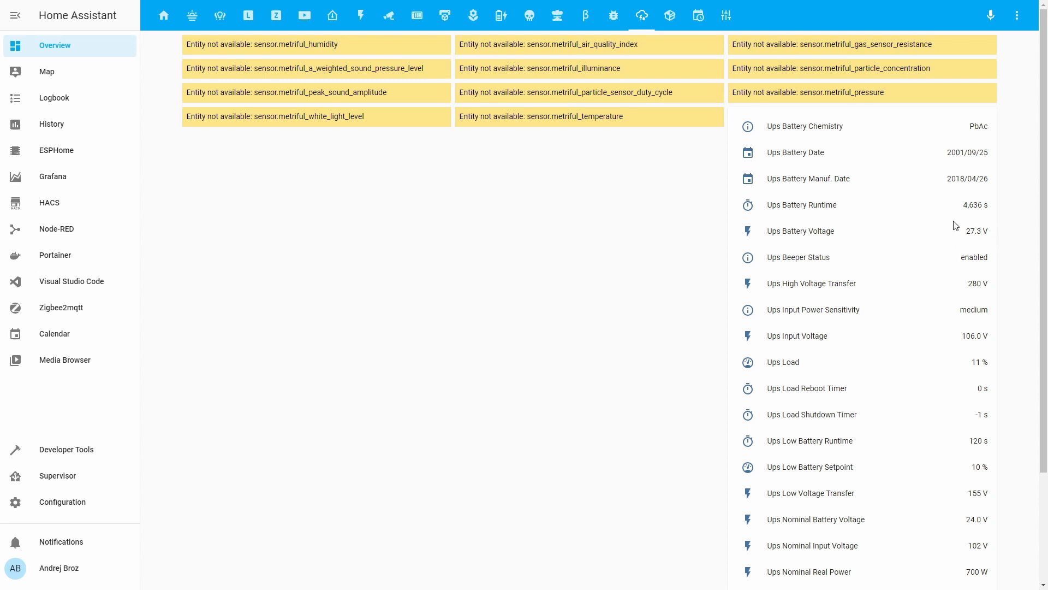
pyautogui.scroll(-3)
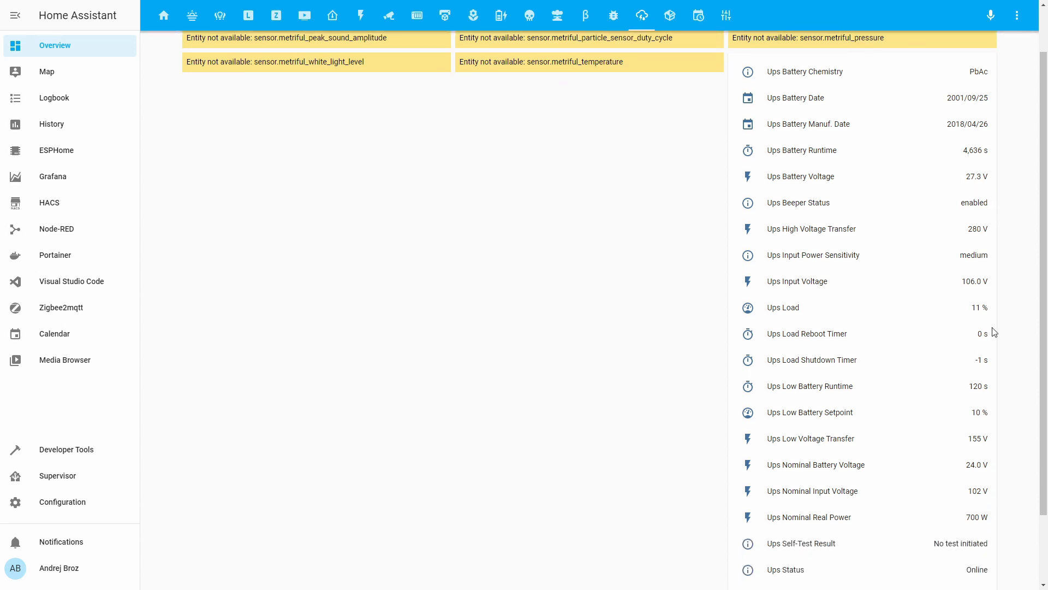
pyautogui.moveTo(1000, 309)
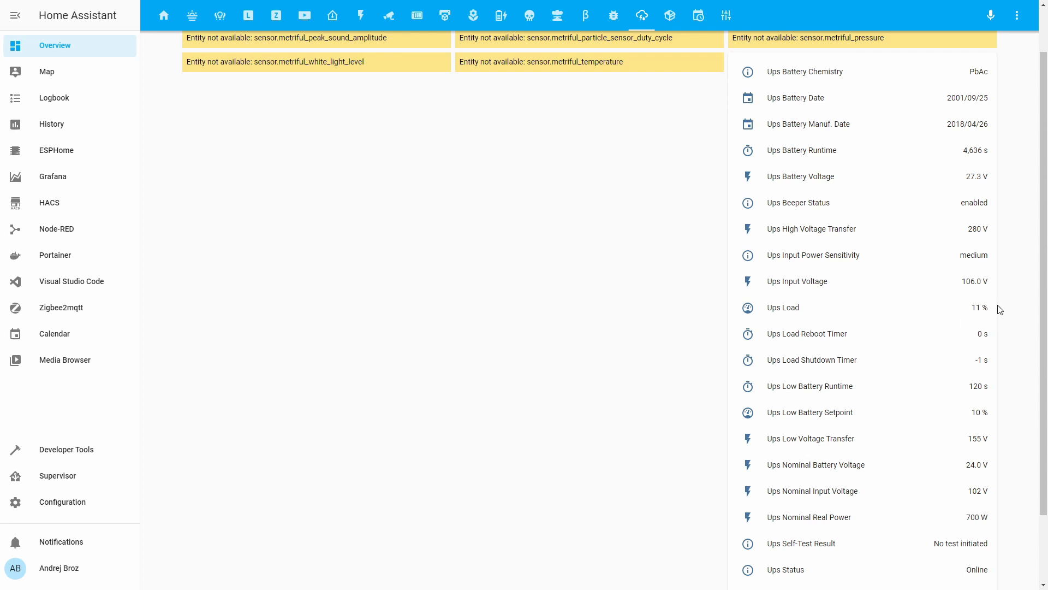
pyautogui.moveTo(932, 318)
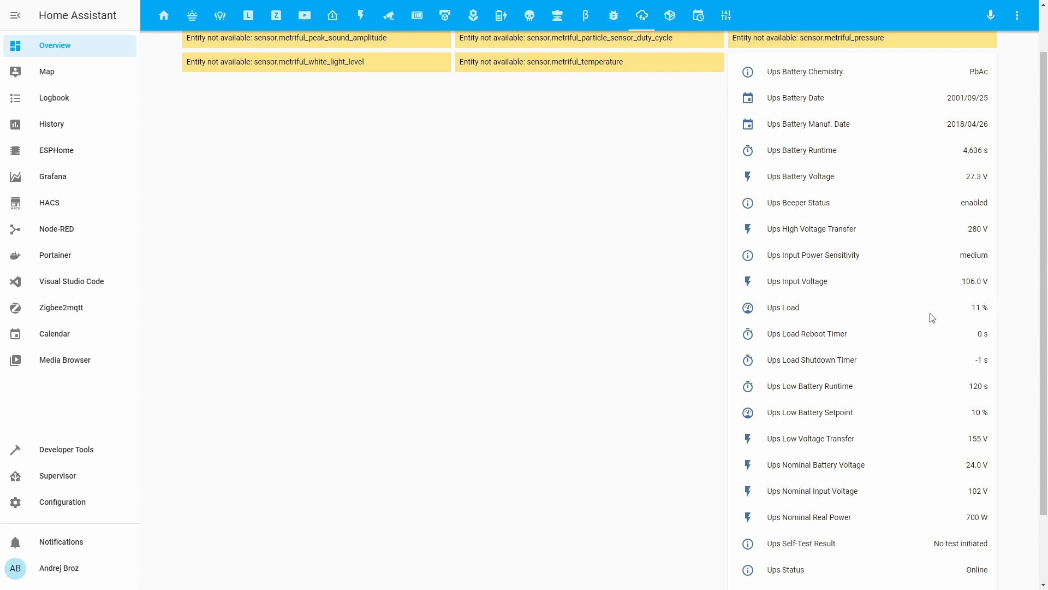
pyautogui.moveTo(965, 314)
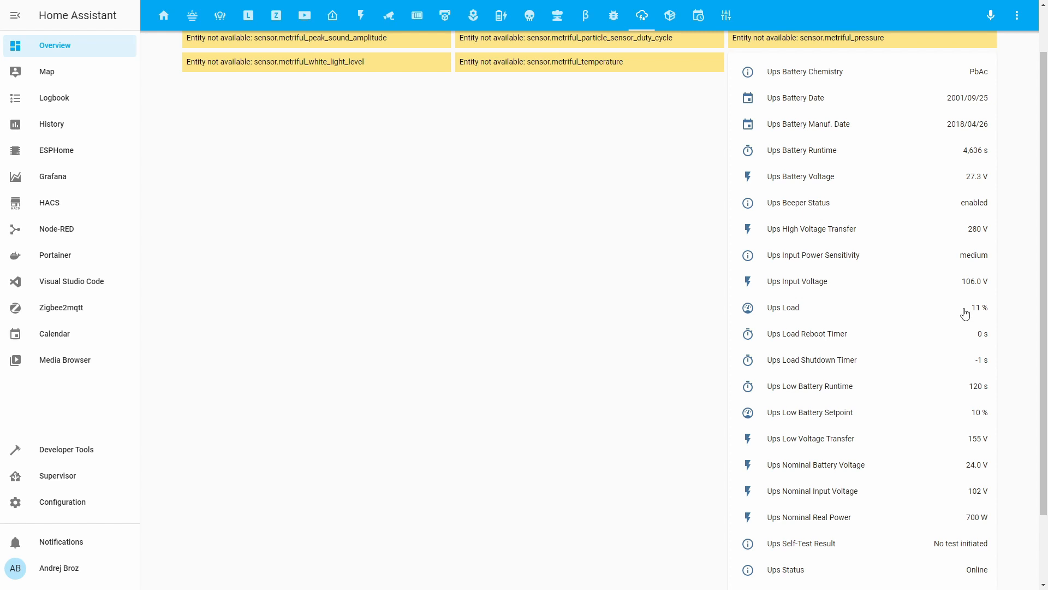
pyautogui.moveTo(961, 313)
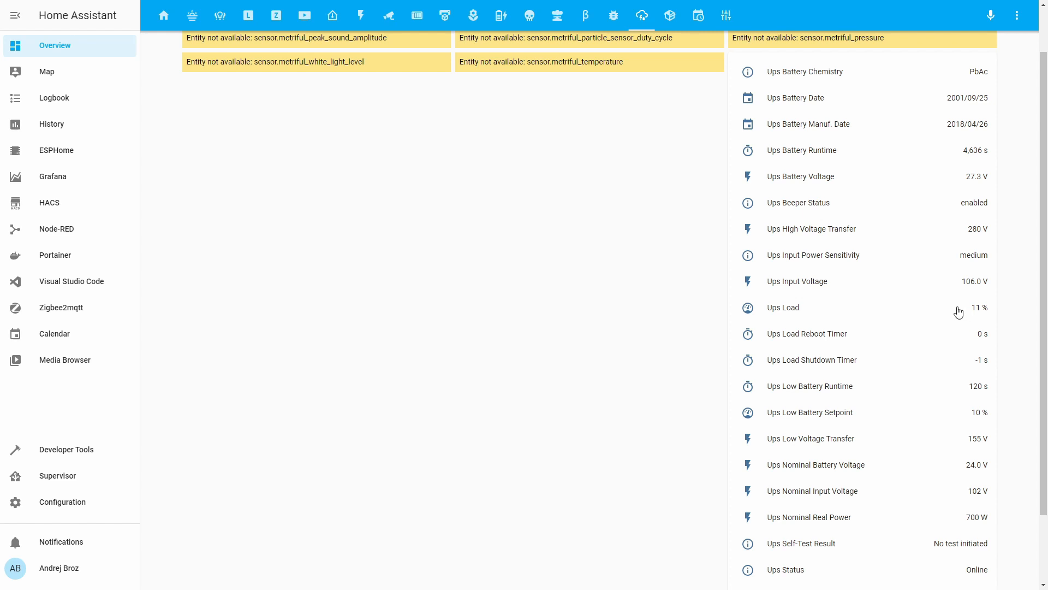
pyautogui.moveTo(952, 330)
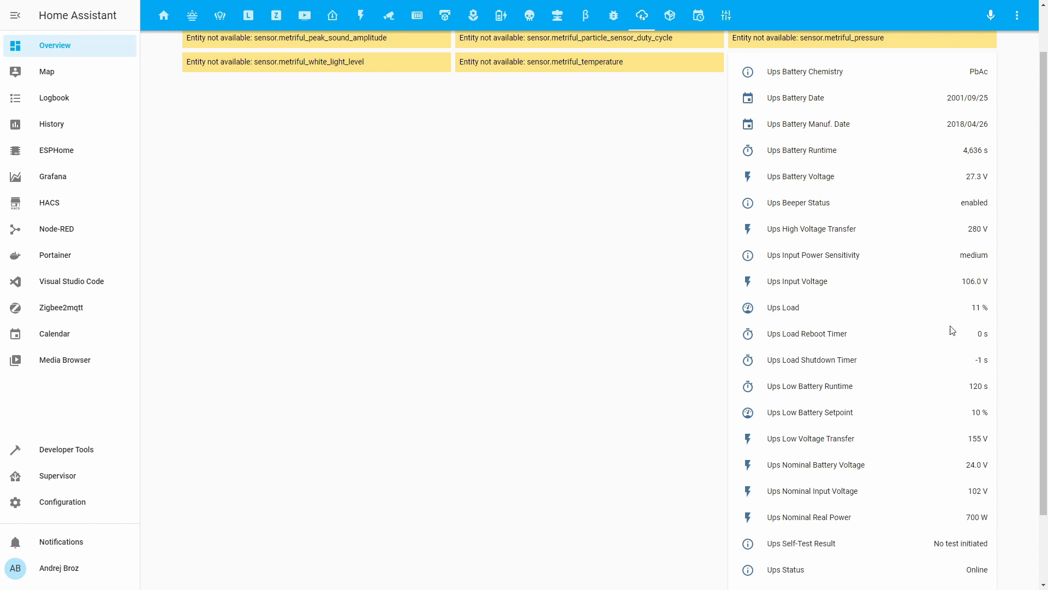